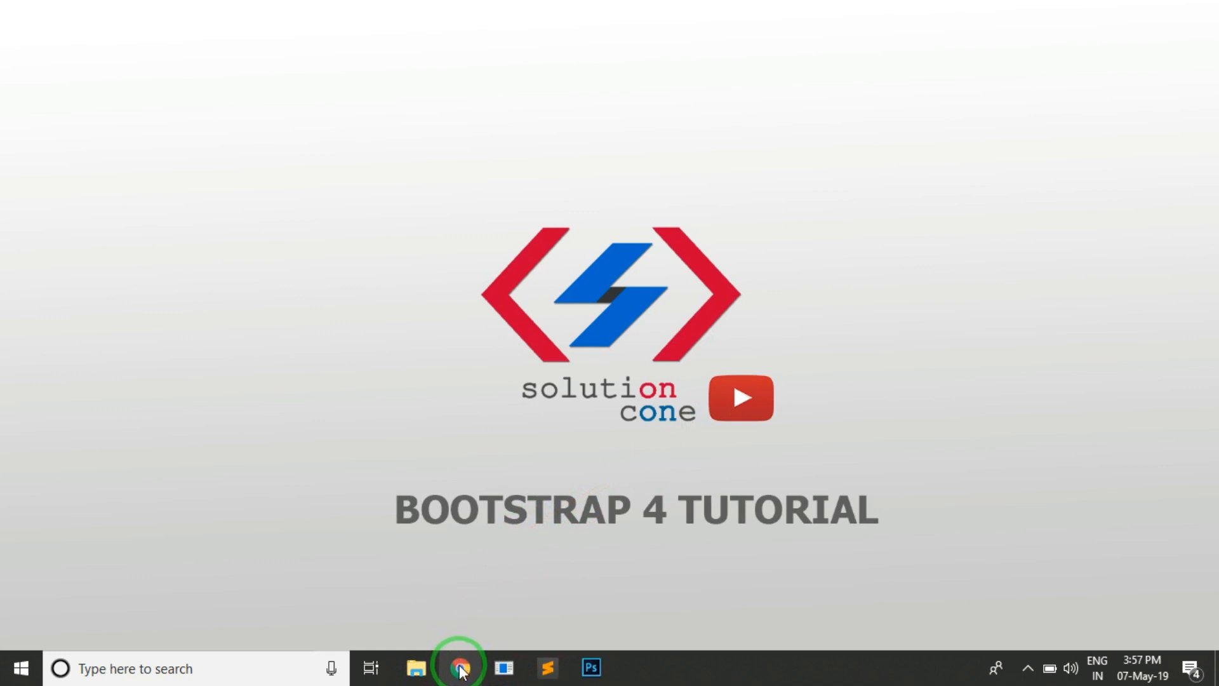
mouse_move(459, 667)
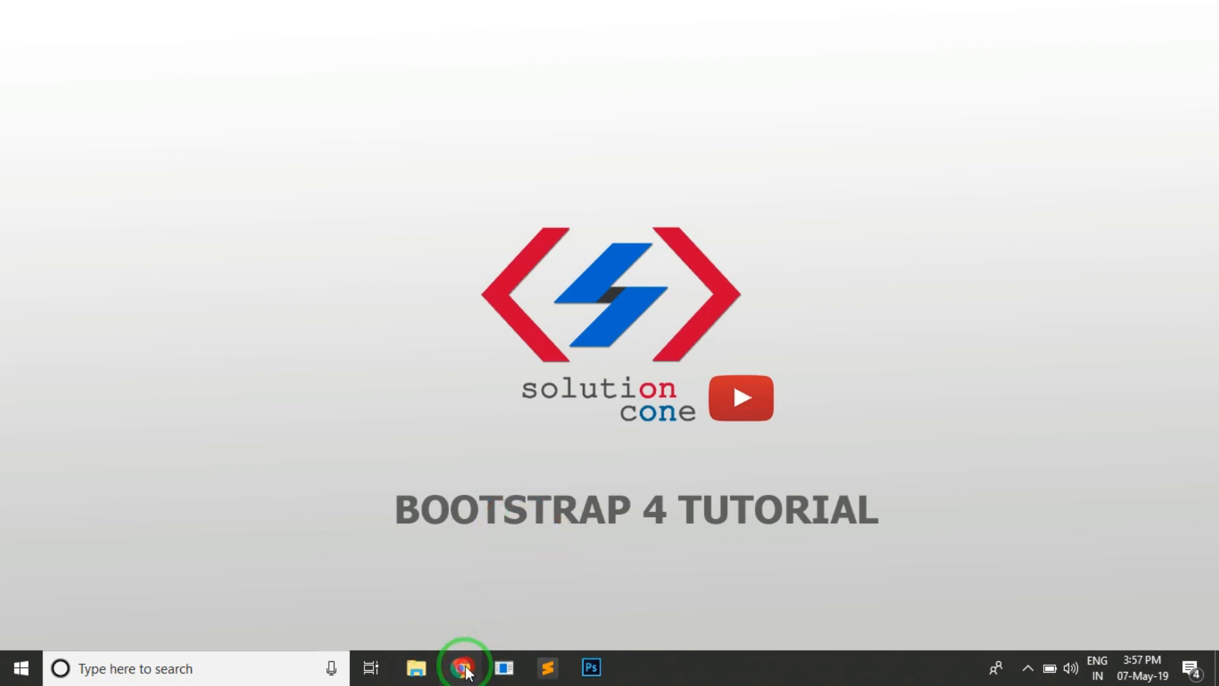
Search Google for 'bootstrap 4' and open the Bootstrap 4.0 Introduction docs page.
left_click(461, 668)
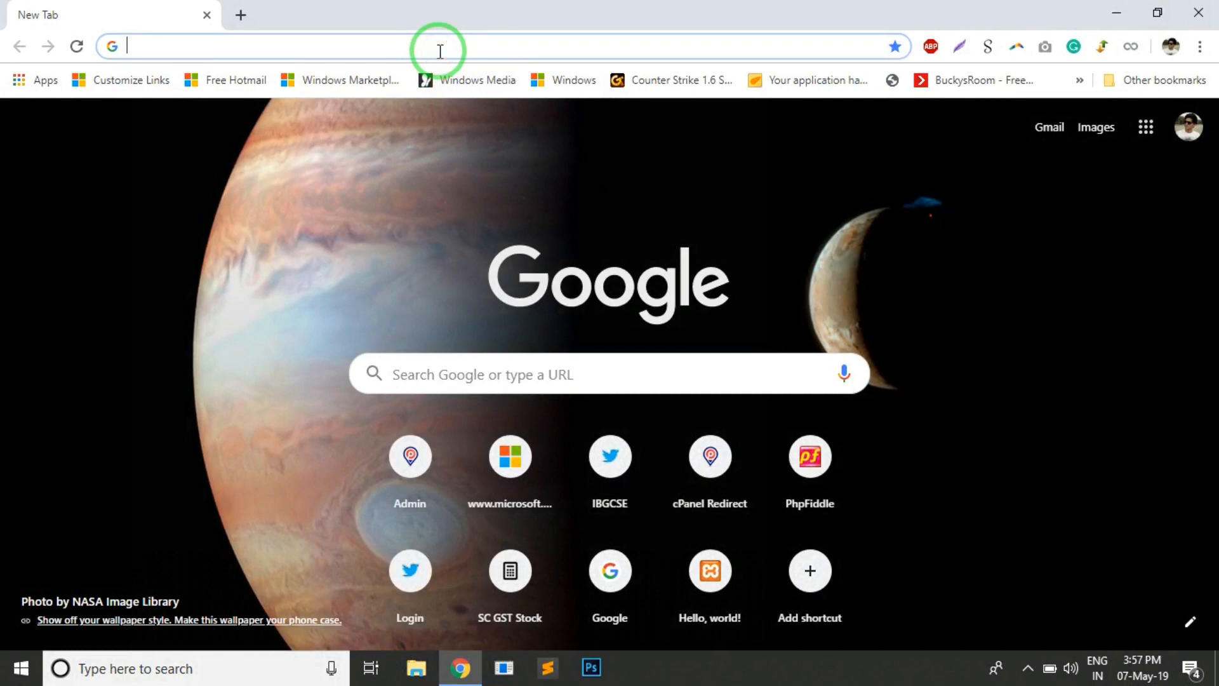
type("boots")
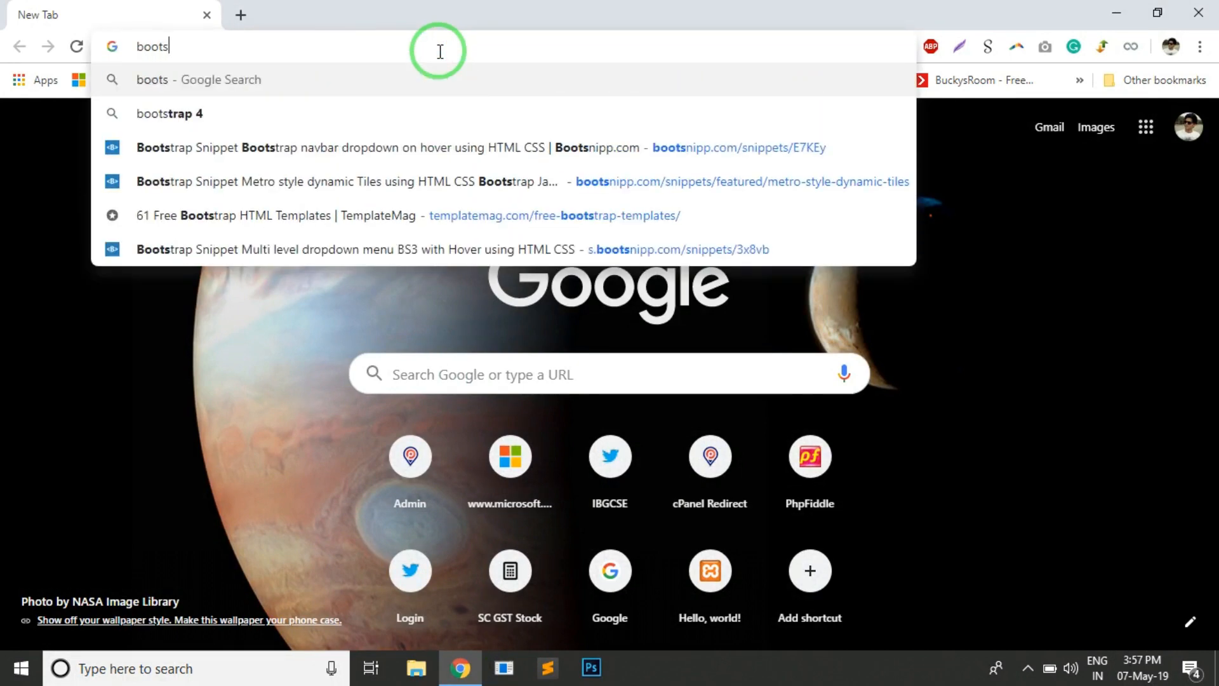
left_click(169, 114)
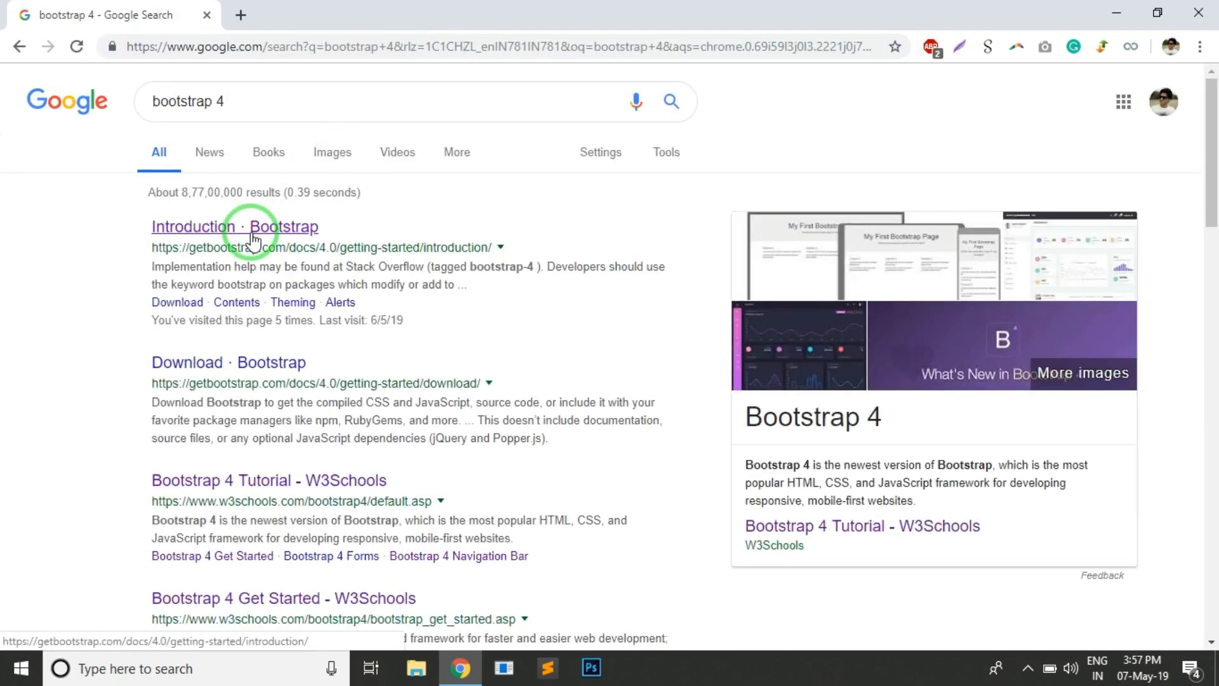
left_click(234, 226)
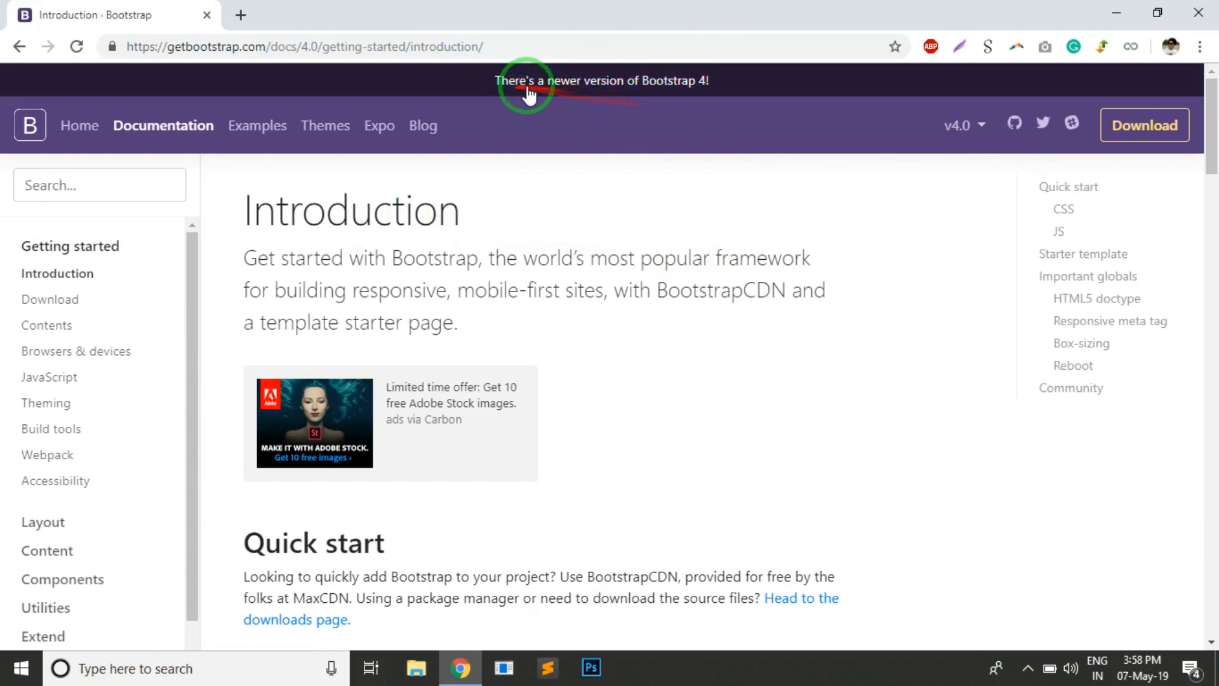
Follow the newer-version banner to the Bootstrap 4.3.1 home page and show the version list.
left_click(602, 80)
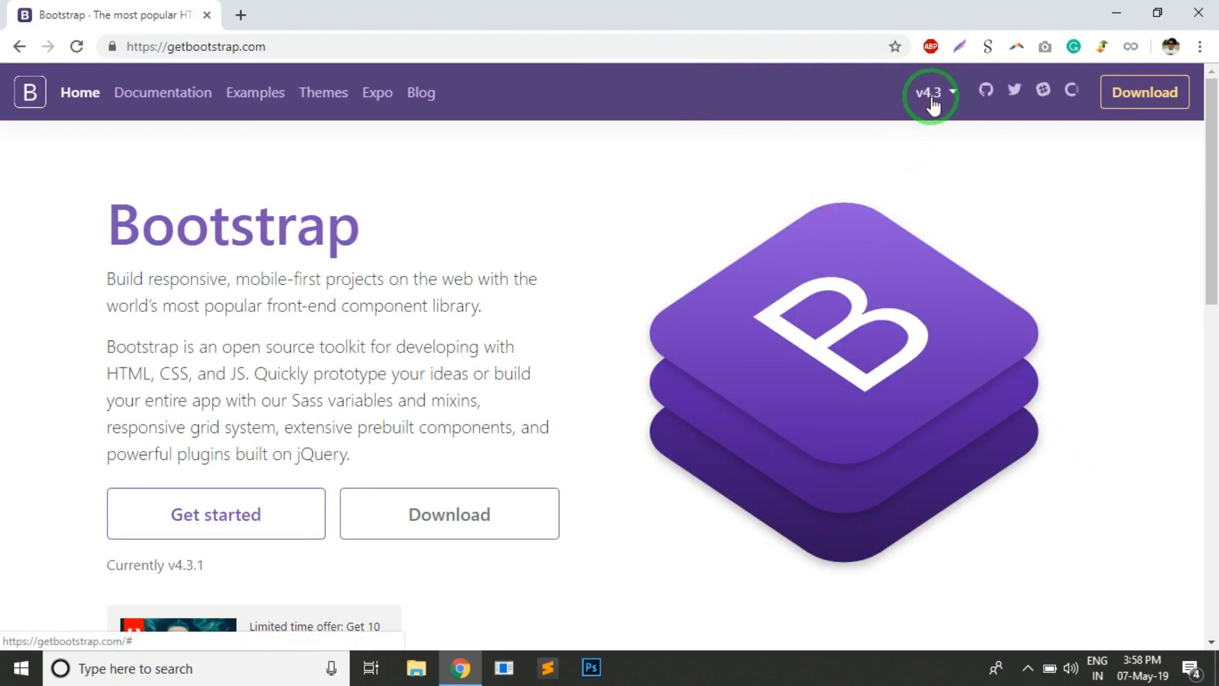
left_click(929, 93)
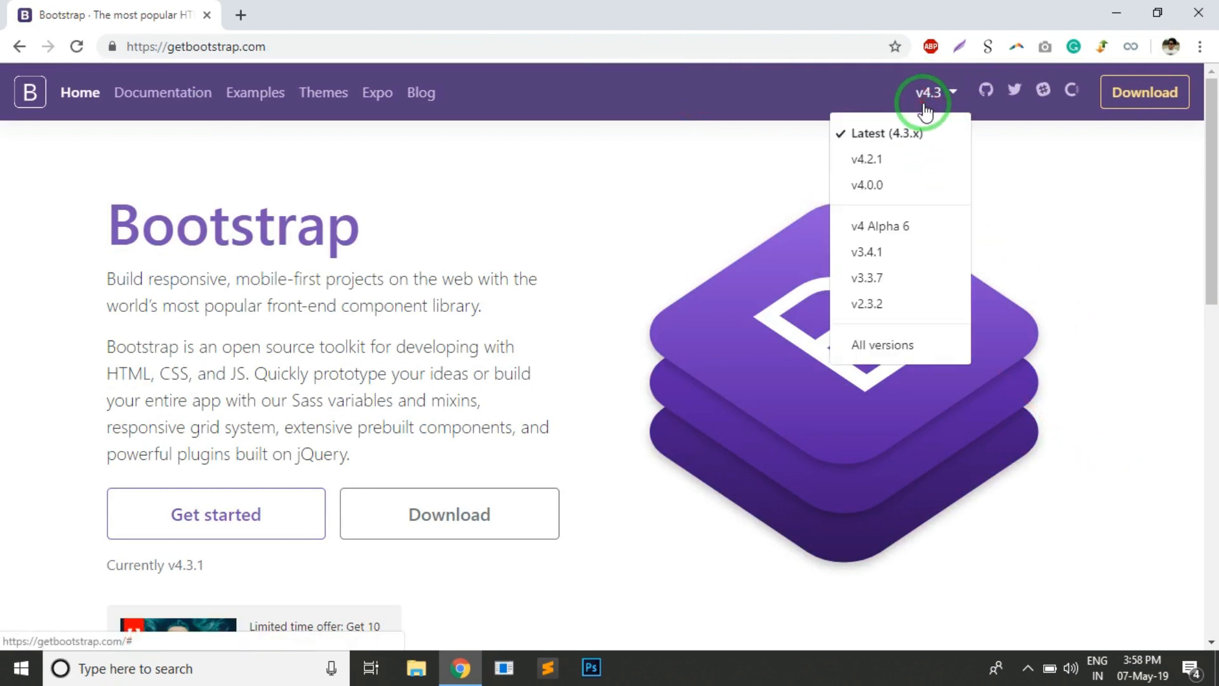
mouse_move(855, 161)
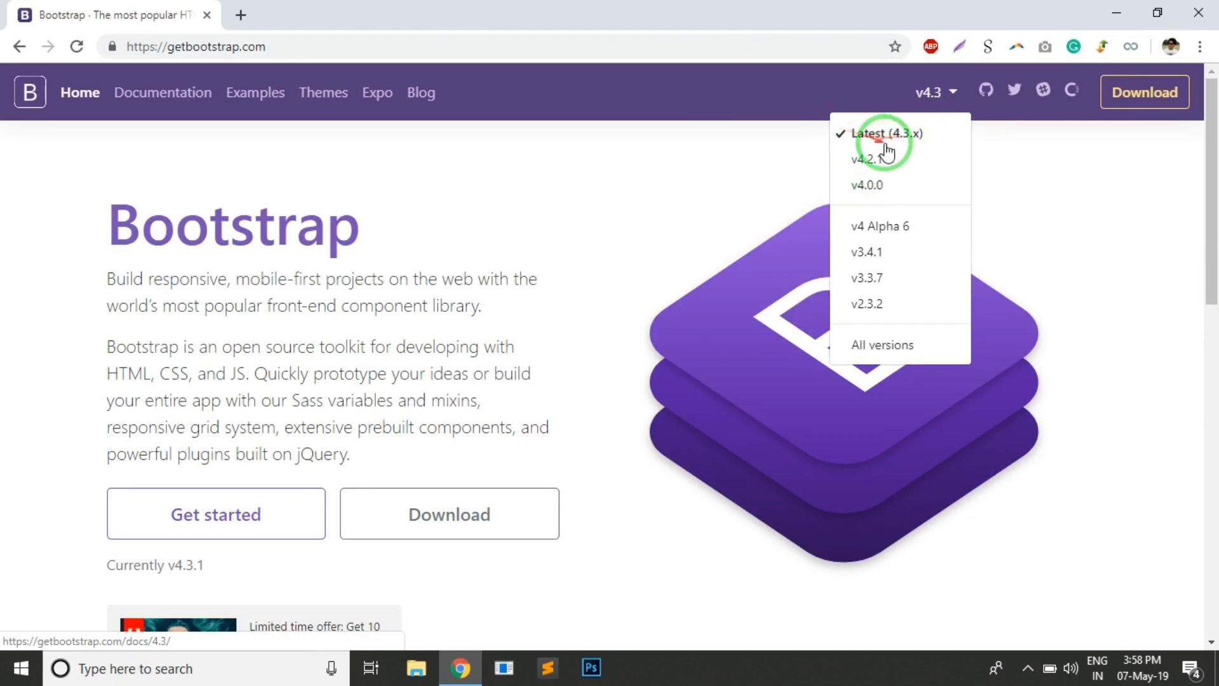
mouse_move(896, 187)
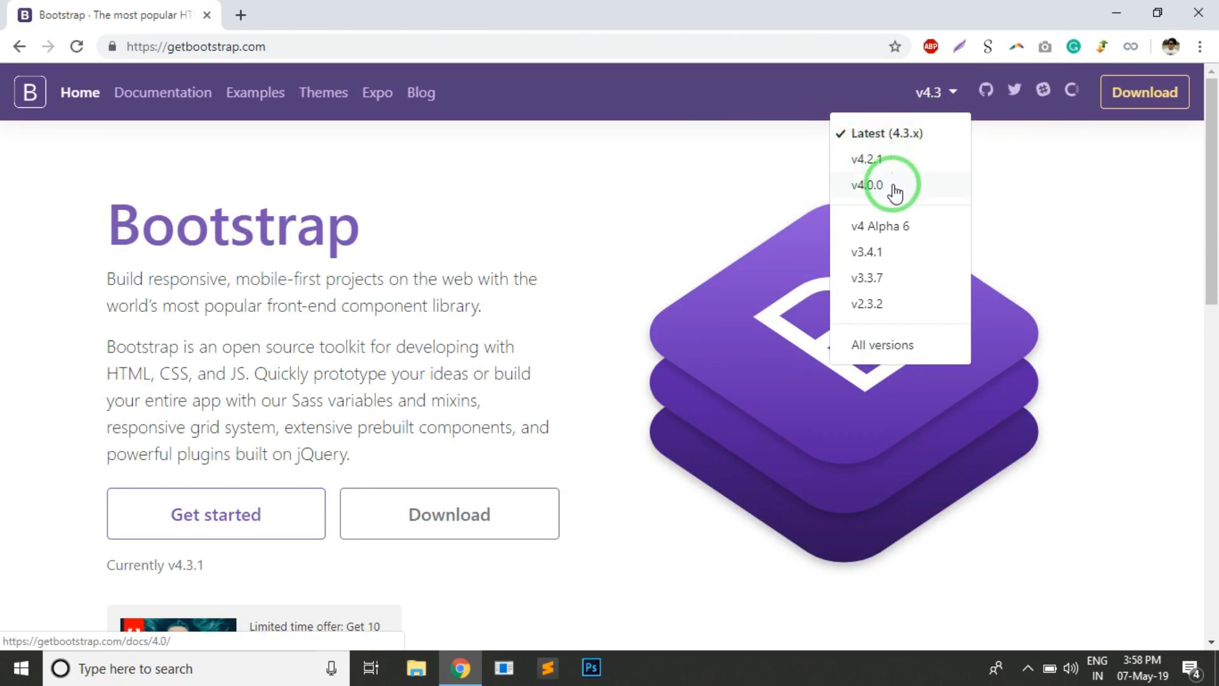
mouse_move(875, 243)
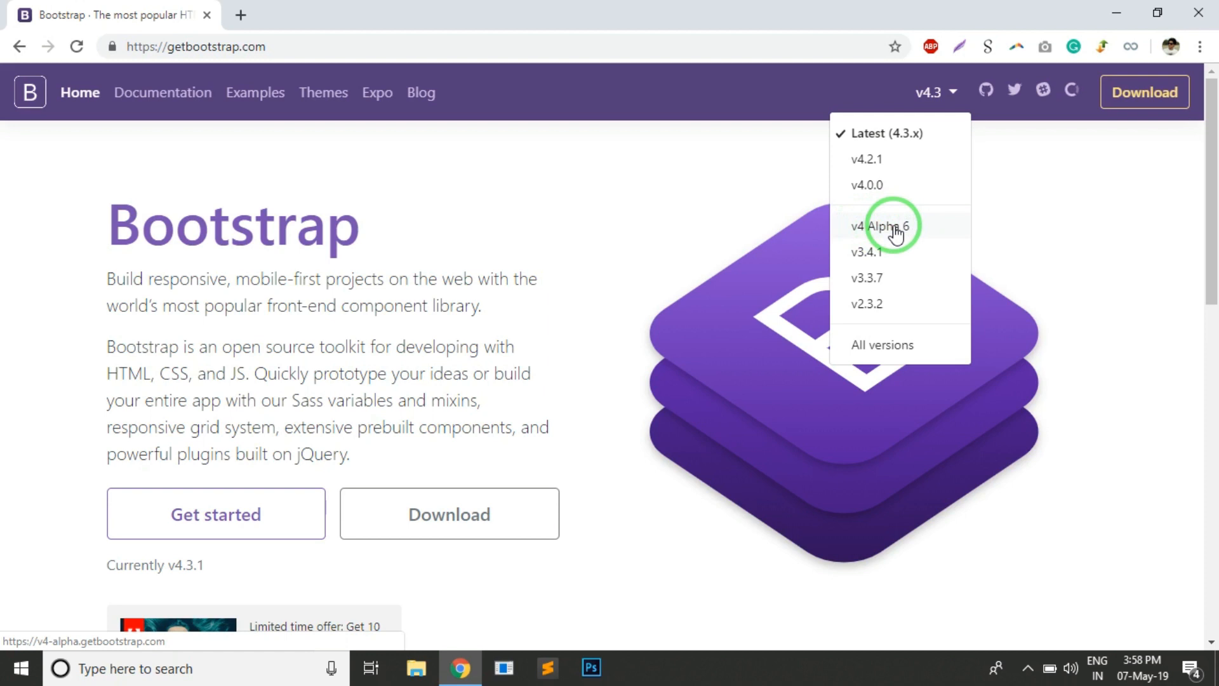
mouse_move(894, 201)
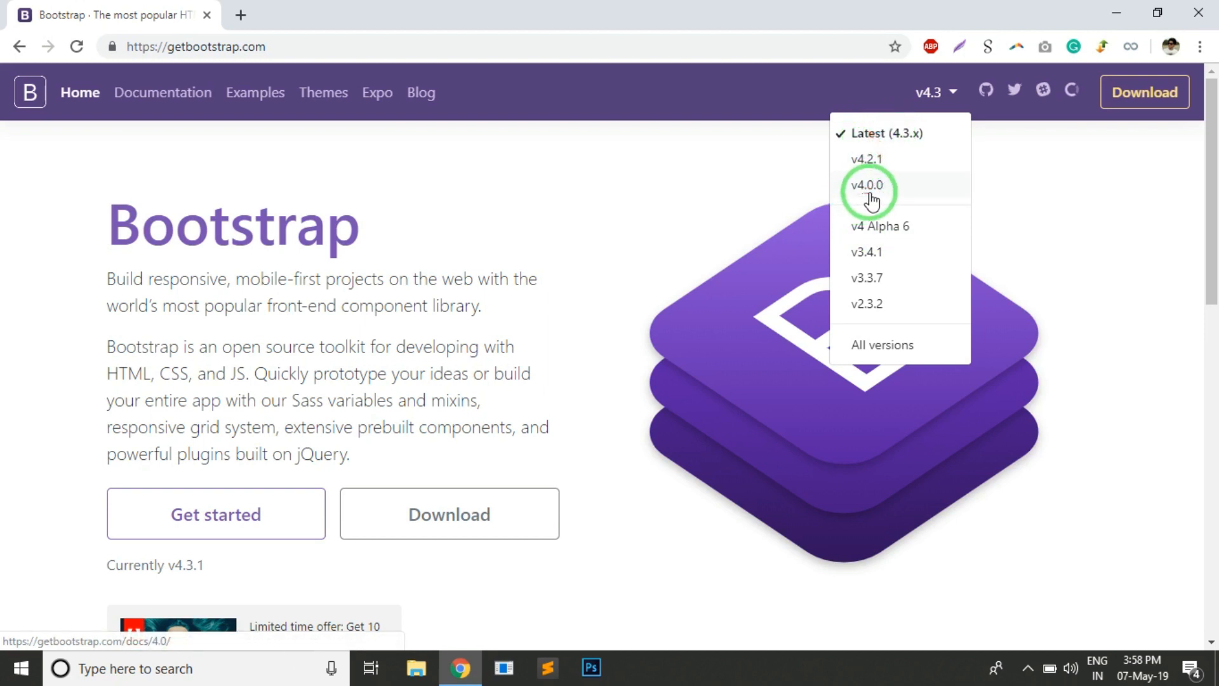
mouse_move(890, 159)
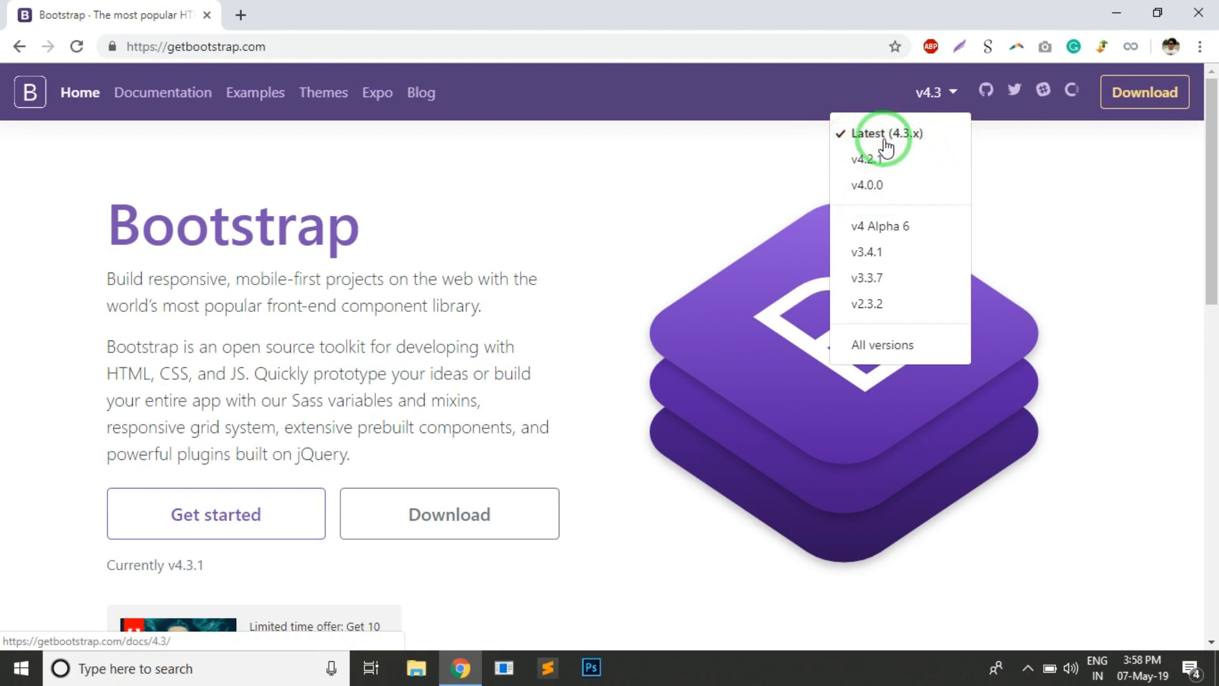
Open the Latest (4.3.x) docs and browse the Quick start and Starter template sections.
left_click(884, 133)
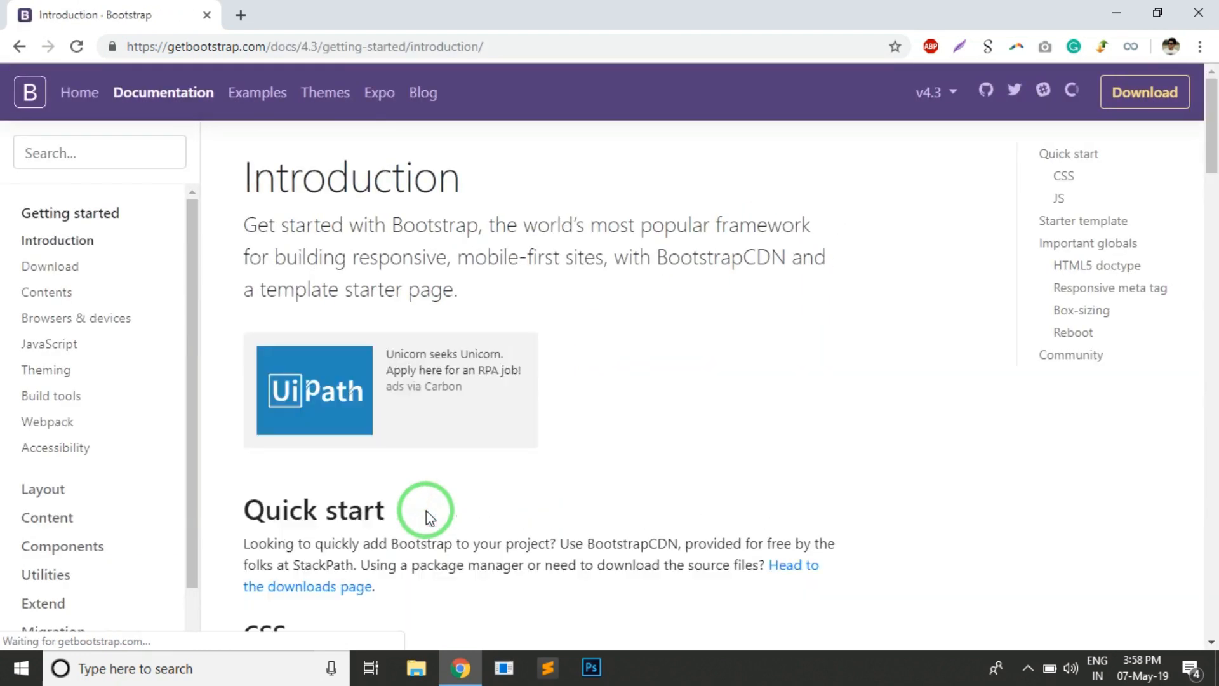
scroll("down", 3)
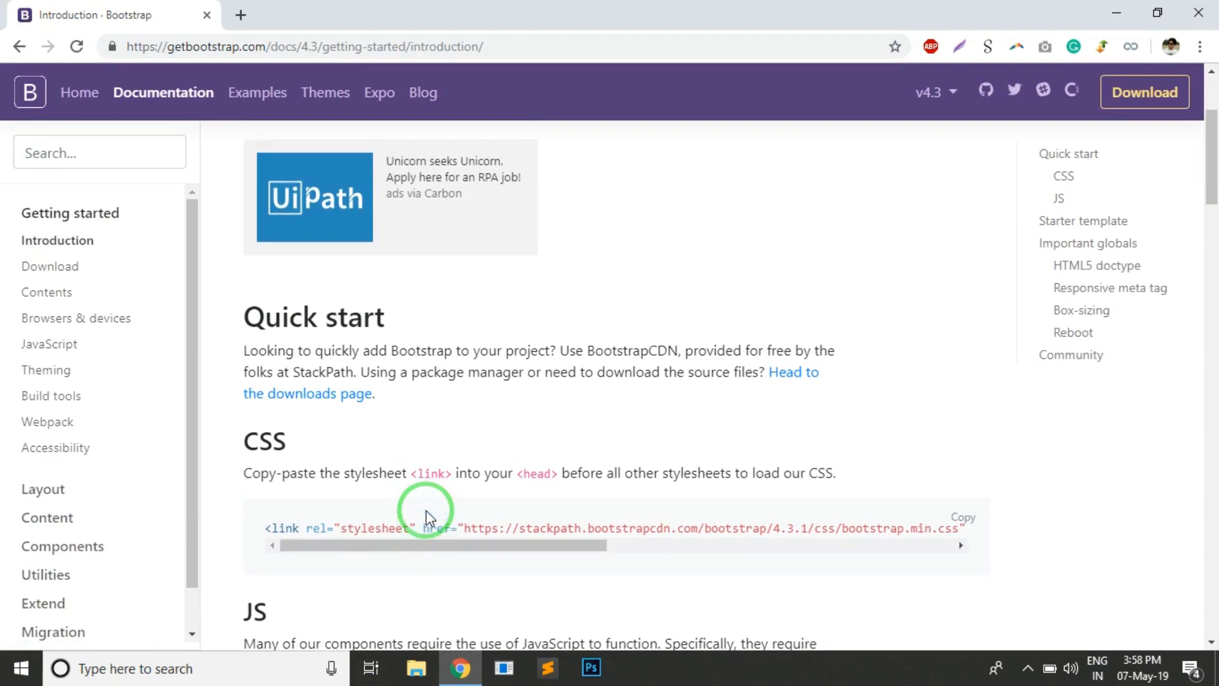
scroll("down", 3)
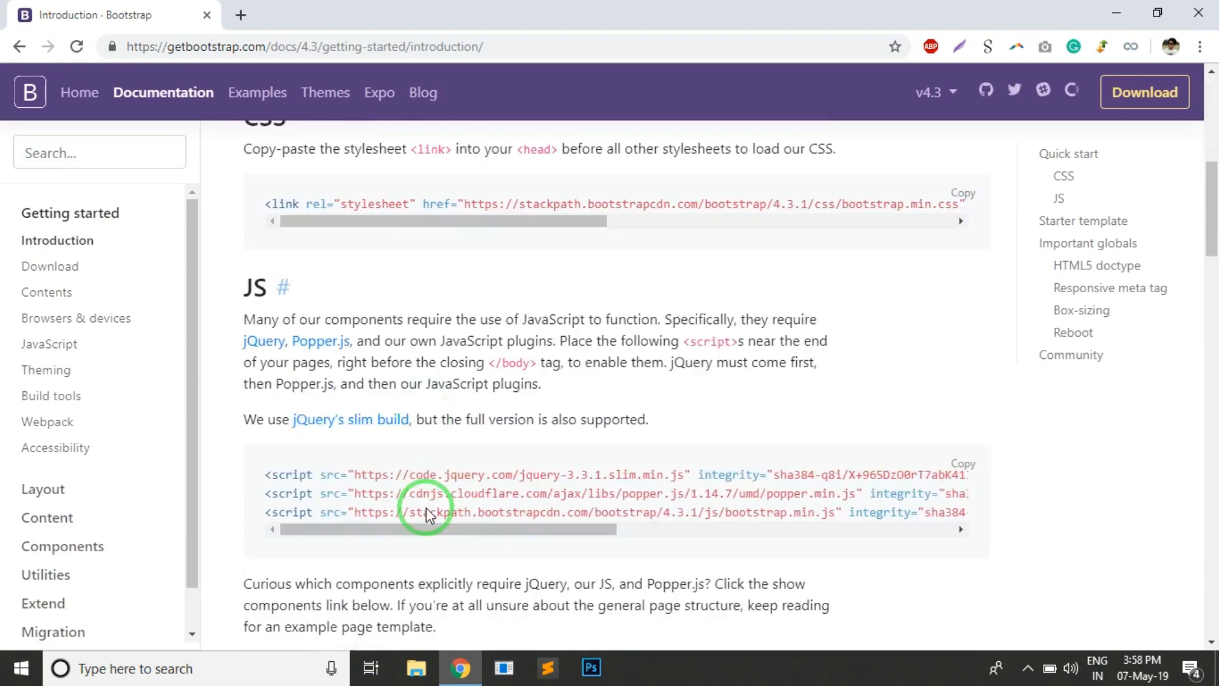
scroll("down", 3)
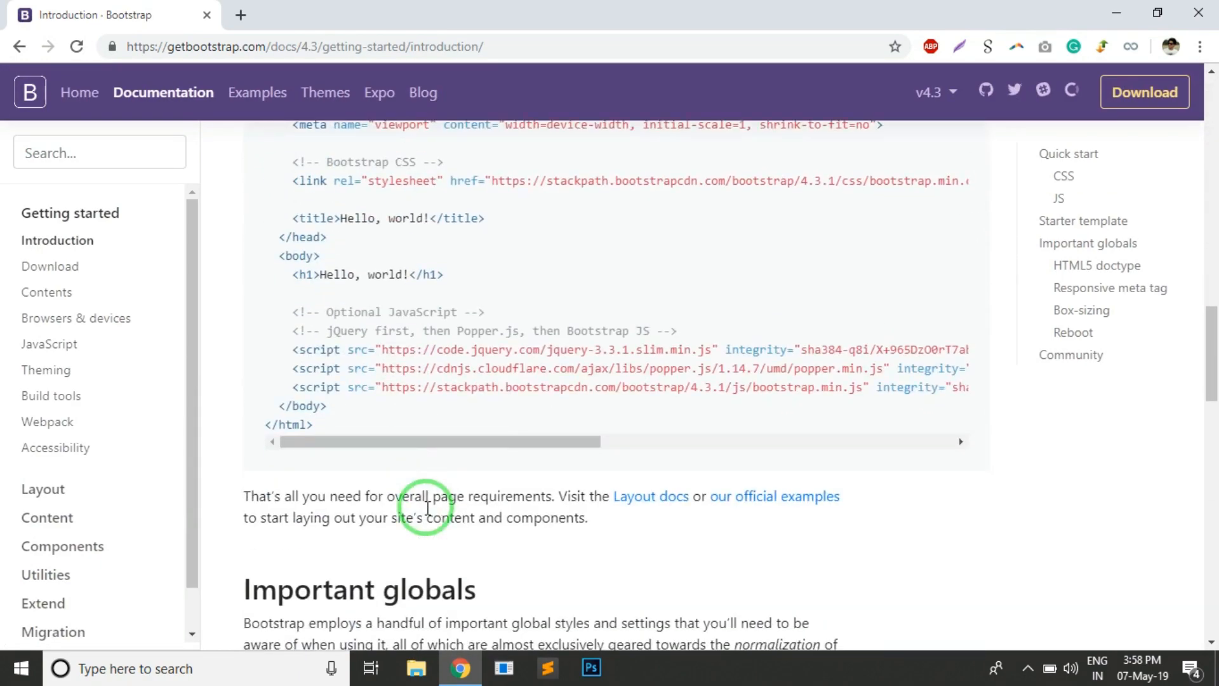
scroll("up", 3)
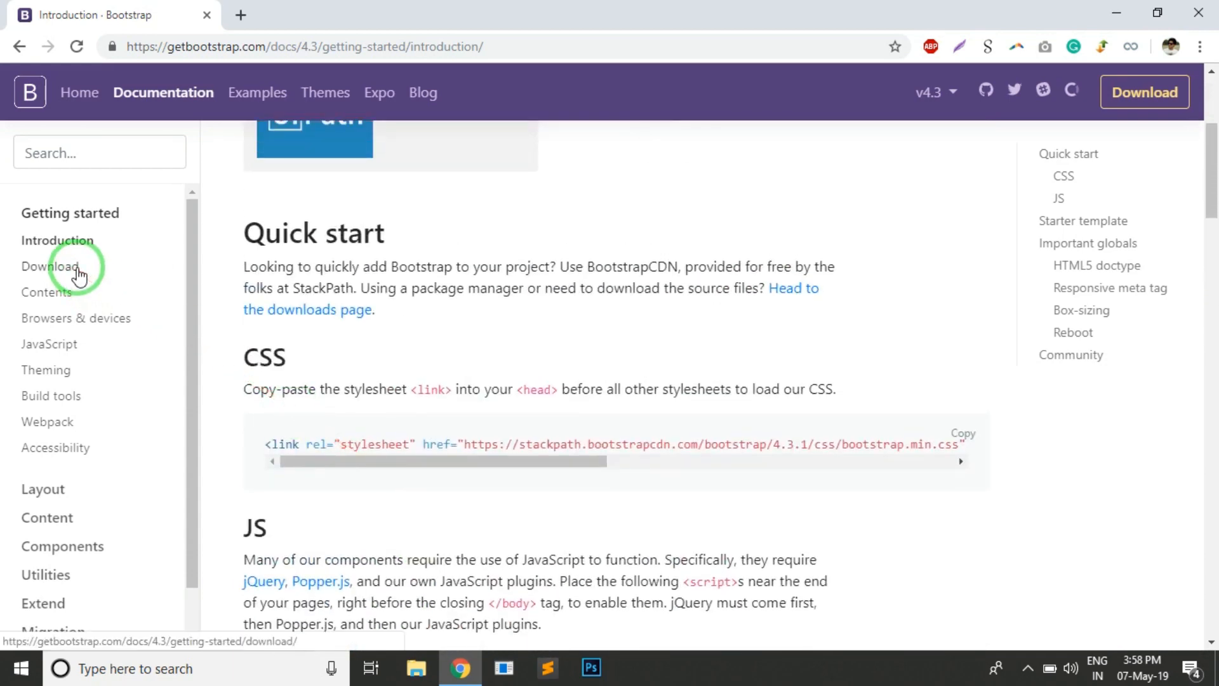
left_click(50, 266)
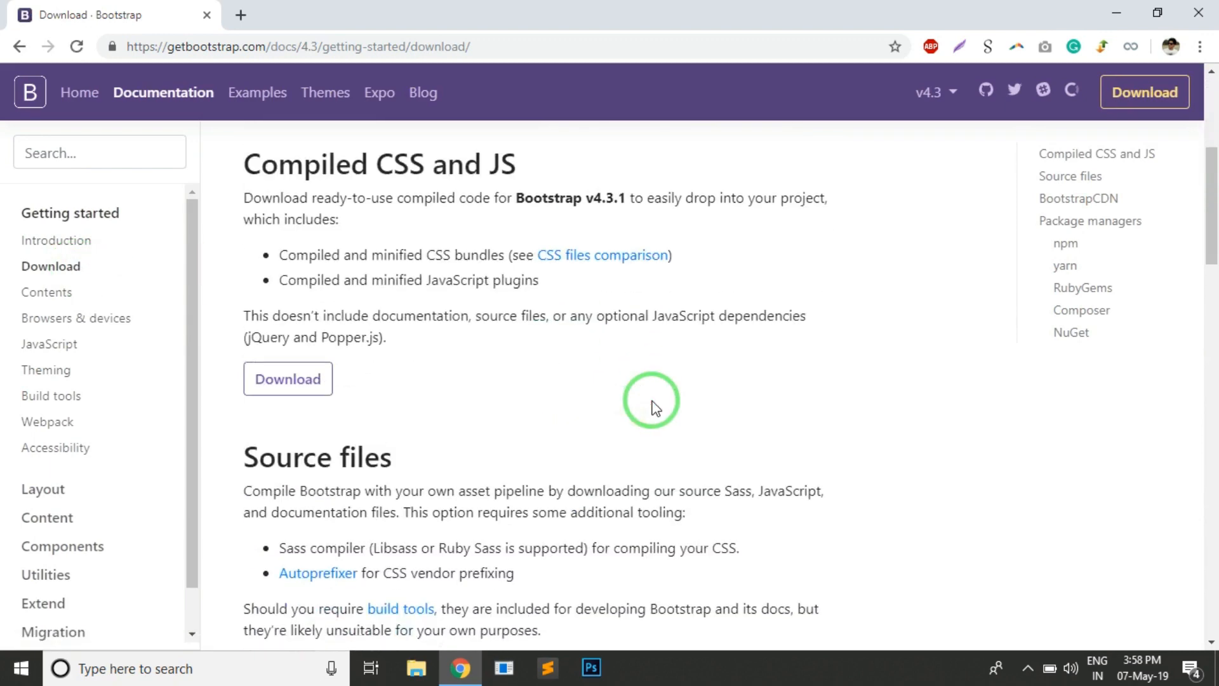
scroll("down", 3)
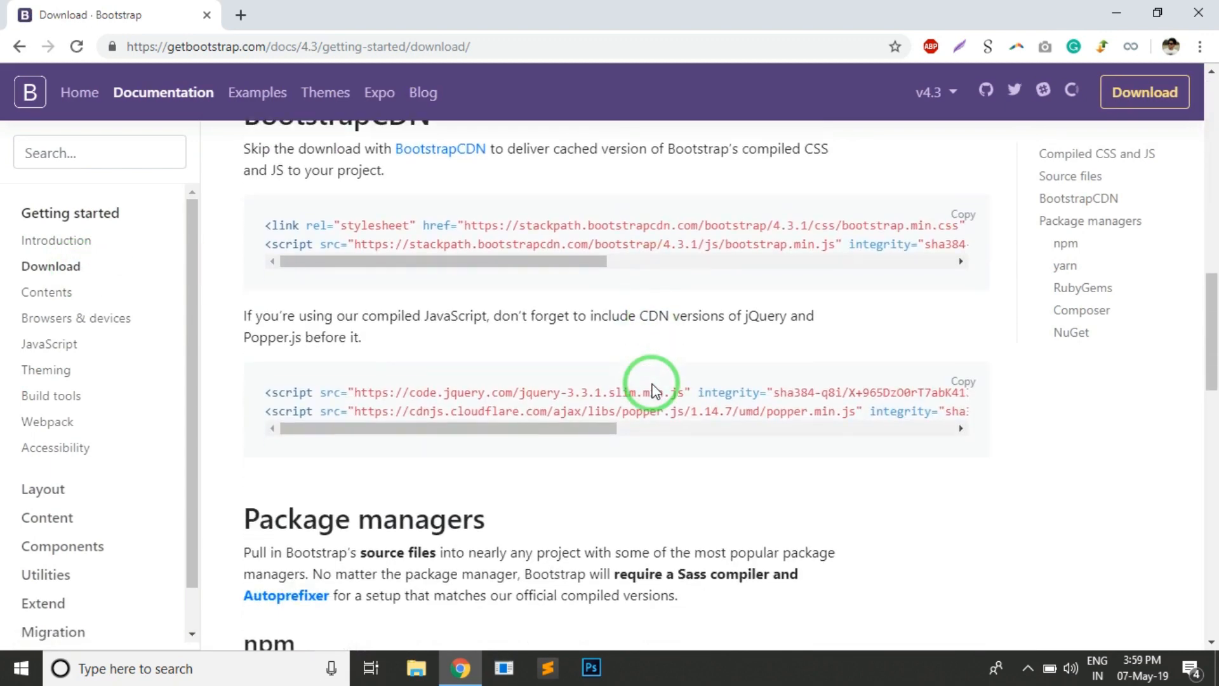
scroll("down", 3)
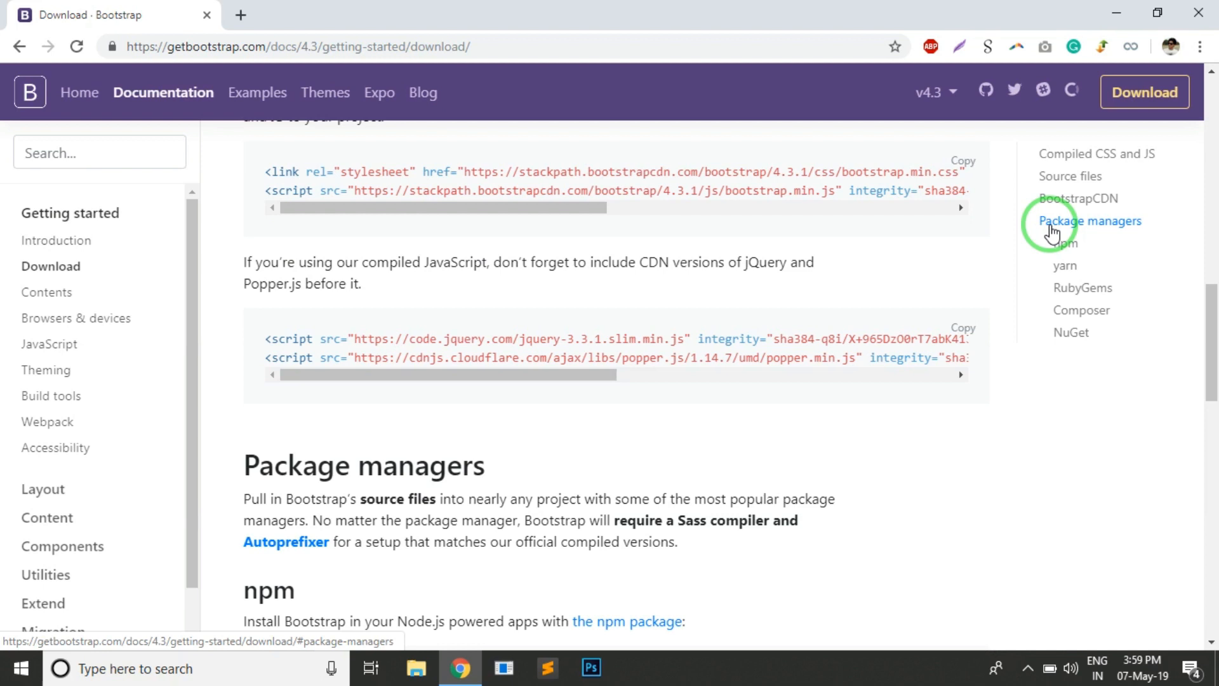
mouse_move(1022, 325)
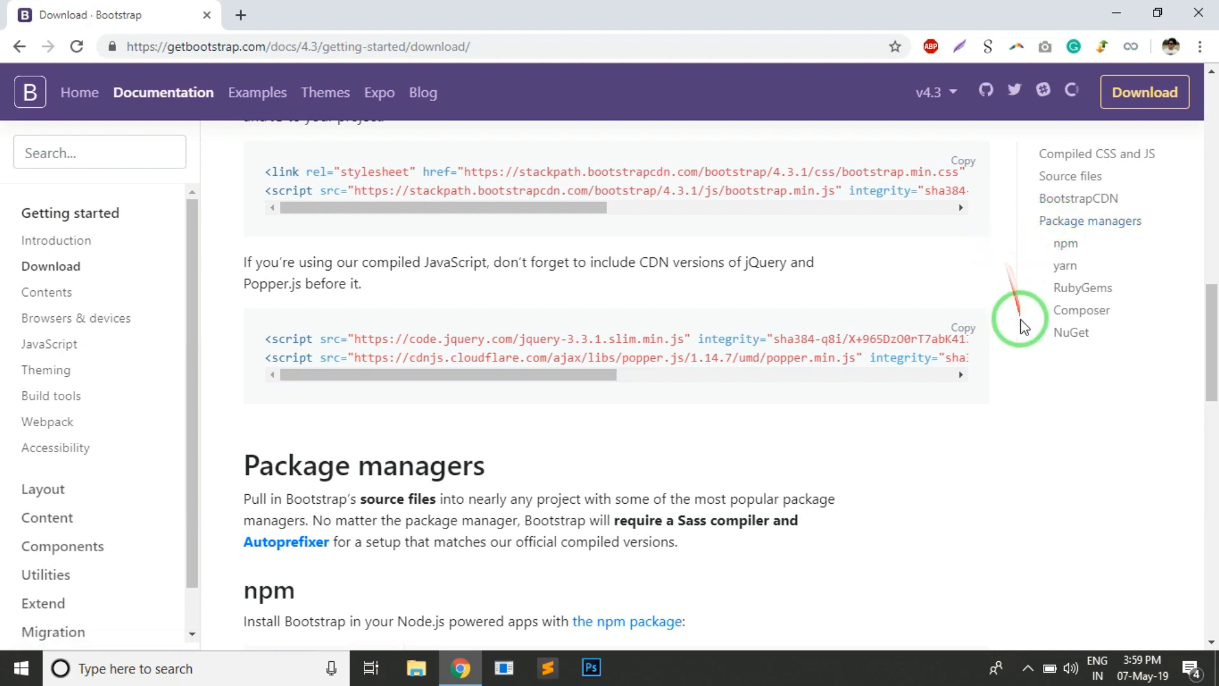
scroll("down", 3)
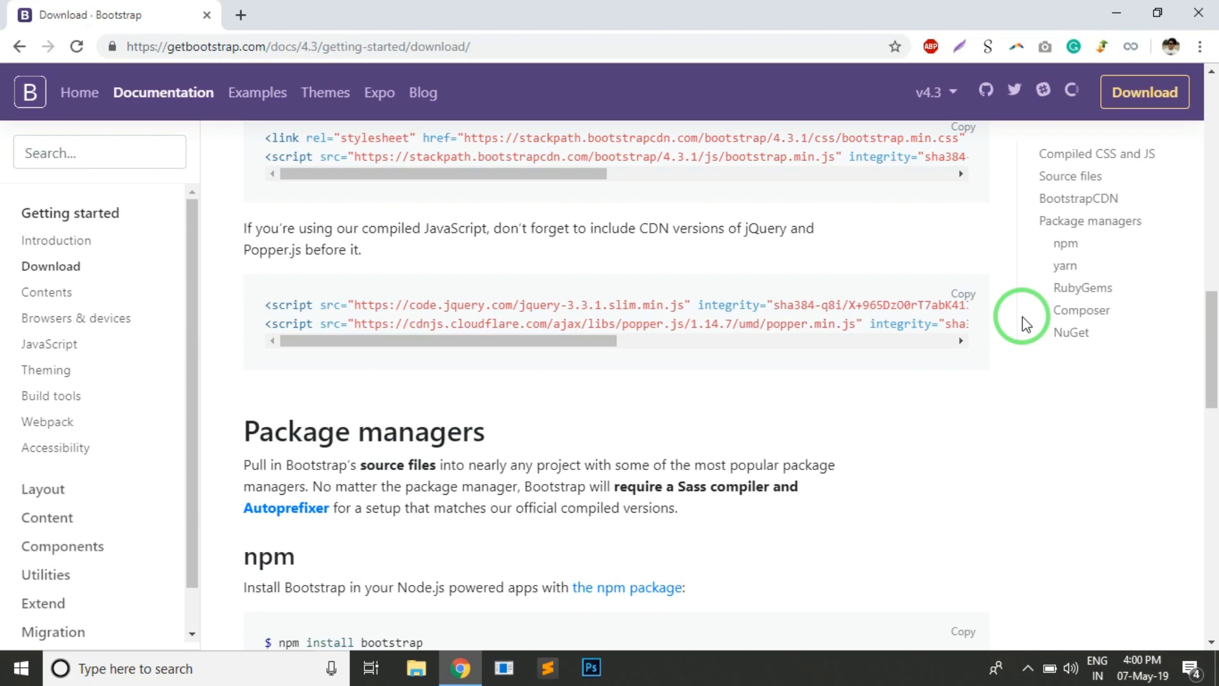
scroll("up", 3)
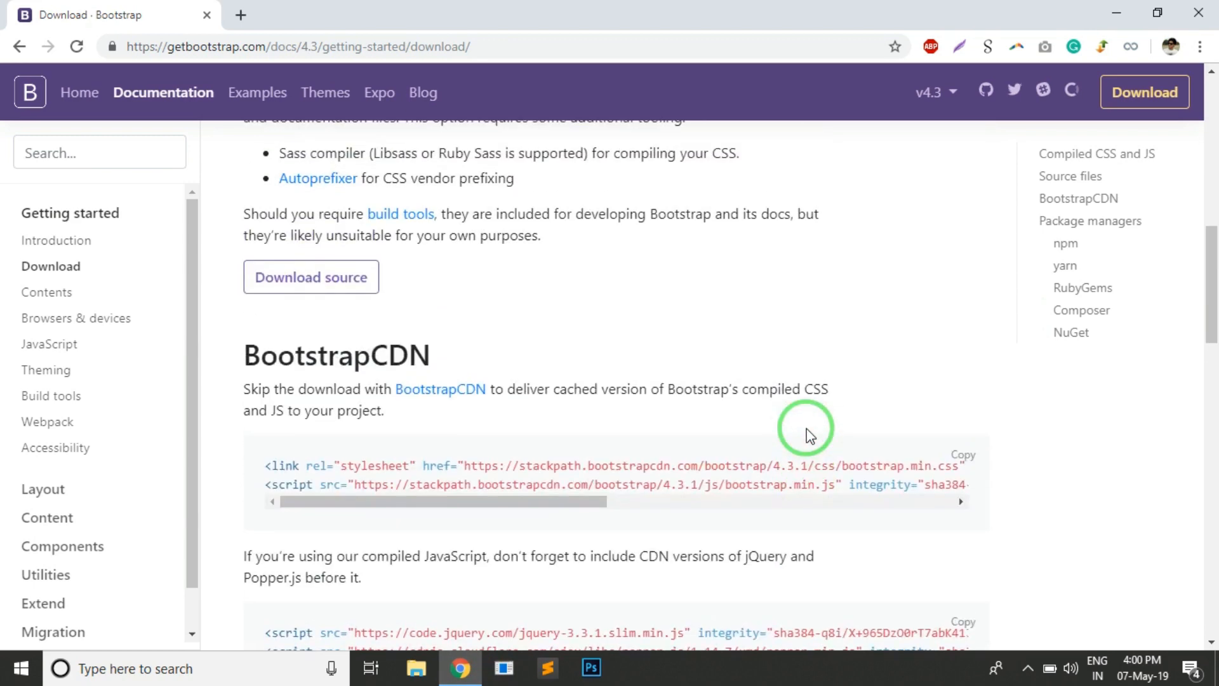
left_click(56, 240)
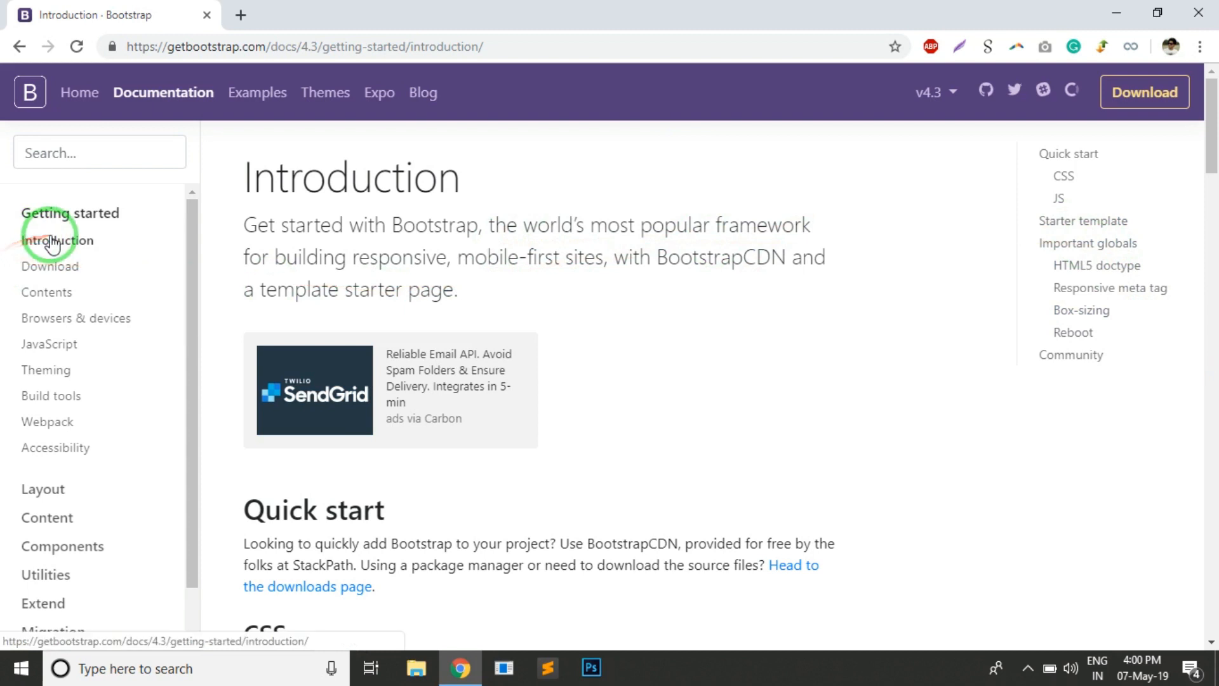
Jump to the Starter template section and copy its HTML code block.
left_click(1083, 221)
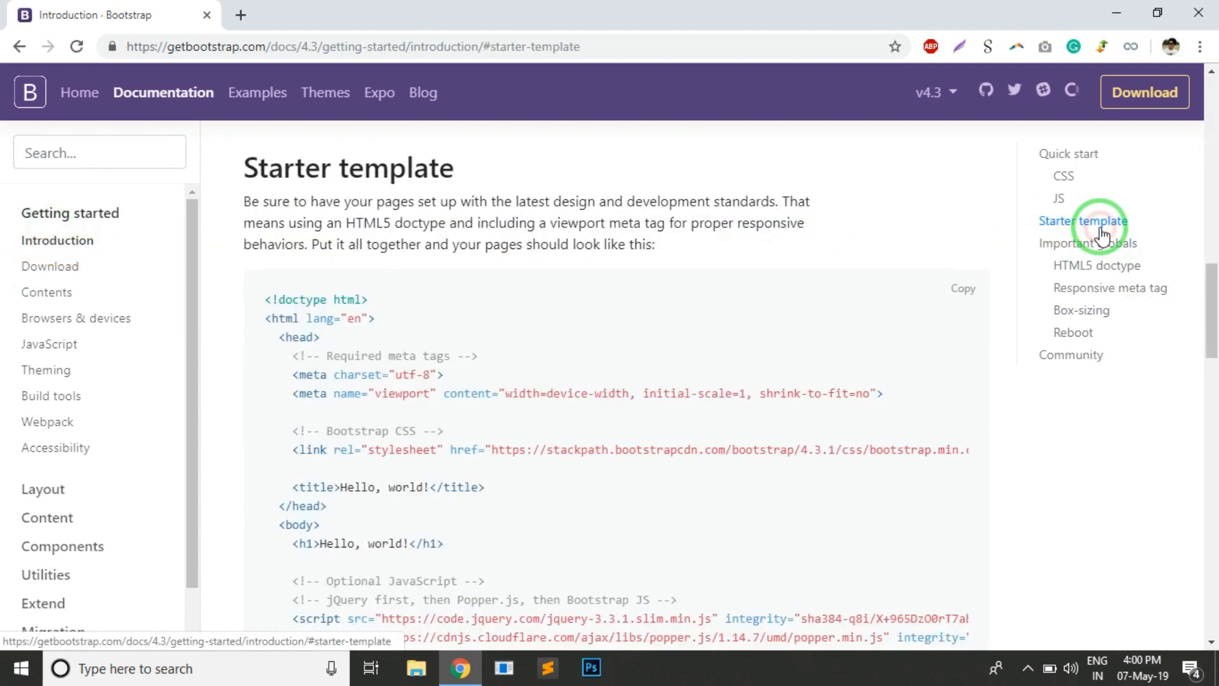
mouse_move(963, 288)
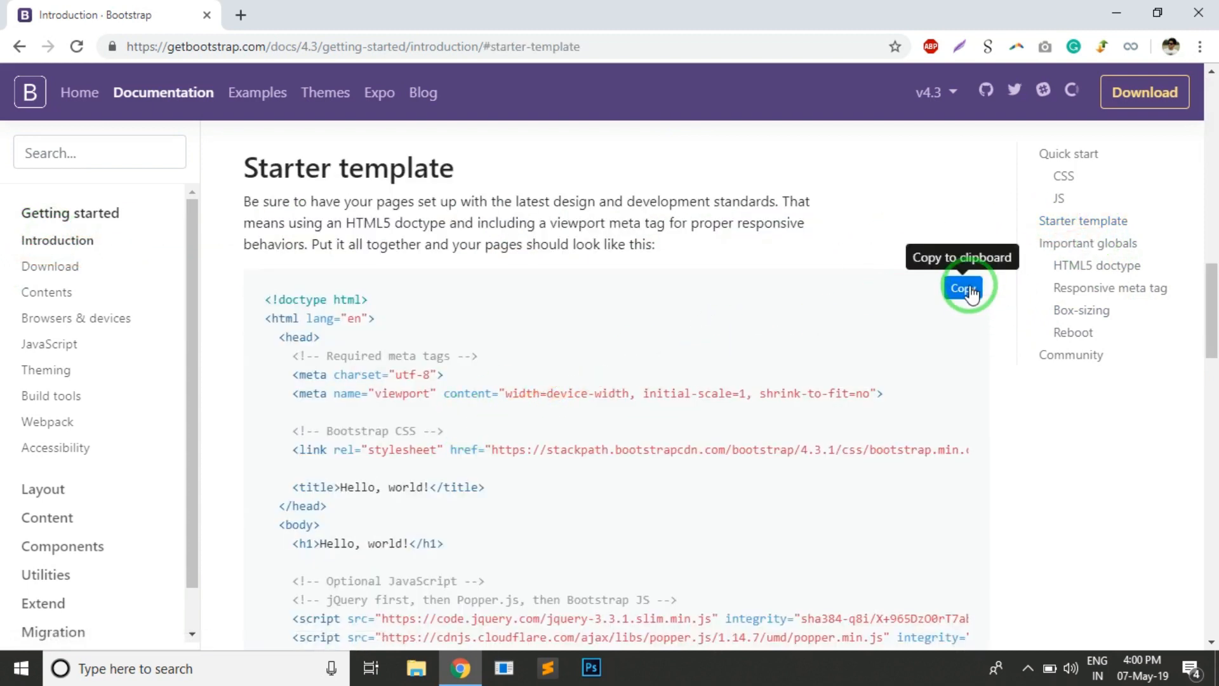
left_click(963, 288)
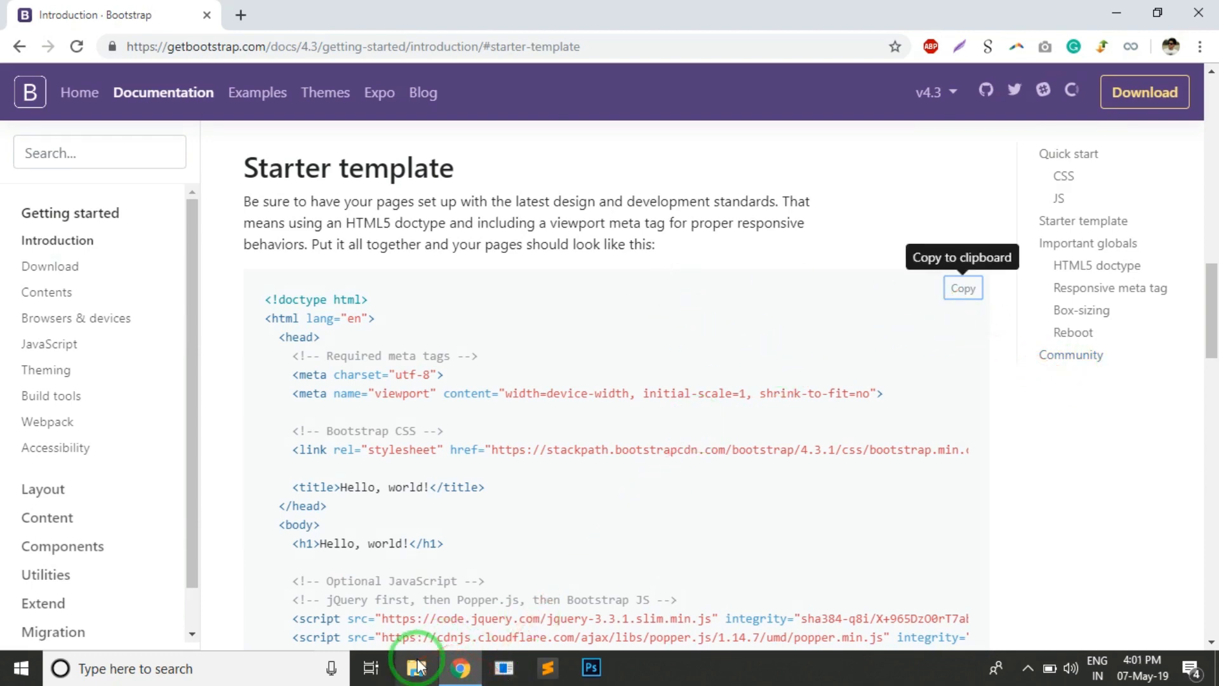
Create a new 'bootstrap4' folder in C:\xampp\htdocs and open it.
left_click(417, 668)
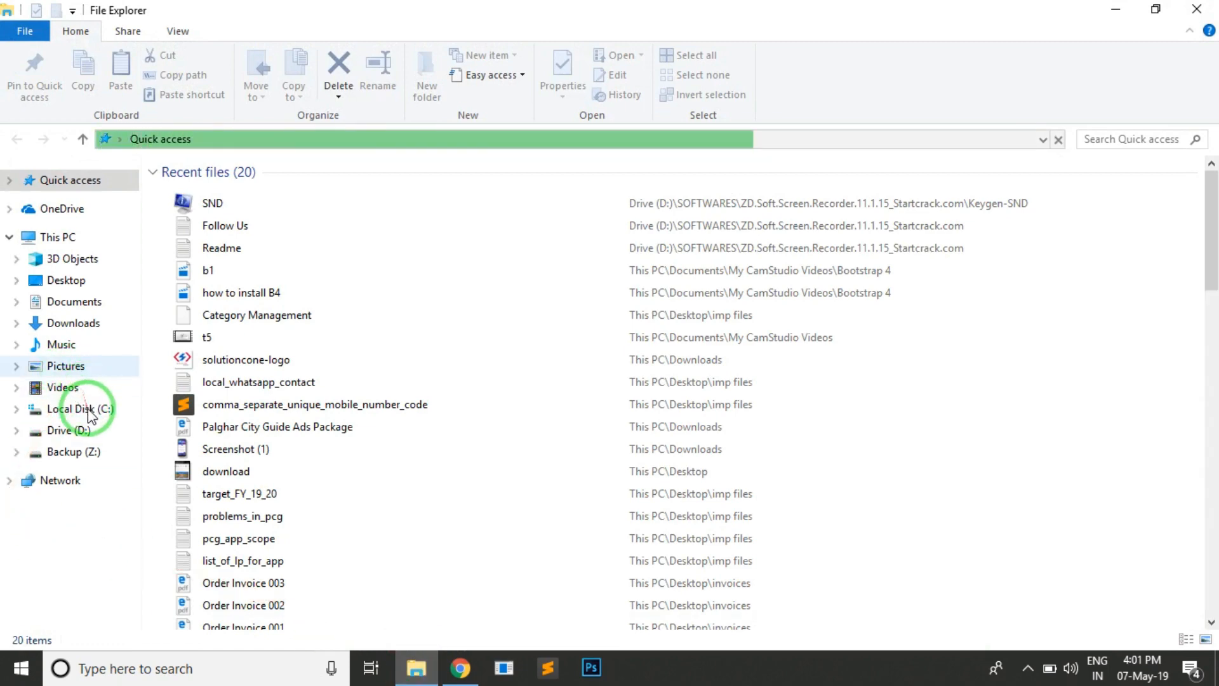
left_click(80, 409)
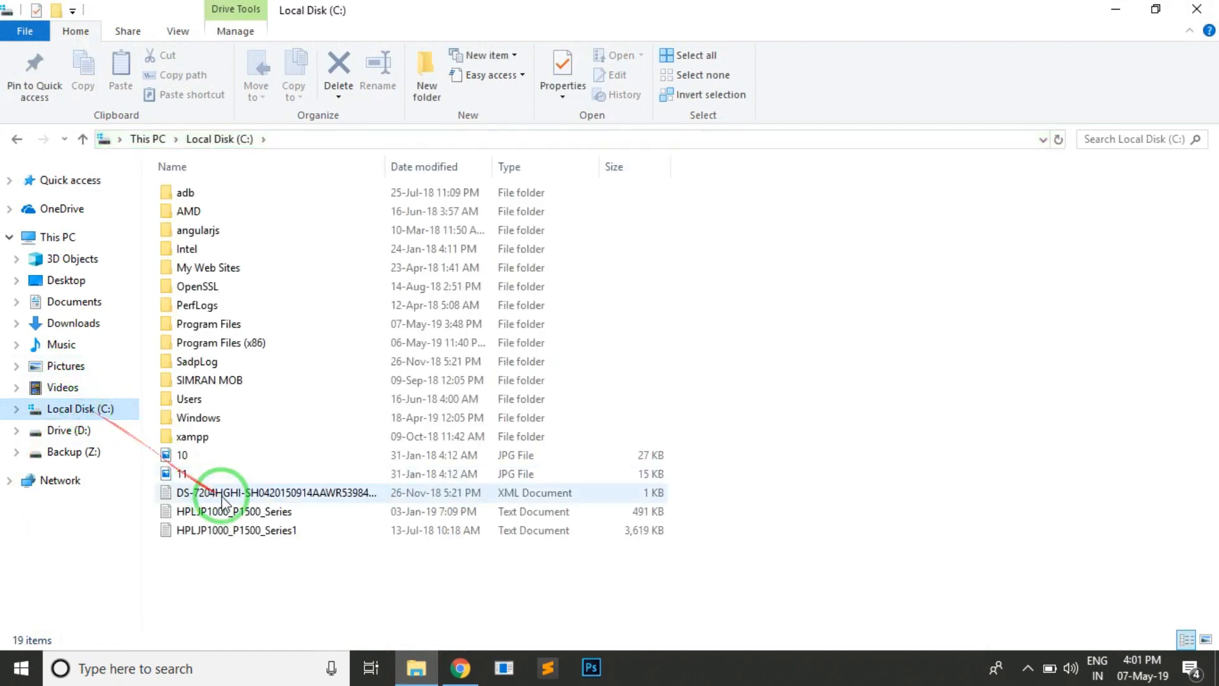
double_click(191, 436)
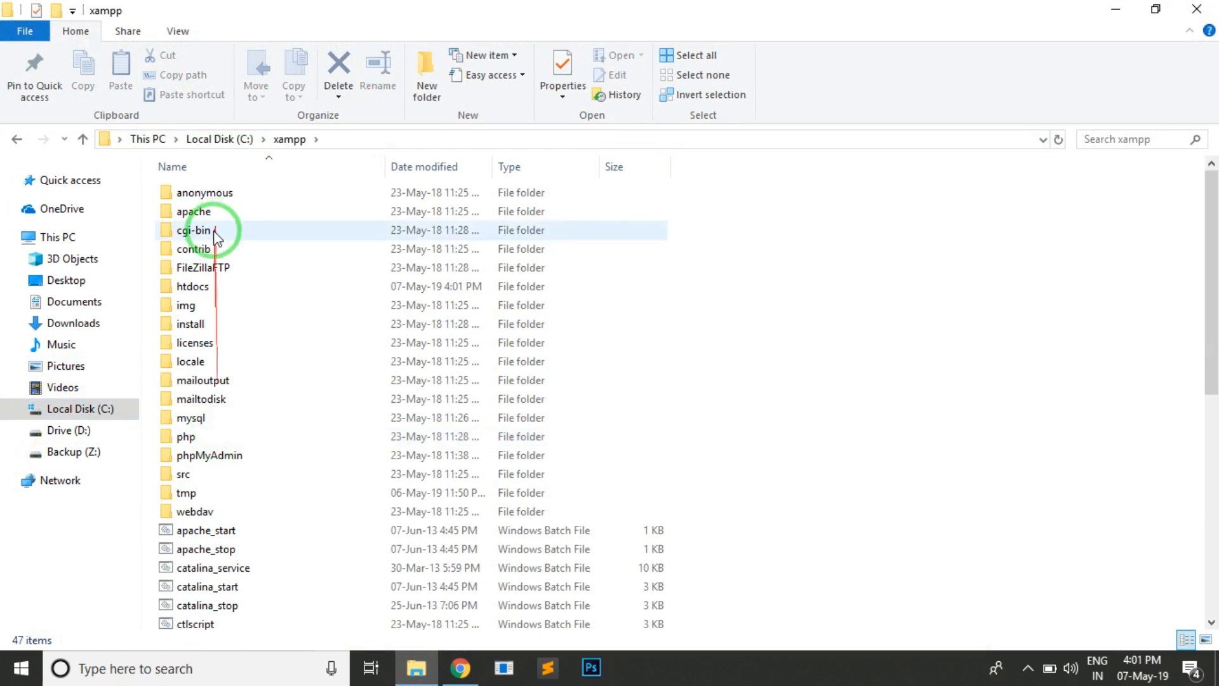
double_click(191, 285)
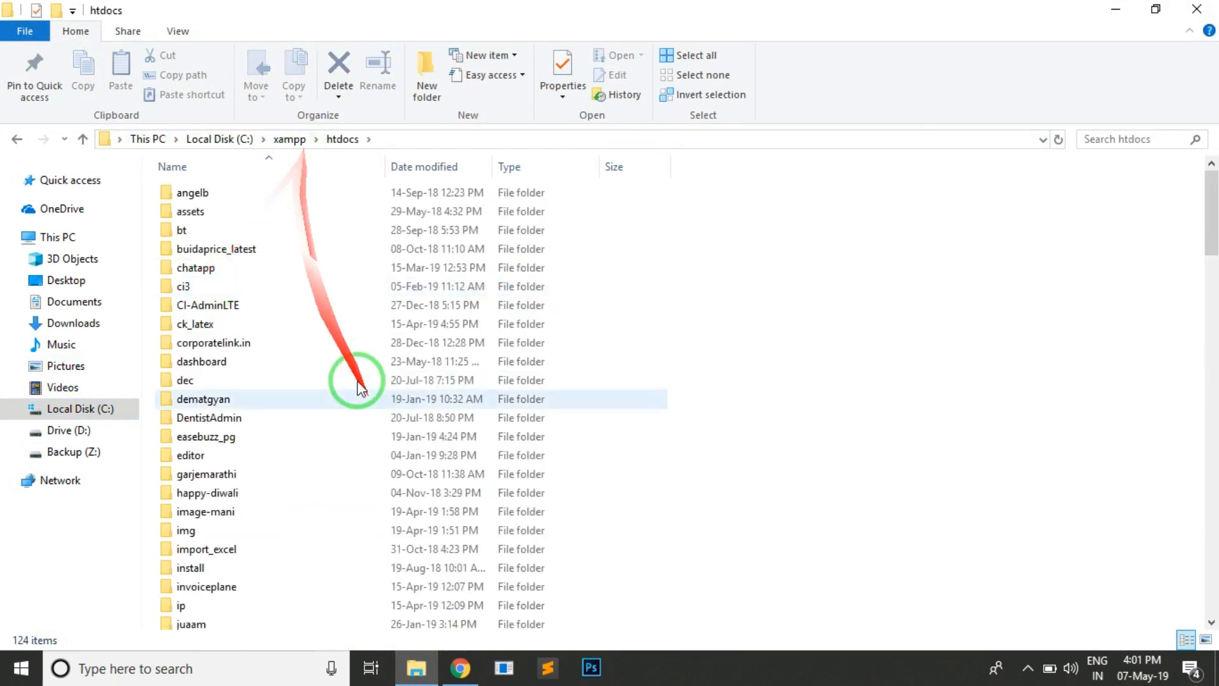
left_click(426, 73)
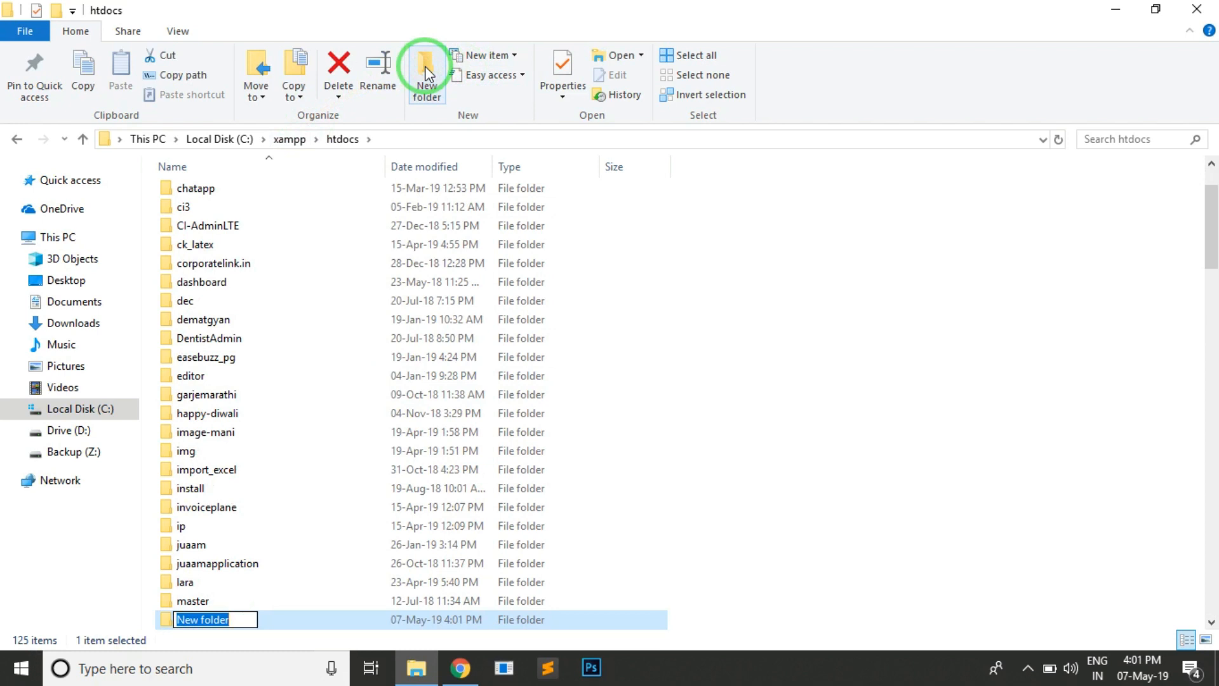
type("bootstrap4")
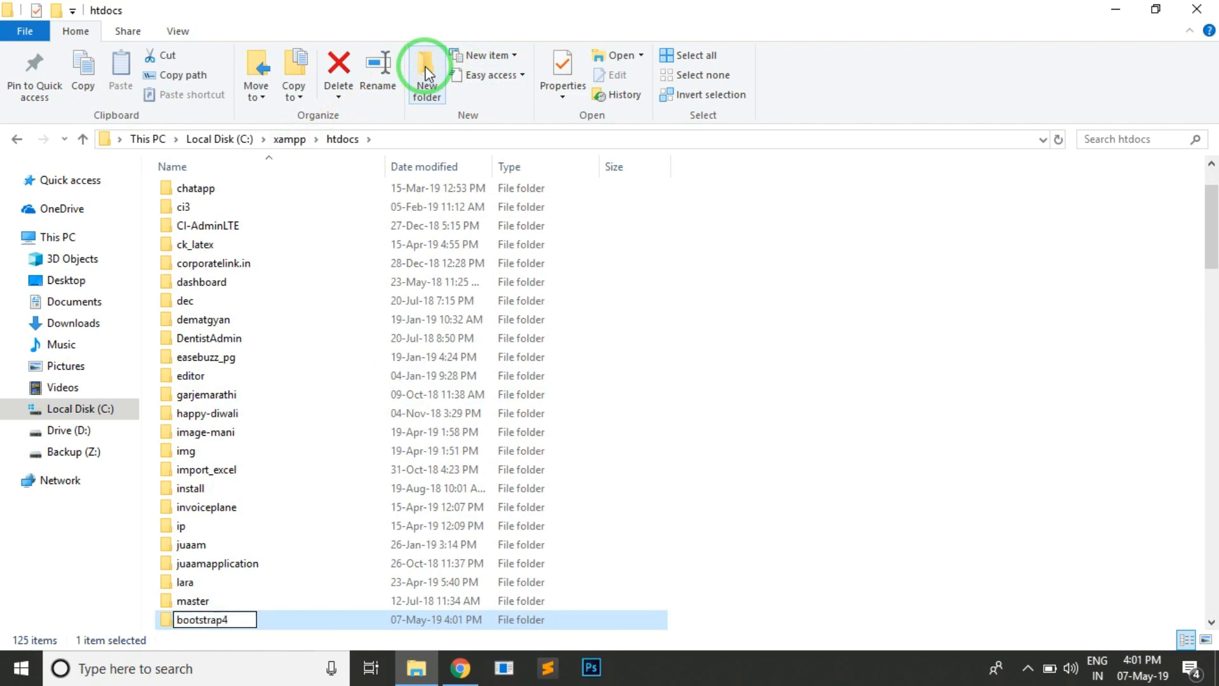
double_click(204, 619)
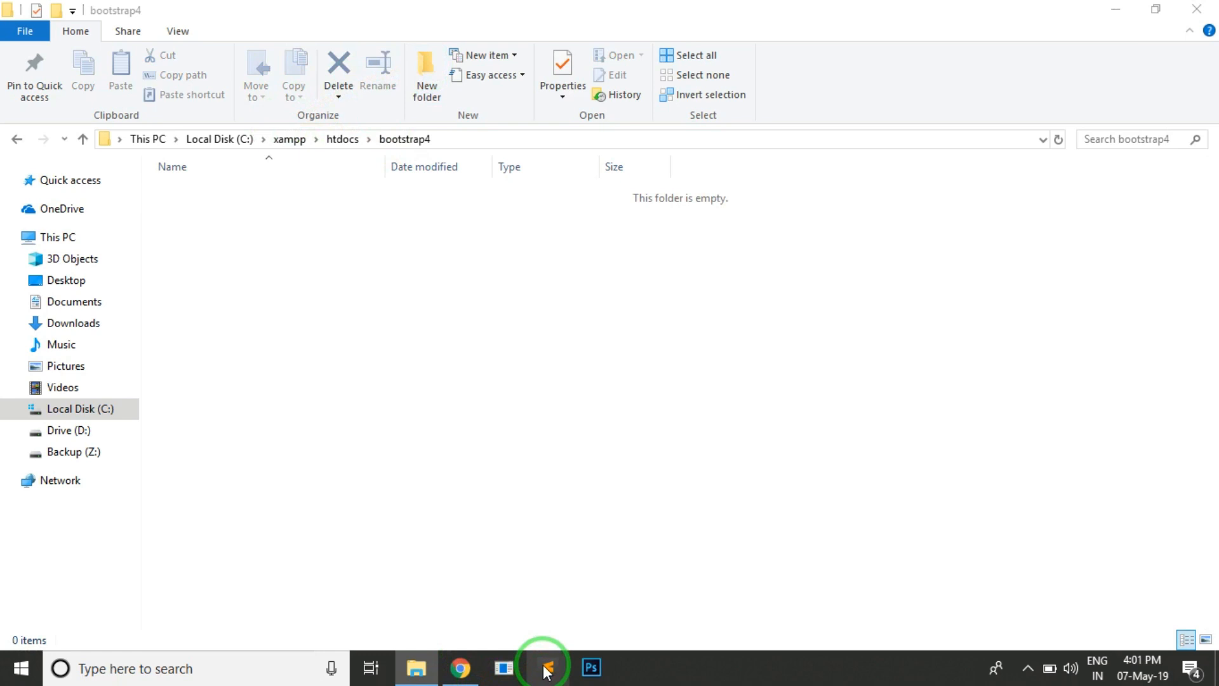
Remove the b4 folder from the Sublime project and add the bootstrap4 folder instead.
left_click(547, 668)
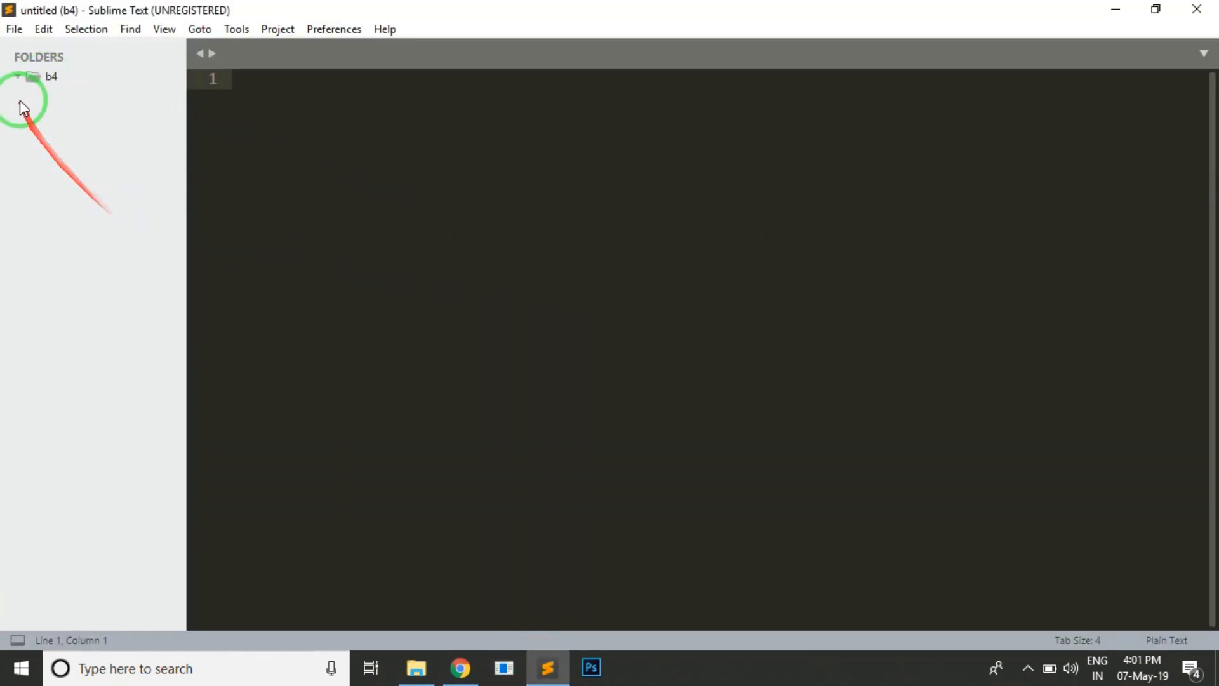
right_click(51, 76)
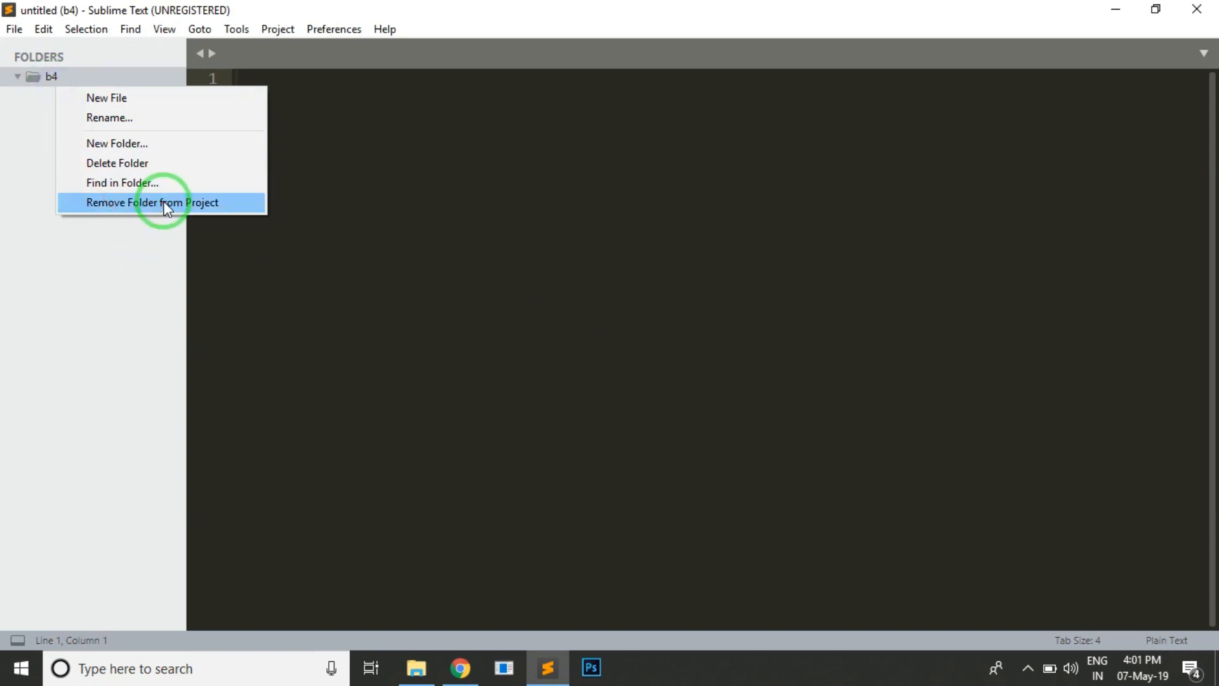
left_click(416, 667)
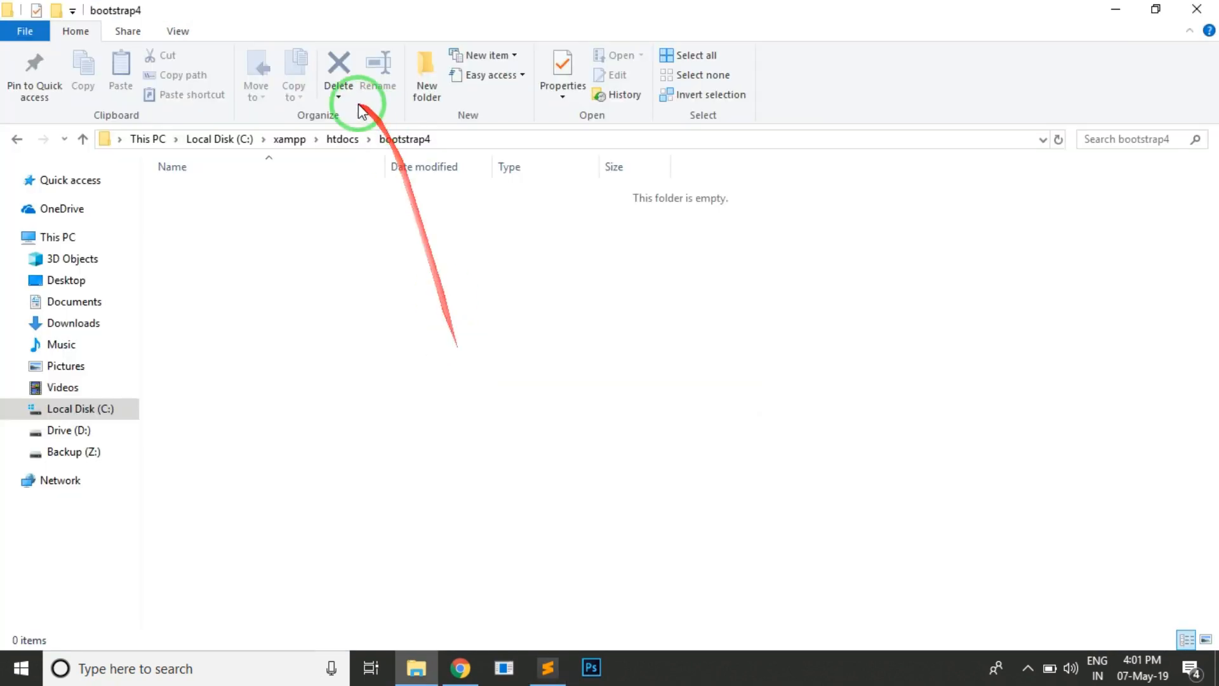
left_click(81, 141)
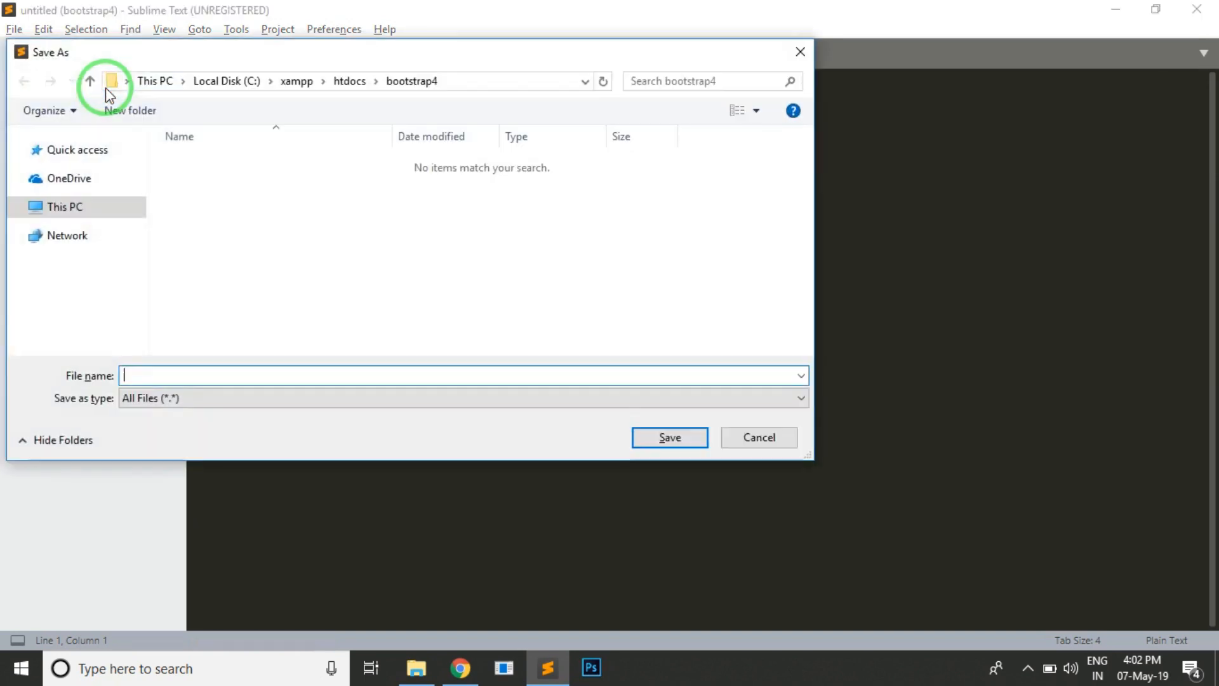
Save the new file as index.php in bootstrap4 and paste in the starter template.
type("index.")
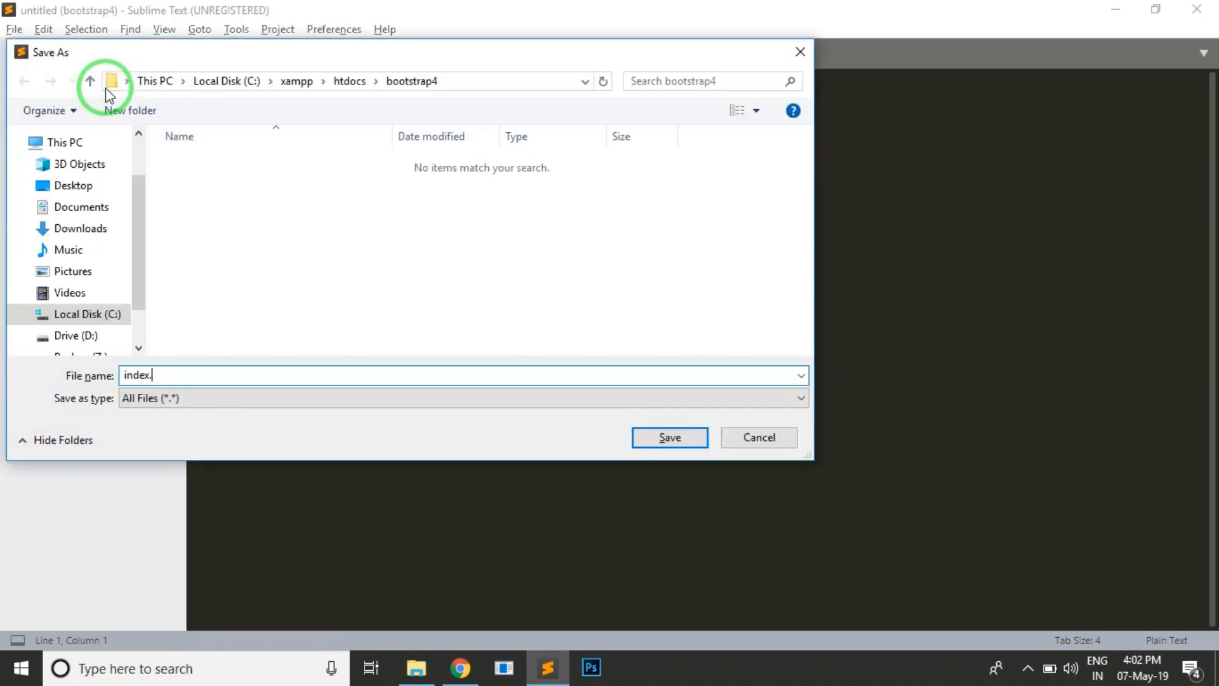
left_click(667, 437)
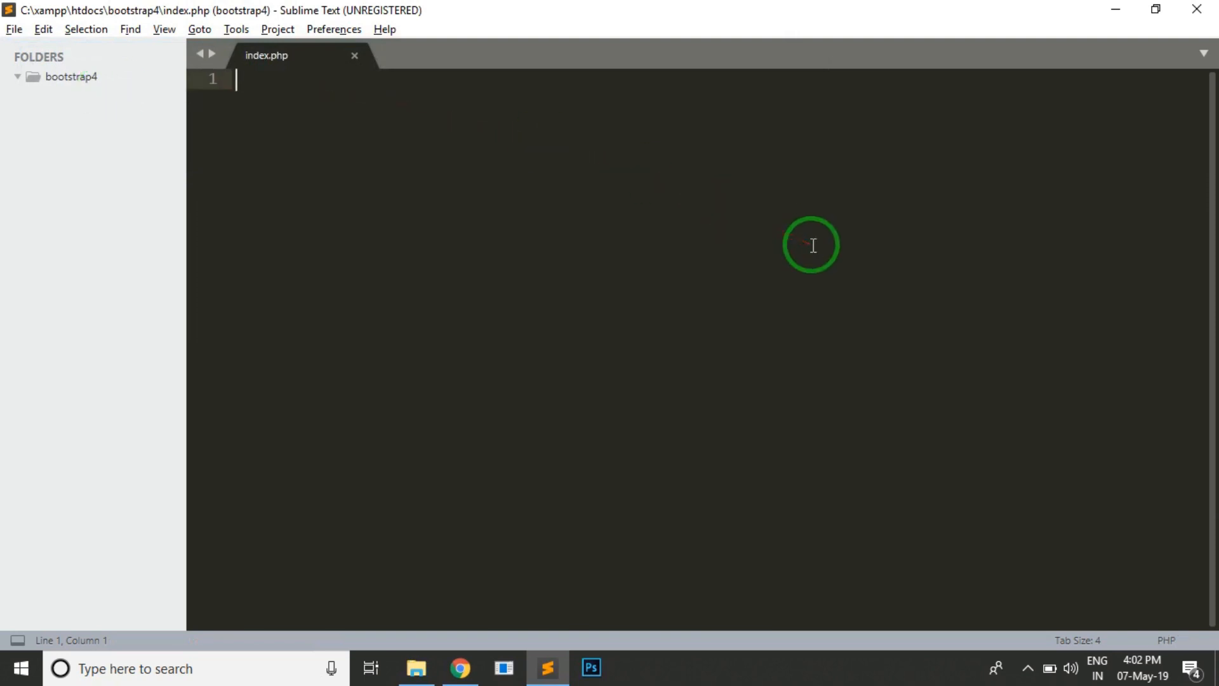
left_click(459, 668)
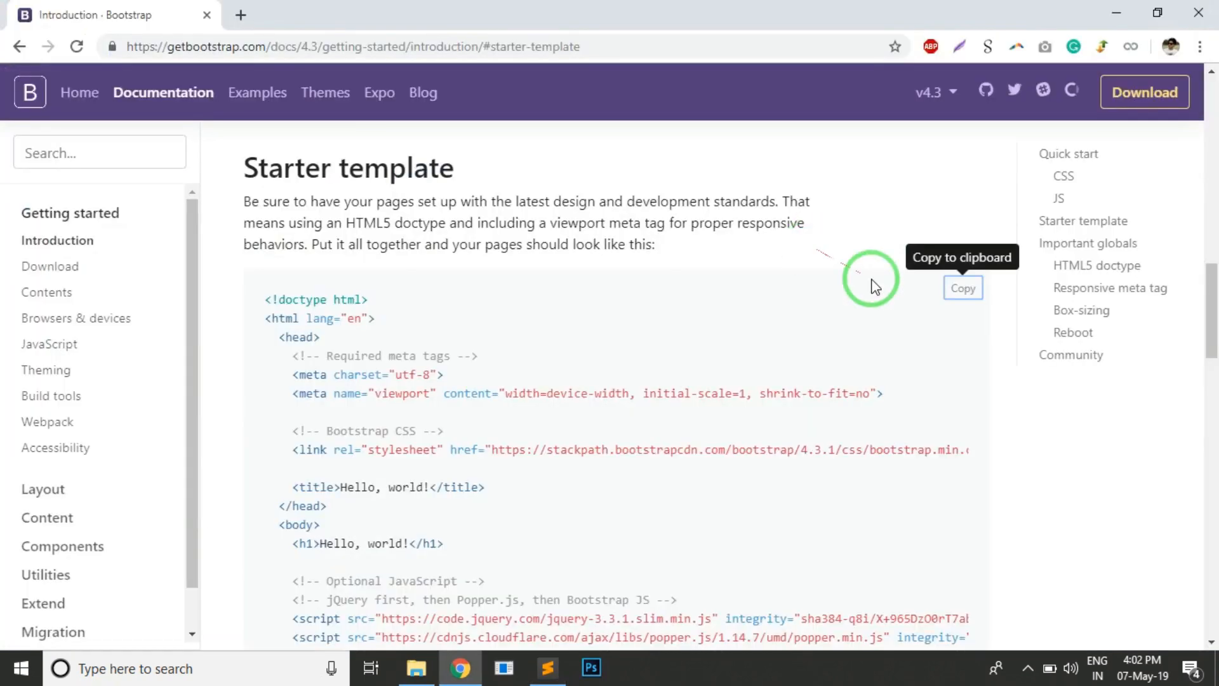
key("alt+tab")
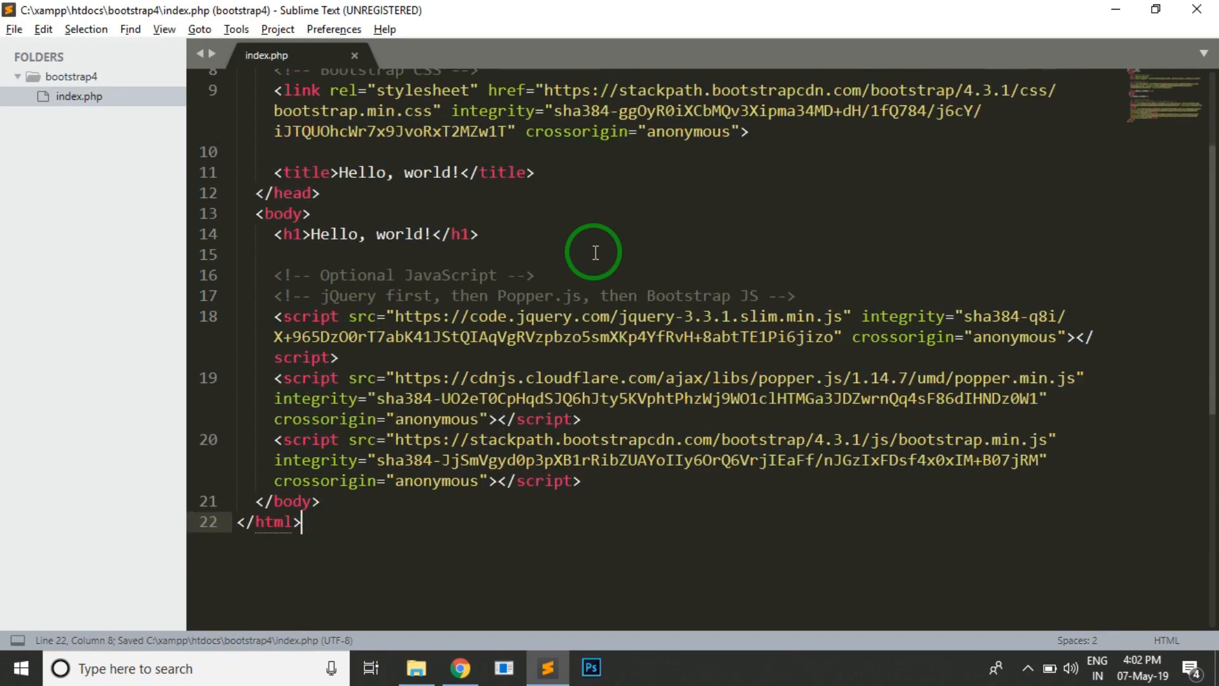
Open a new Chrome tab, then launch XAMPP Control Panel and start Apache.
left_click(460, 668)
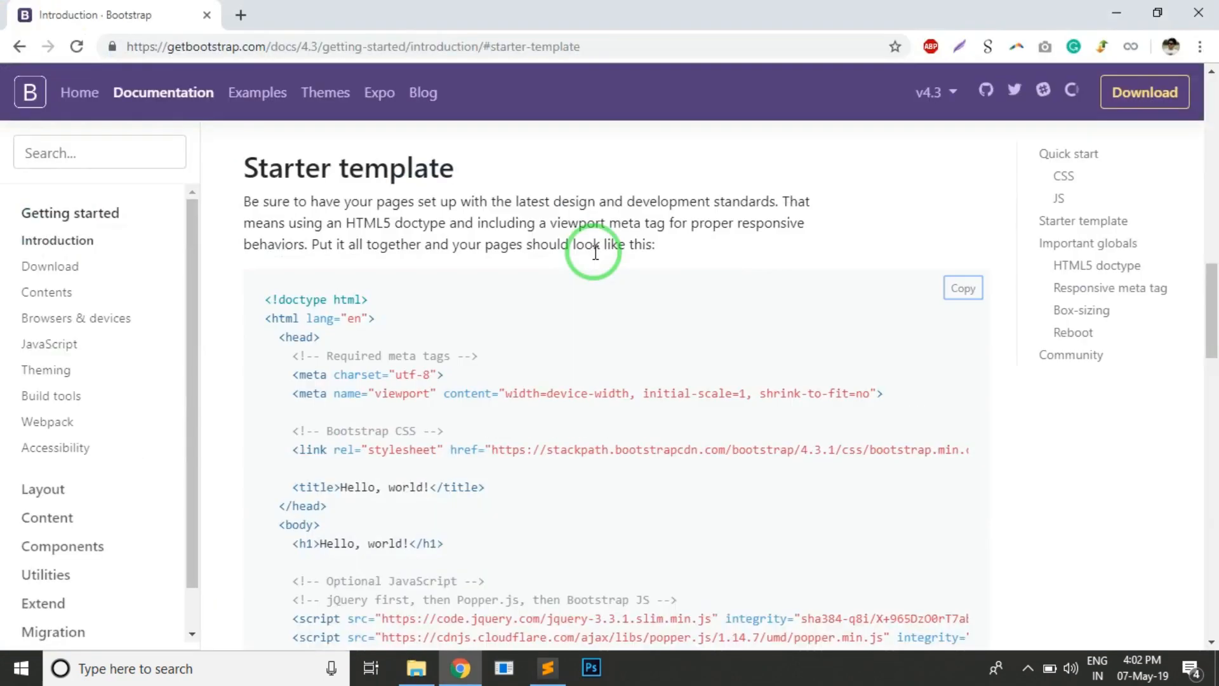
mouse_move(963, 288)
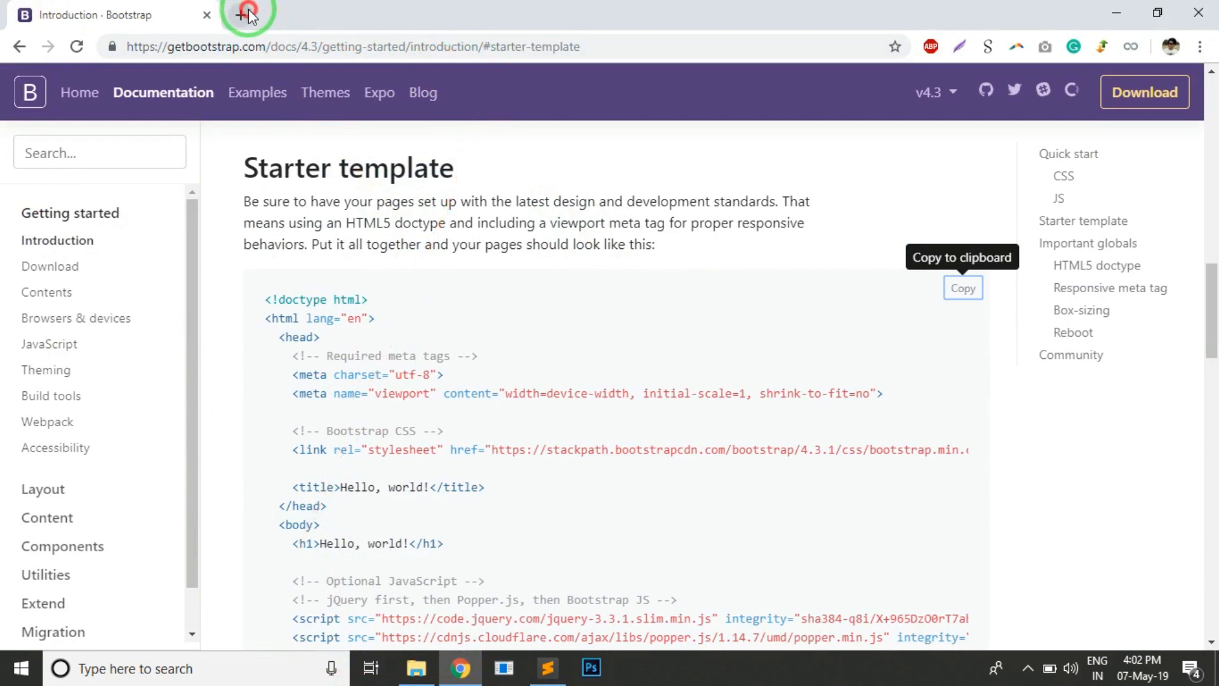
left_click(247, 14)
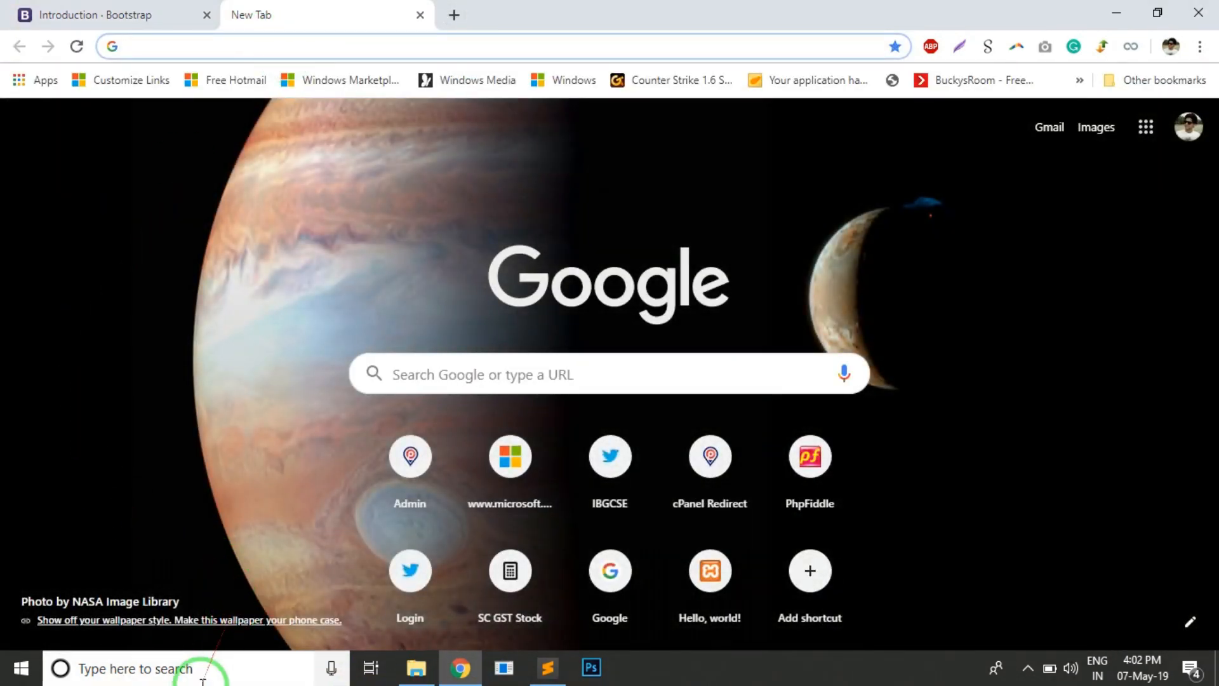
left_click(417, 675)
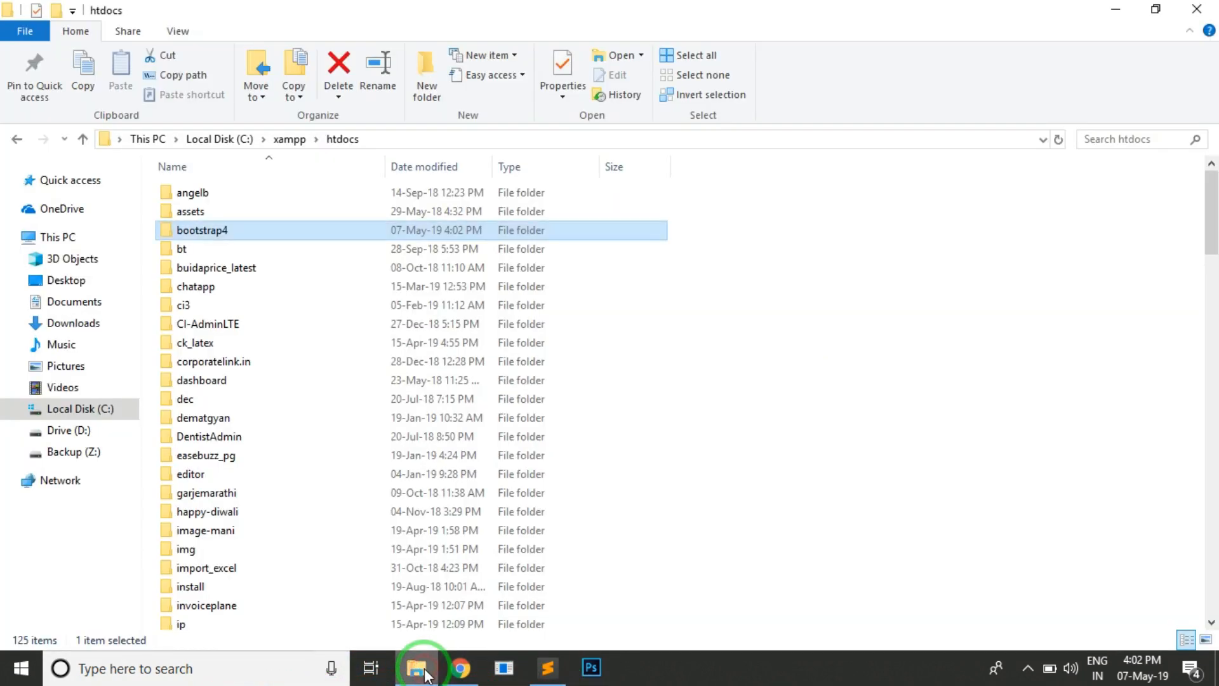
left_click(459, 668)
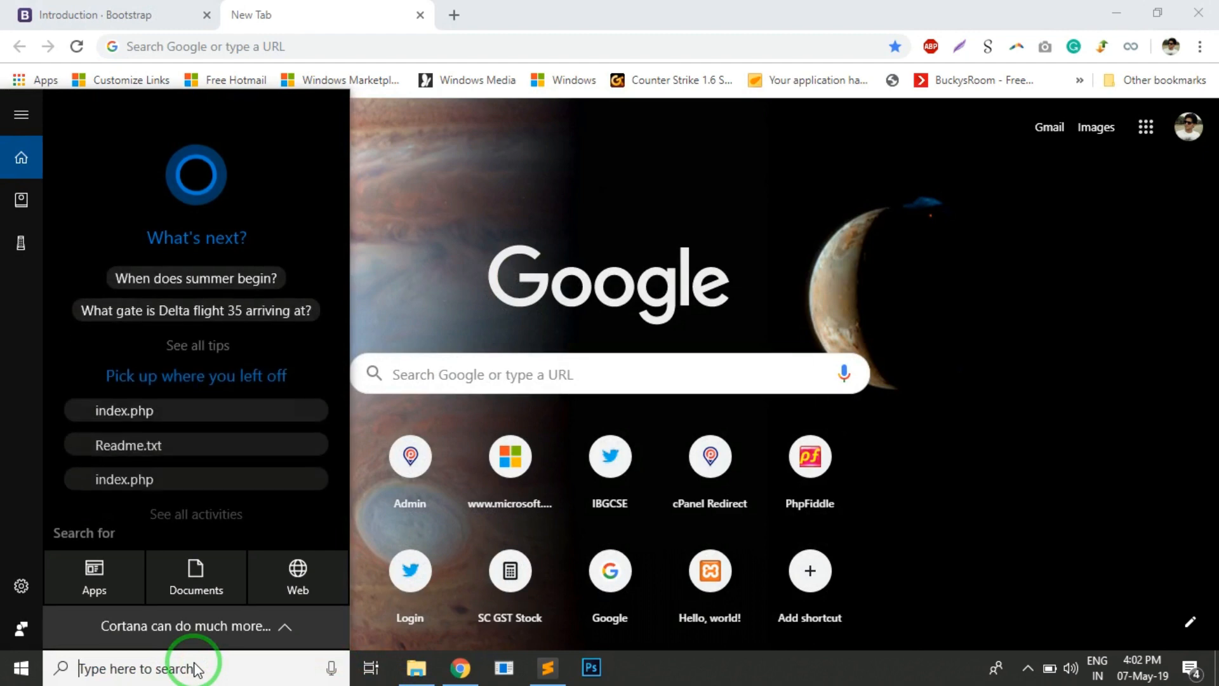
left_click(195, 667)
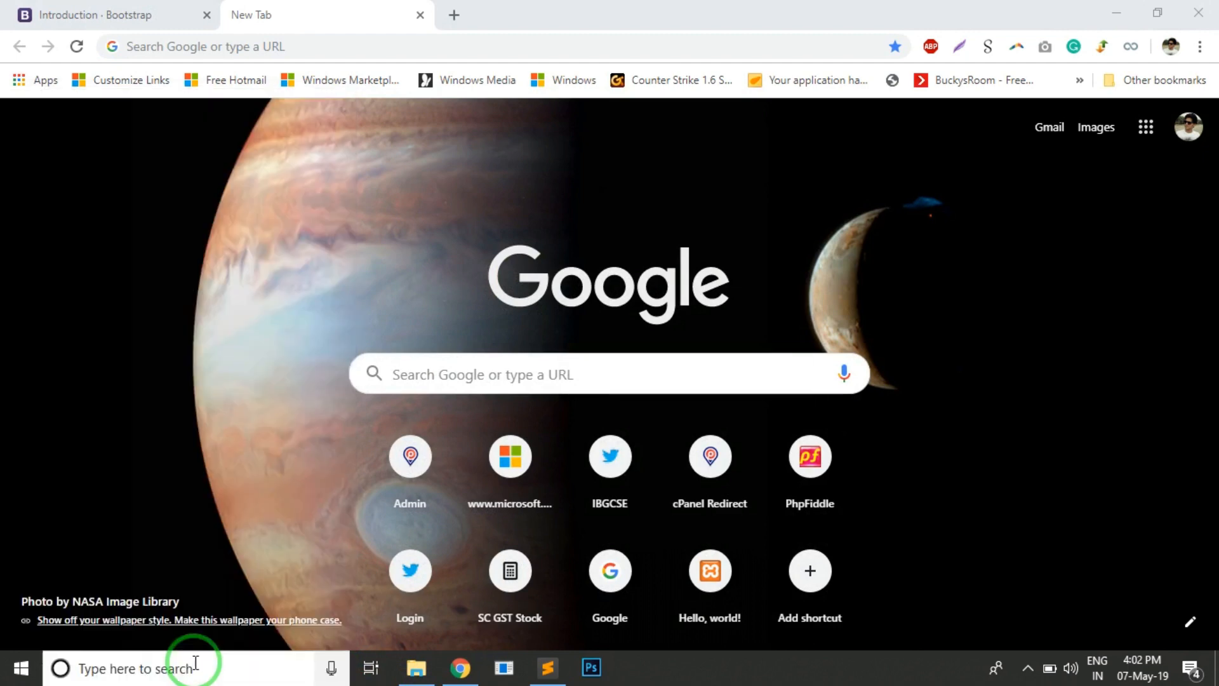
left_click(634, 667)
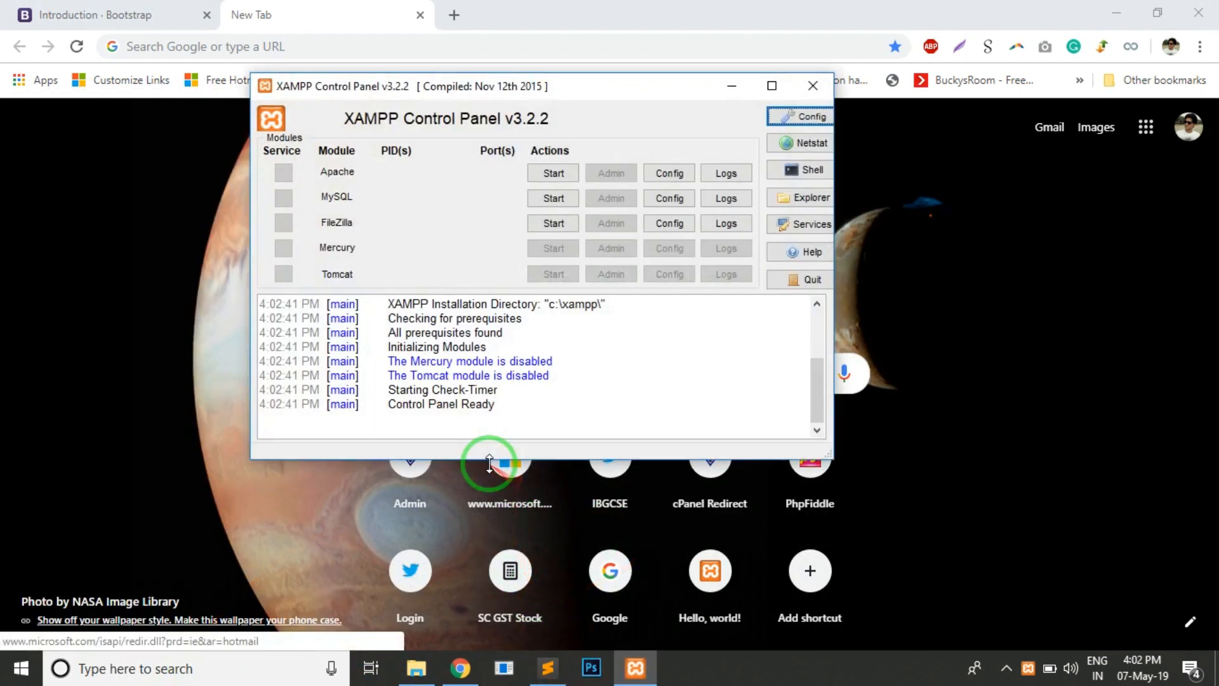
left_click(553, 172)
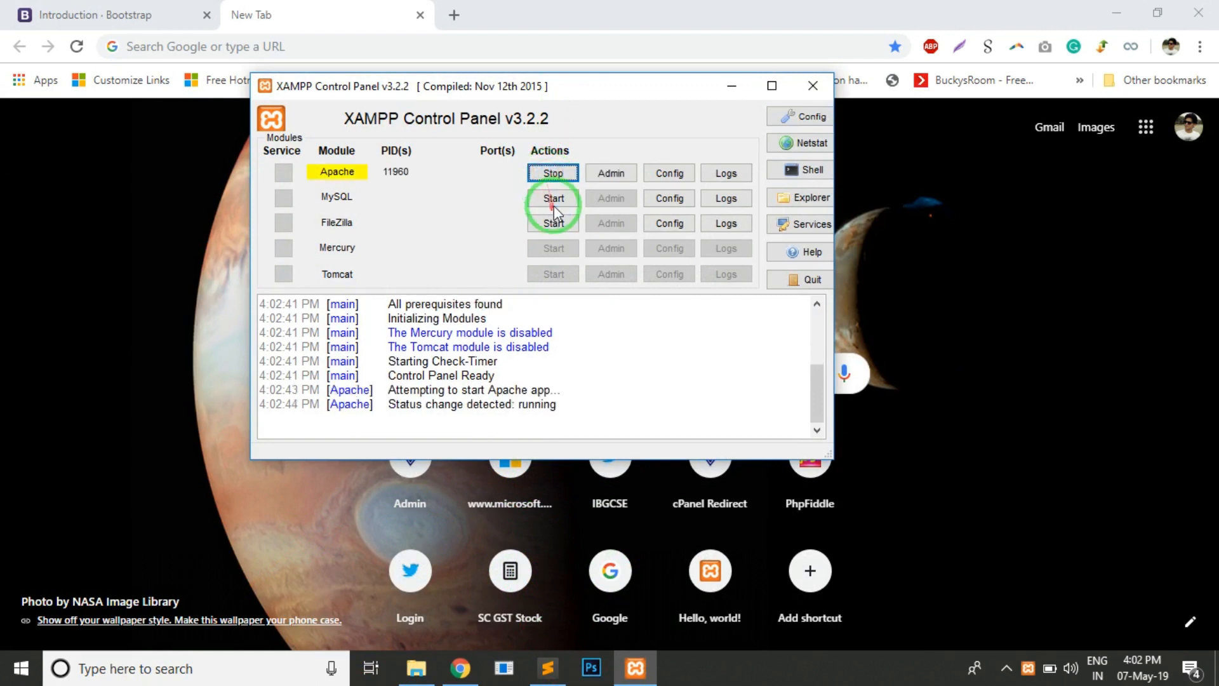
left_click(552, 198)
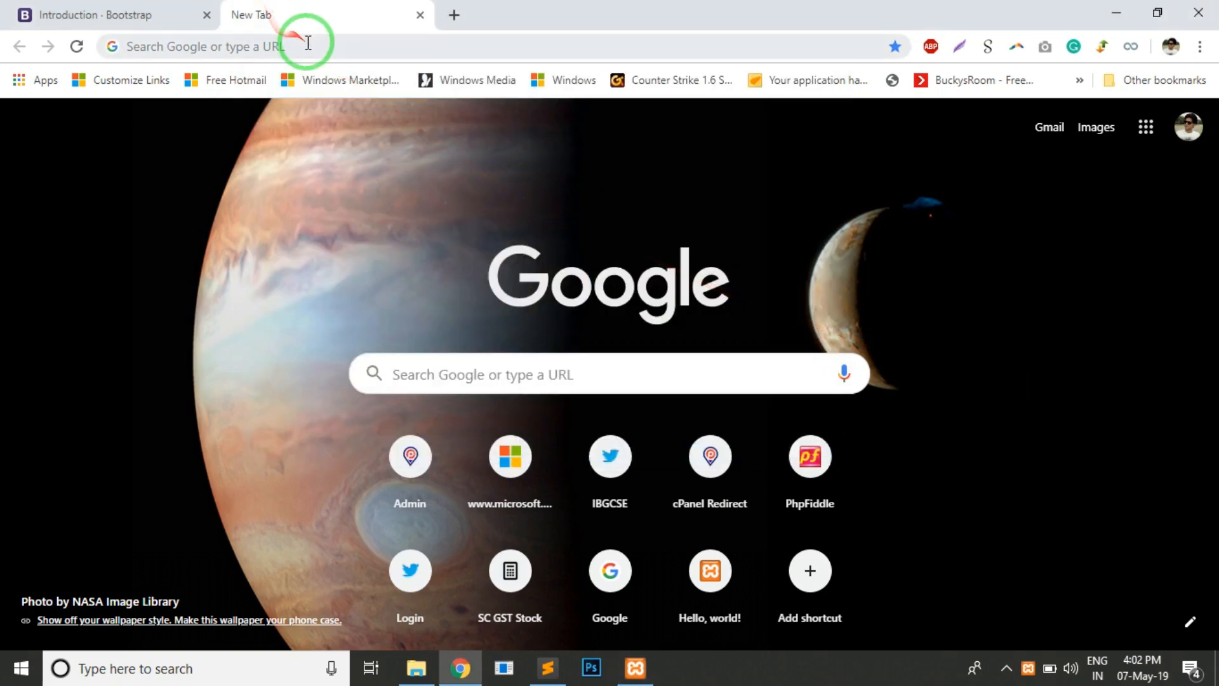
Load localhost/bootstrap4 in Chrome, correcting the mistyped 'b4' address.
type("localhost/b4")
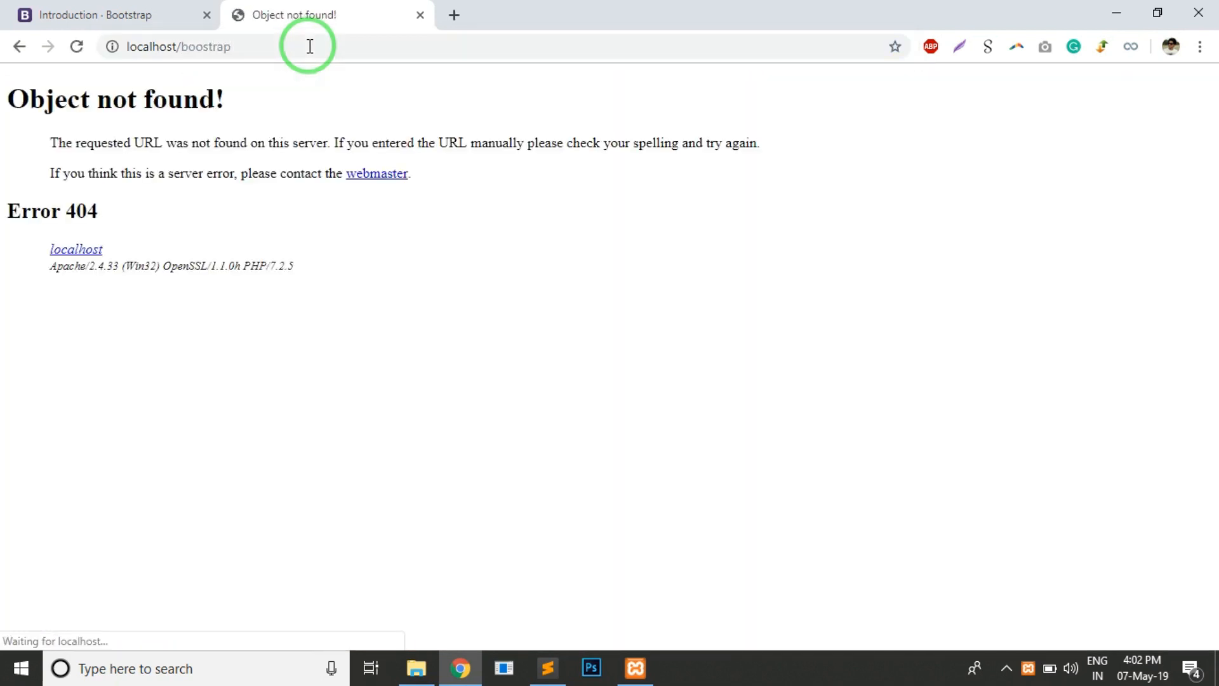
double_click(206, 47)
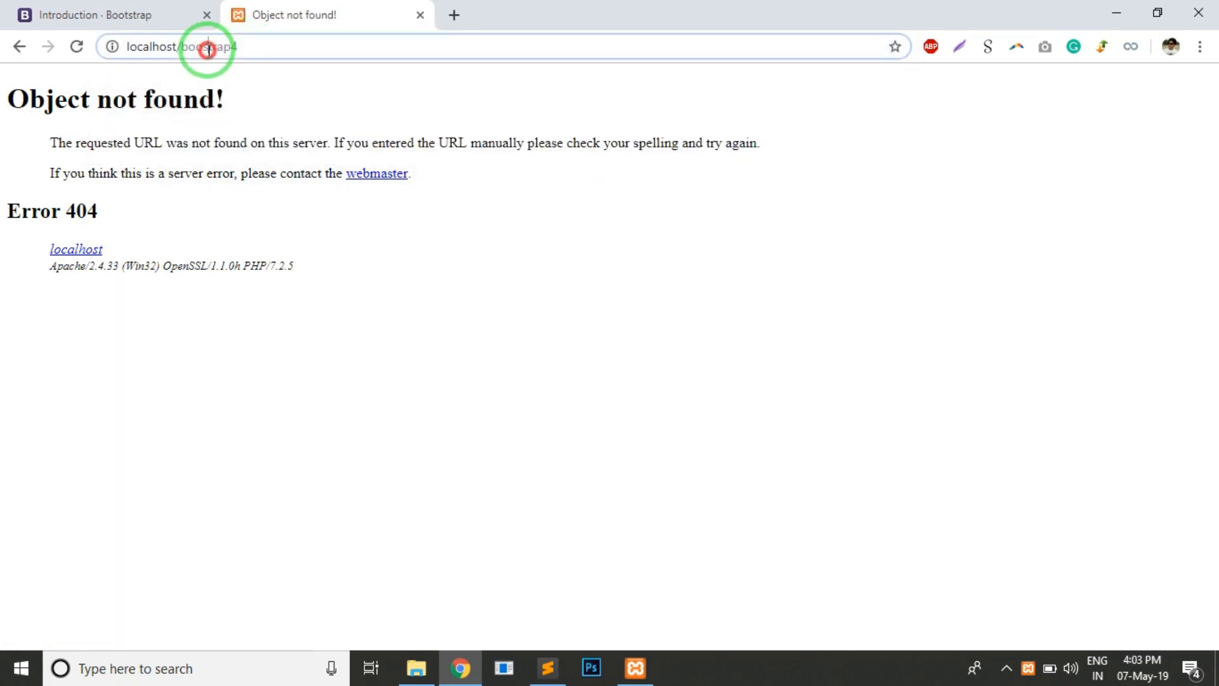
left_click(207, 47)
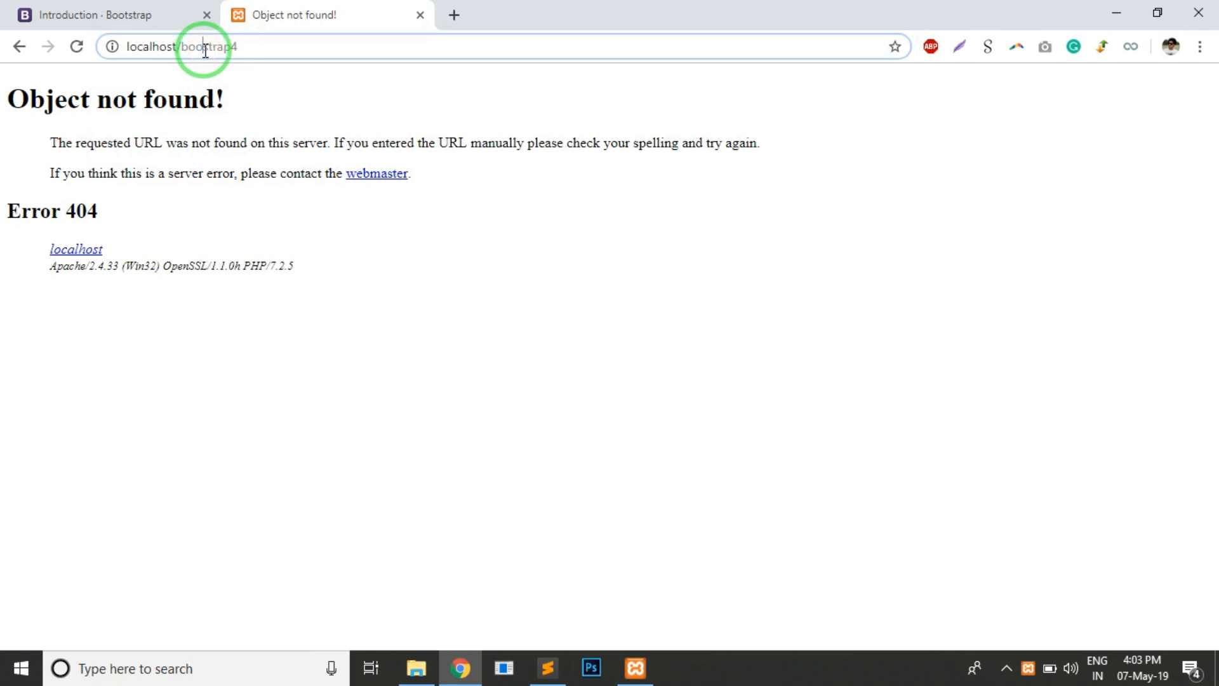
key("Enter")
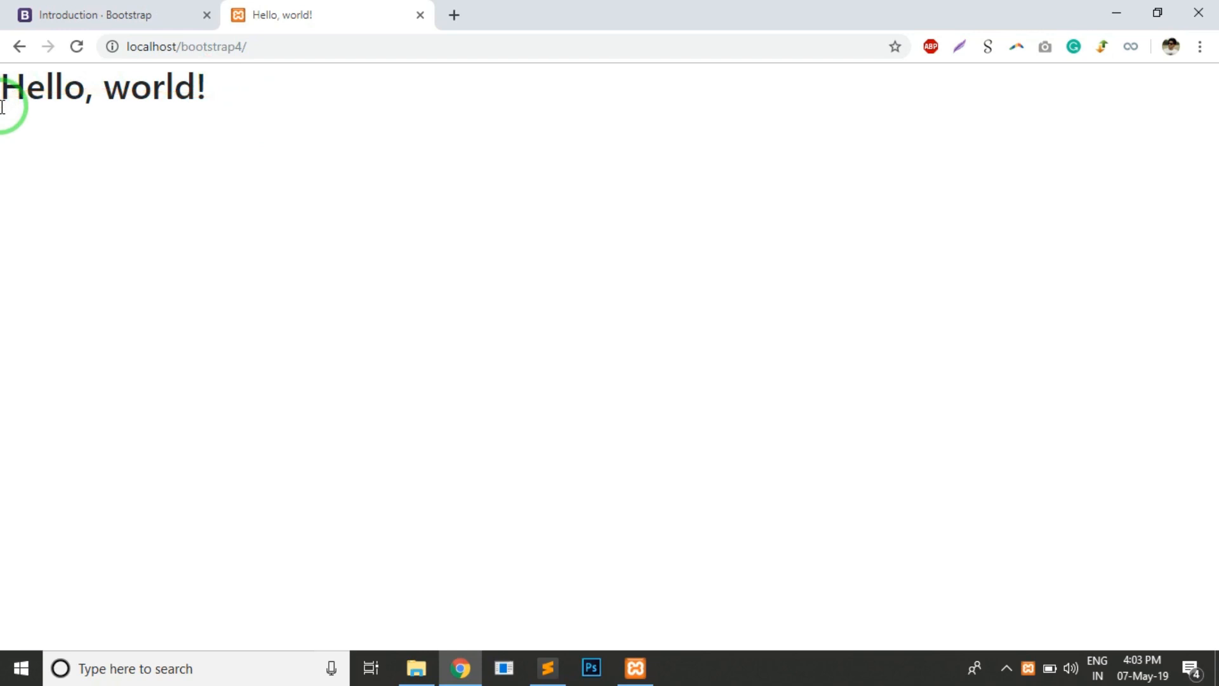
Open DevTools with F12 and check the Console tab for errors.
right_click(454, 152)
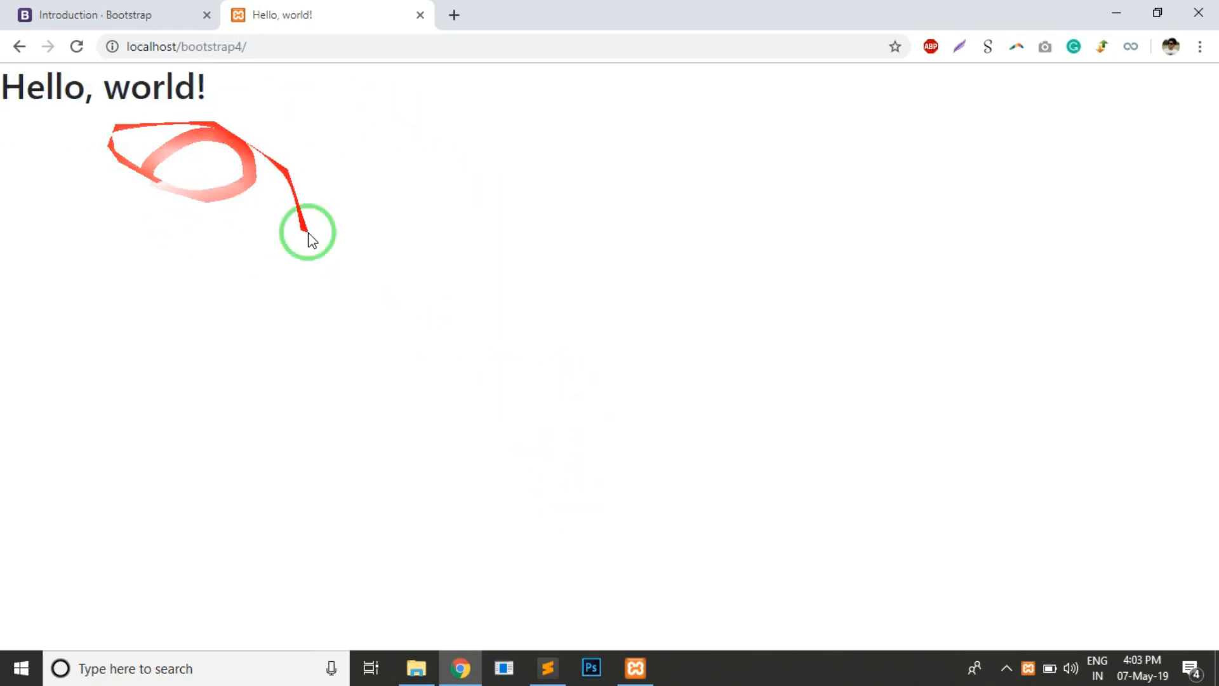
key("F12")
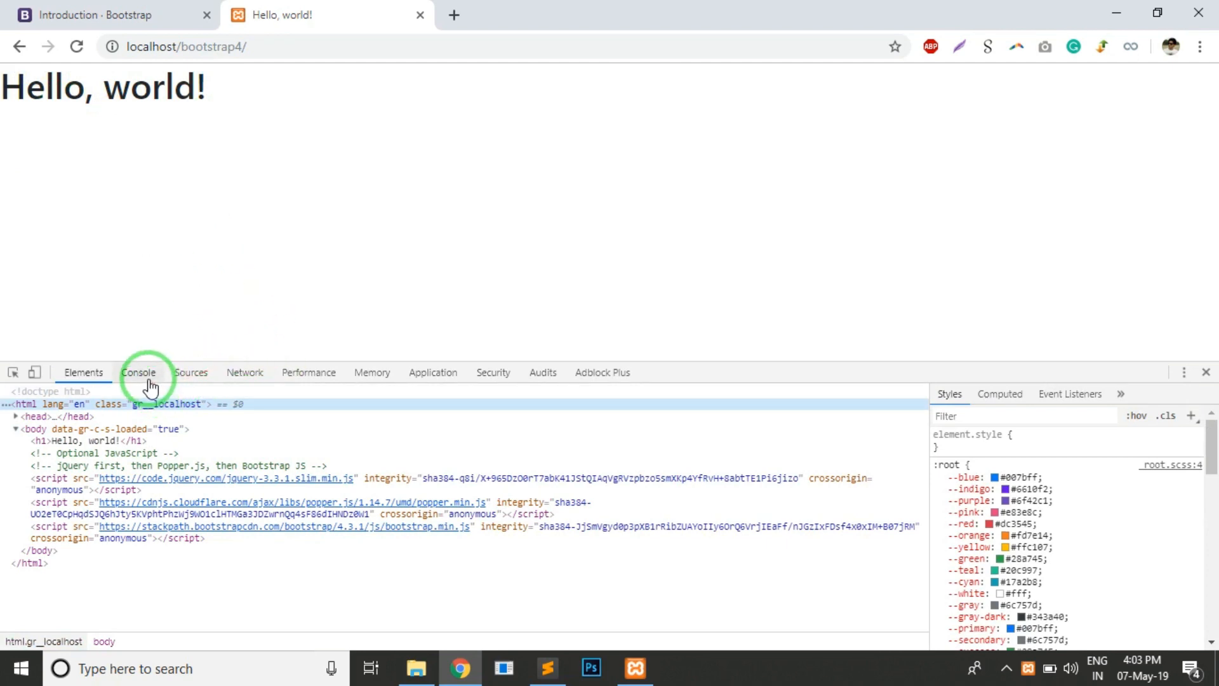
left_click(139, 371)
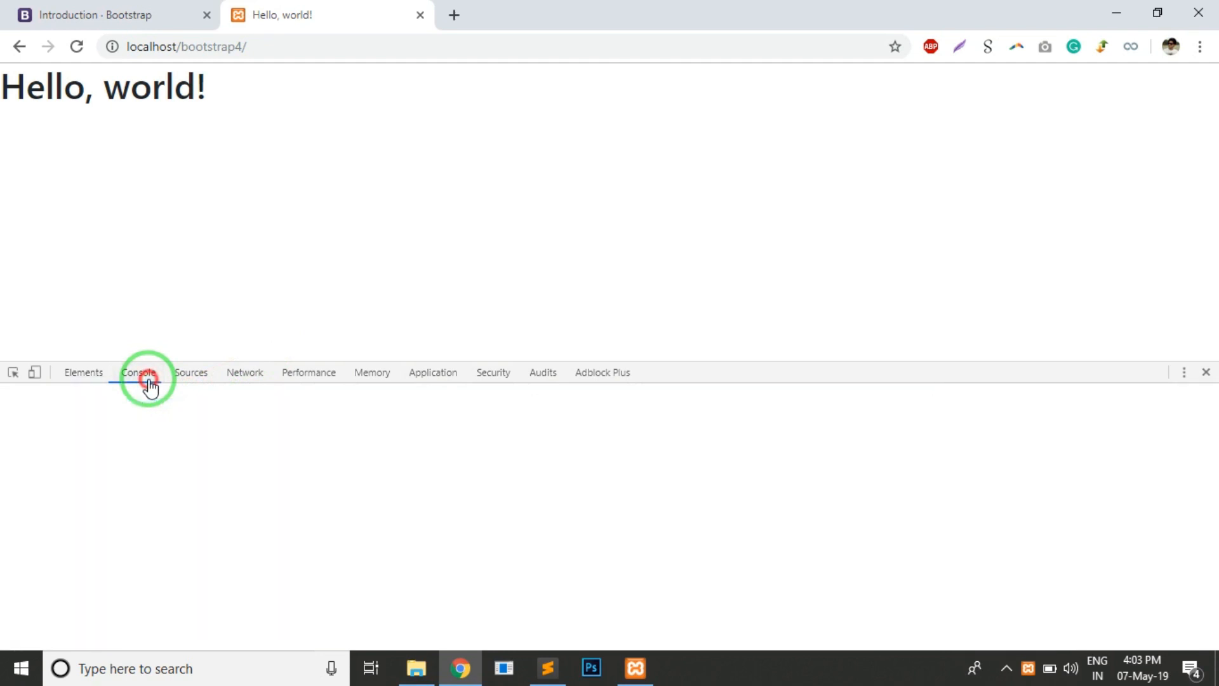
left_click(137, 372)
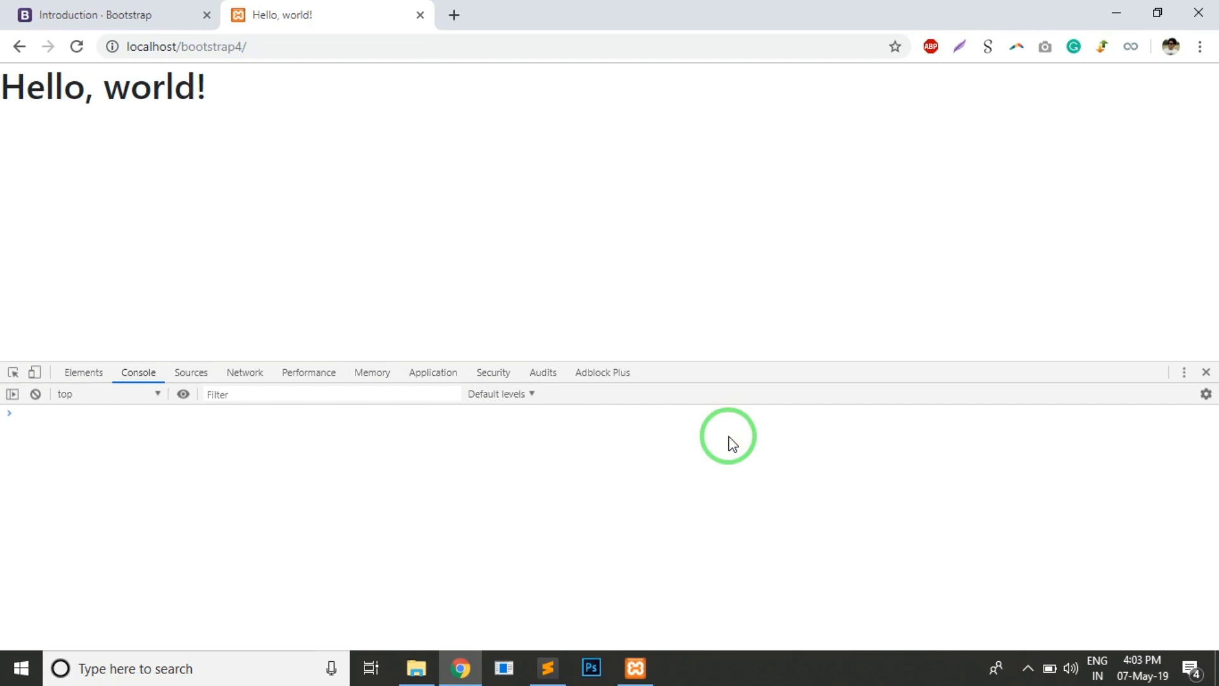
mouse_move(1205, 372)
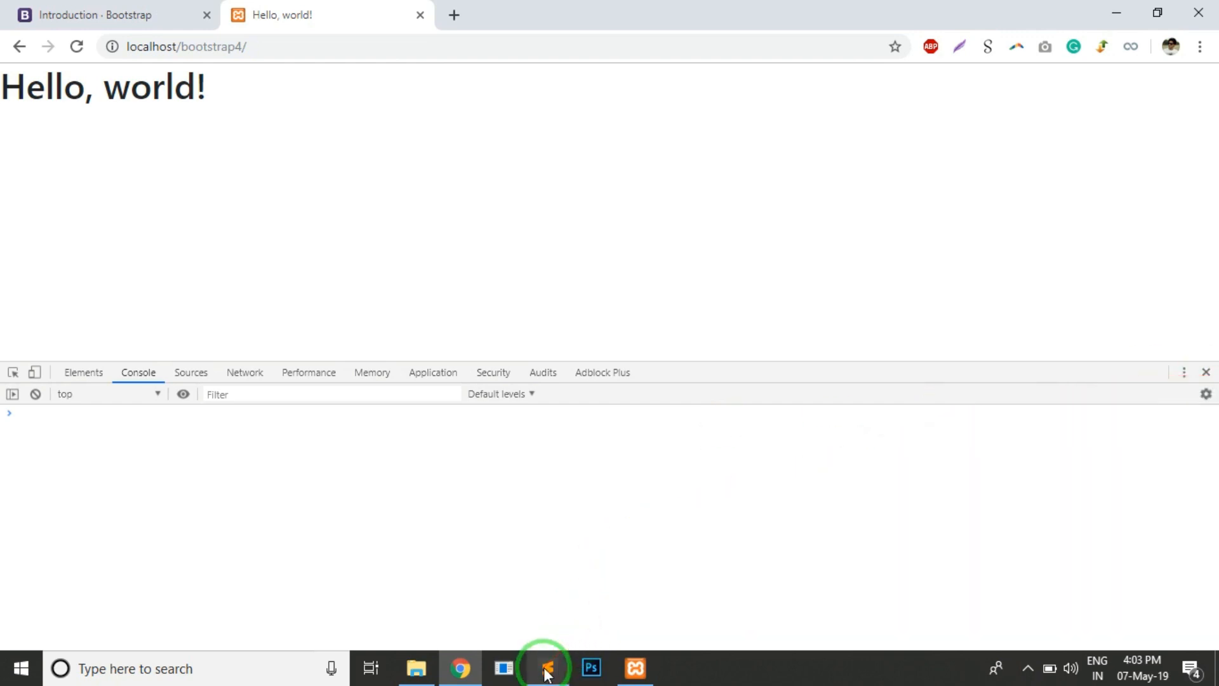
Glance at index.php in Sublime Text, then bring Chrome's Bootstrap Introduction tab to front.
left_click(544, 668)
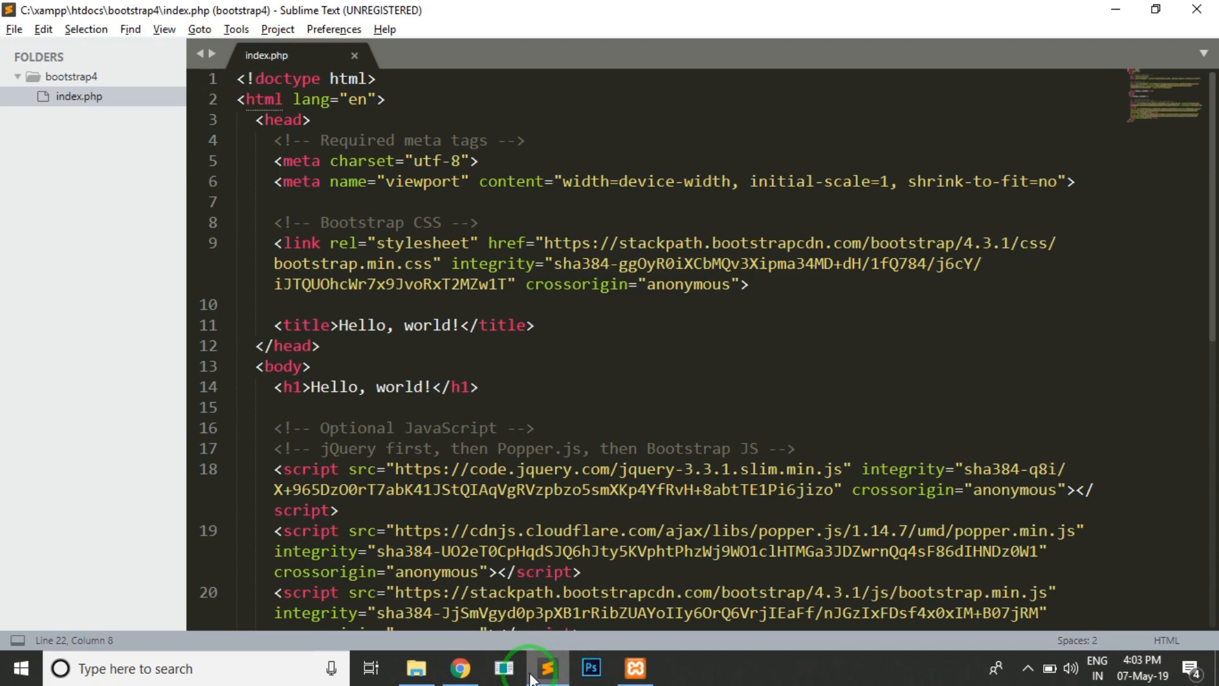
left_click(458, 668)
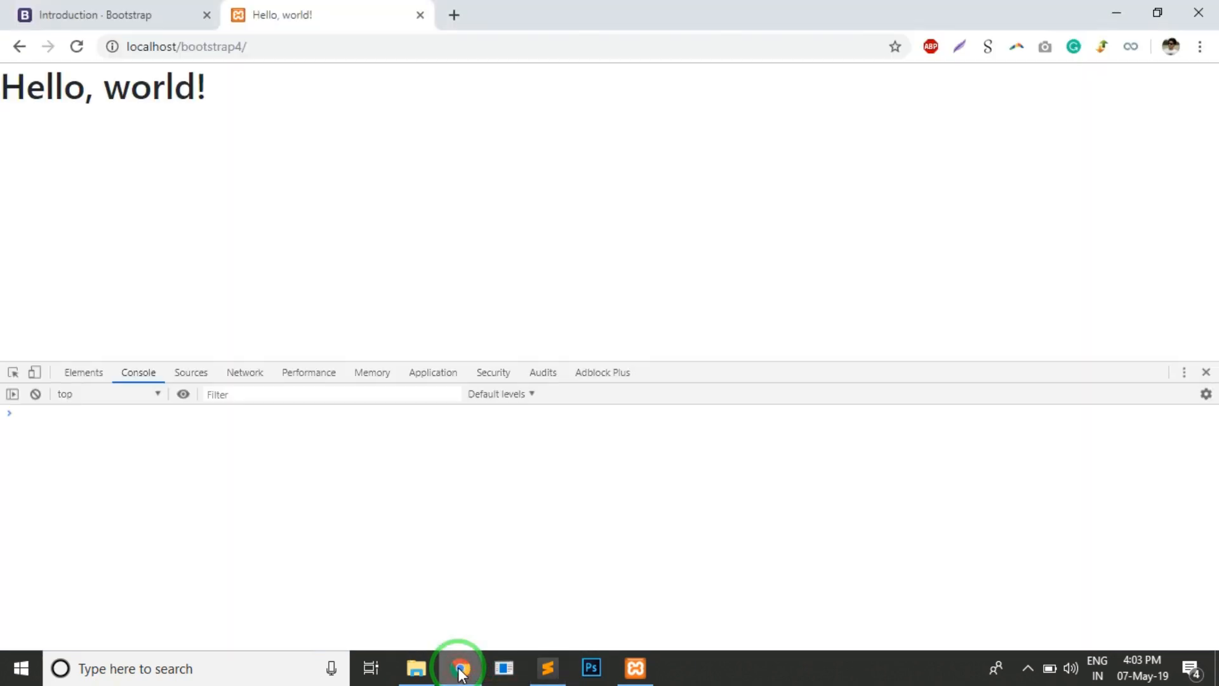
mouse_move(109, 14)
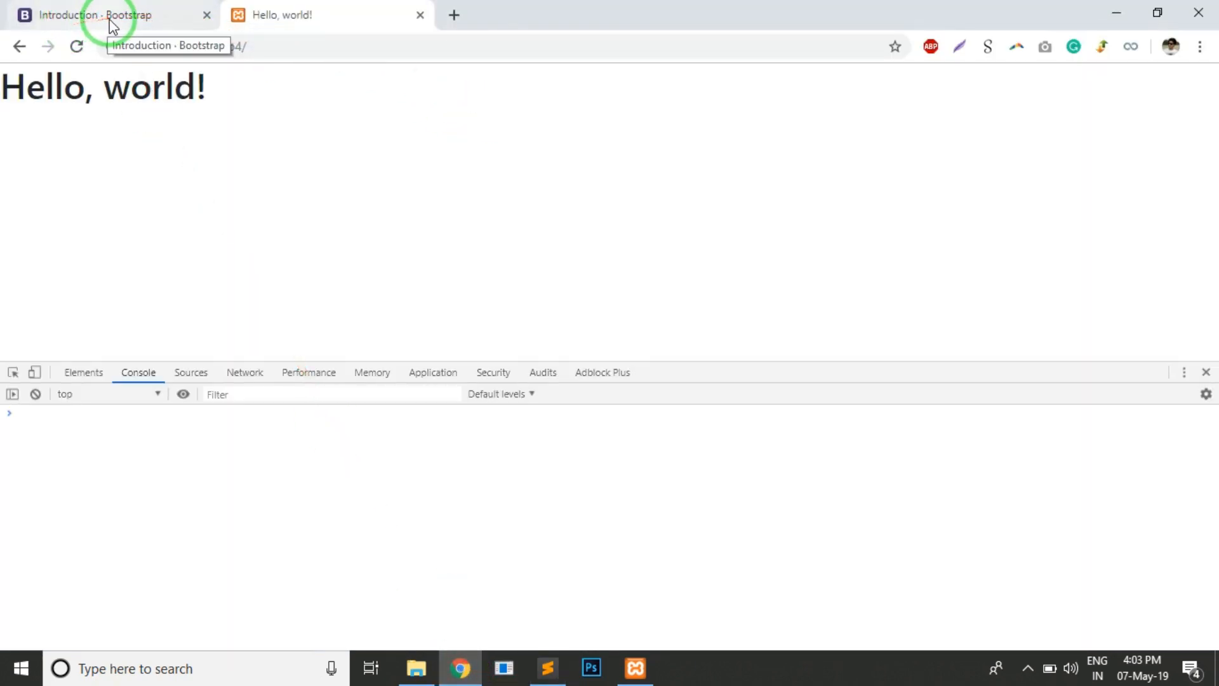
left_click(94, 14)
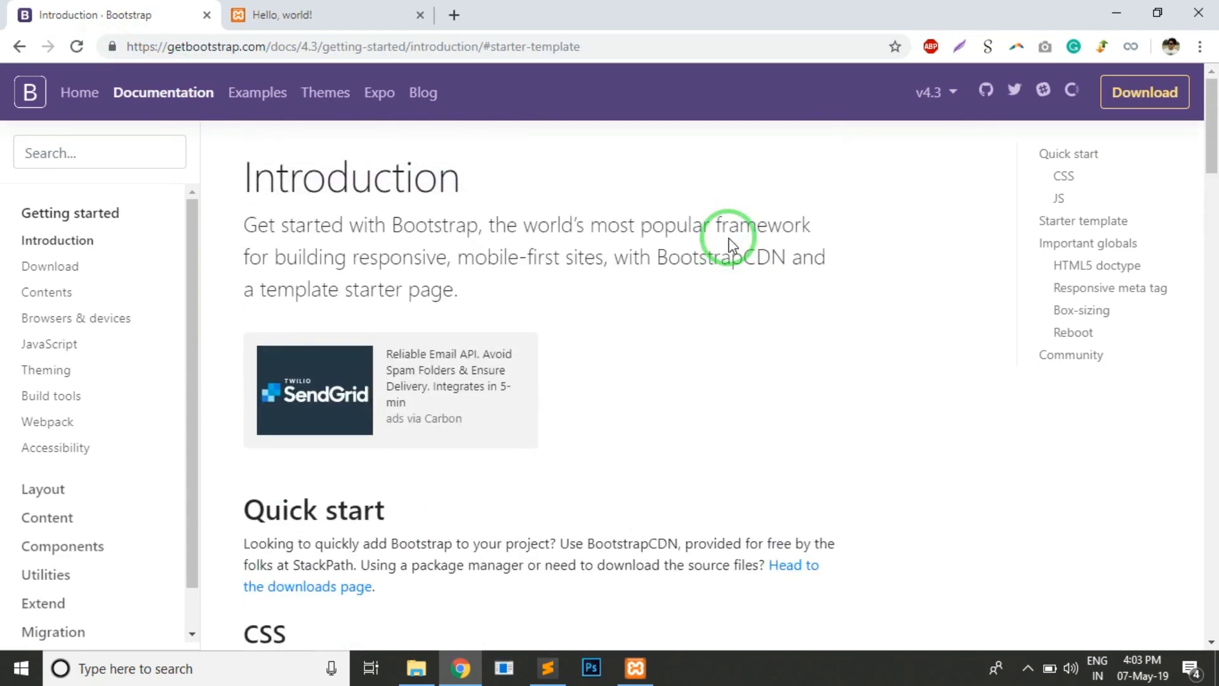
Download Bootstrap's compiled CSS and JS zip (bootstrap-4.3.1-dist.zip) and show it in its folder.
left_click(1143, 92)
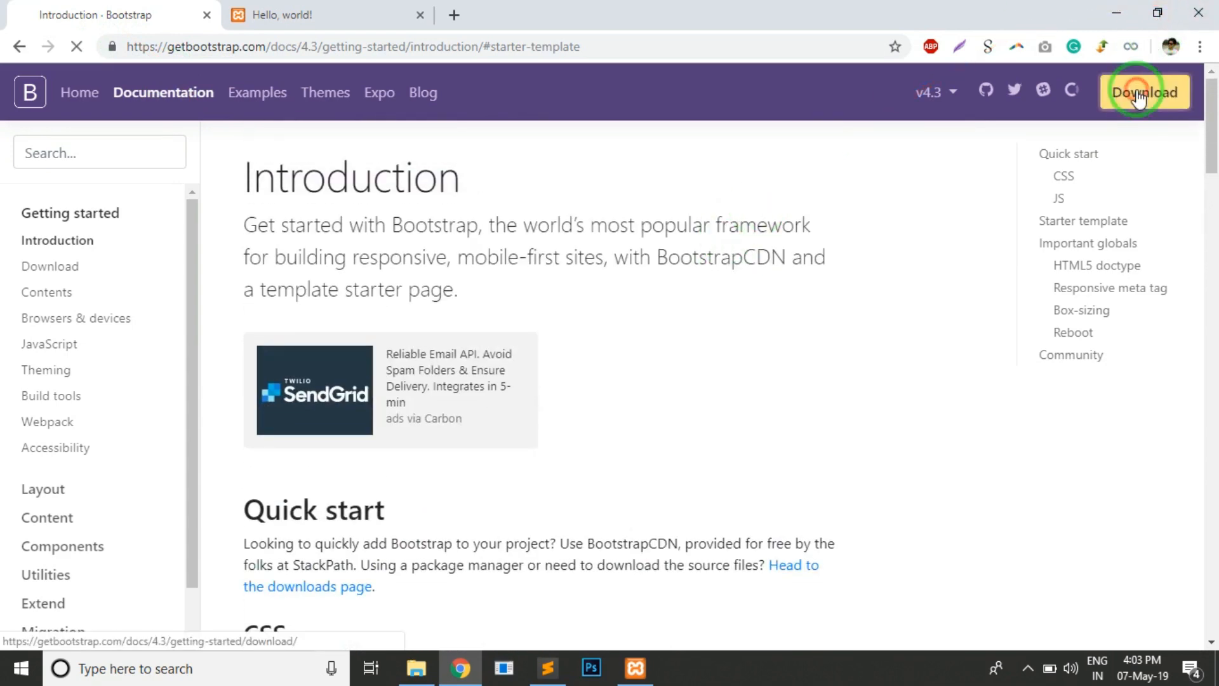
left_click(1143, 92)
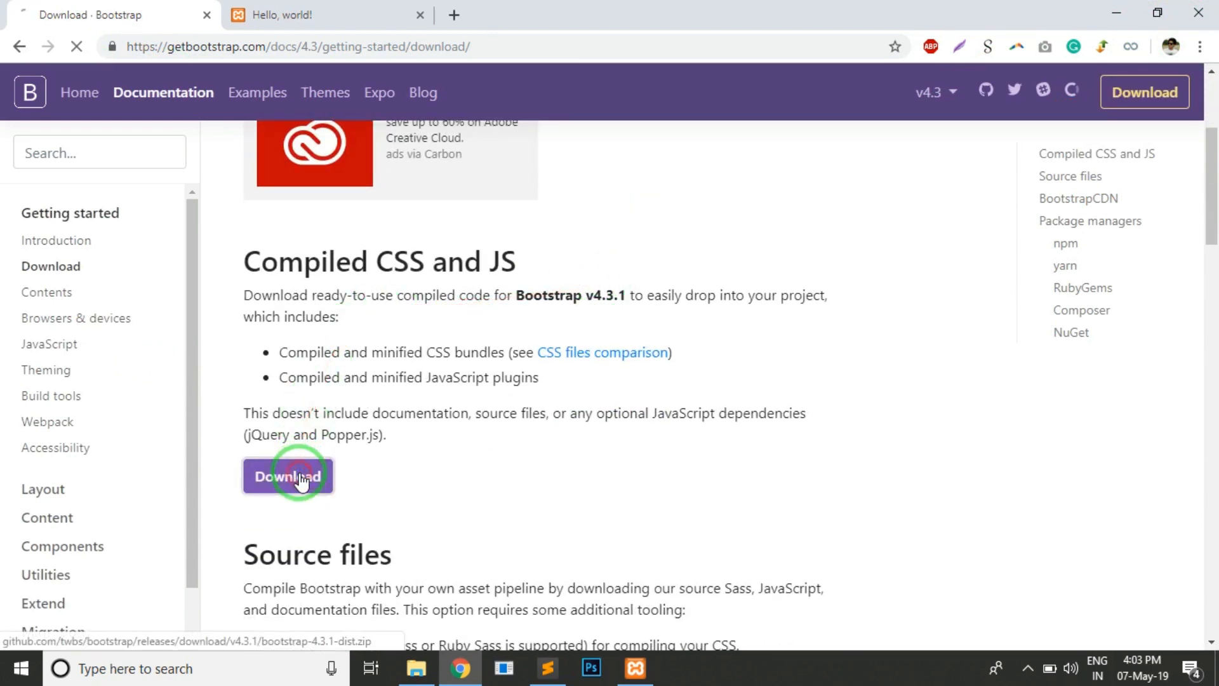
left_click(287, 476)
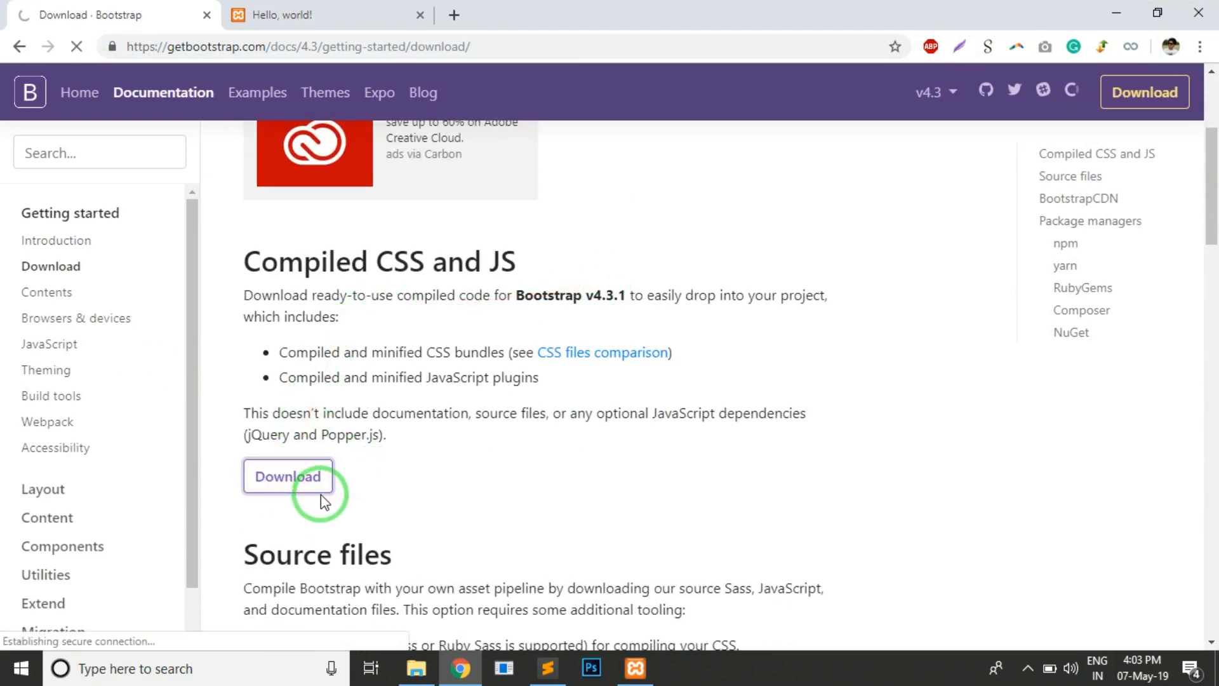
left_click(286, 477)
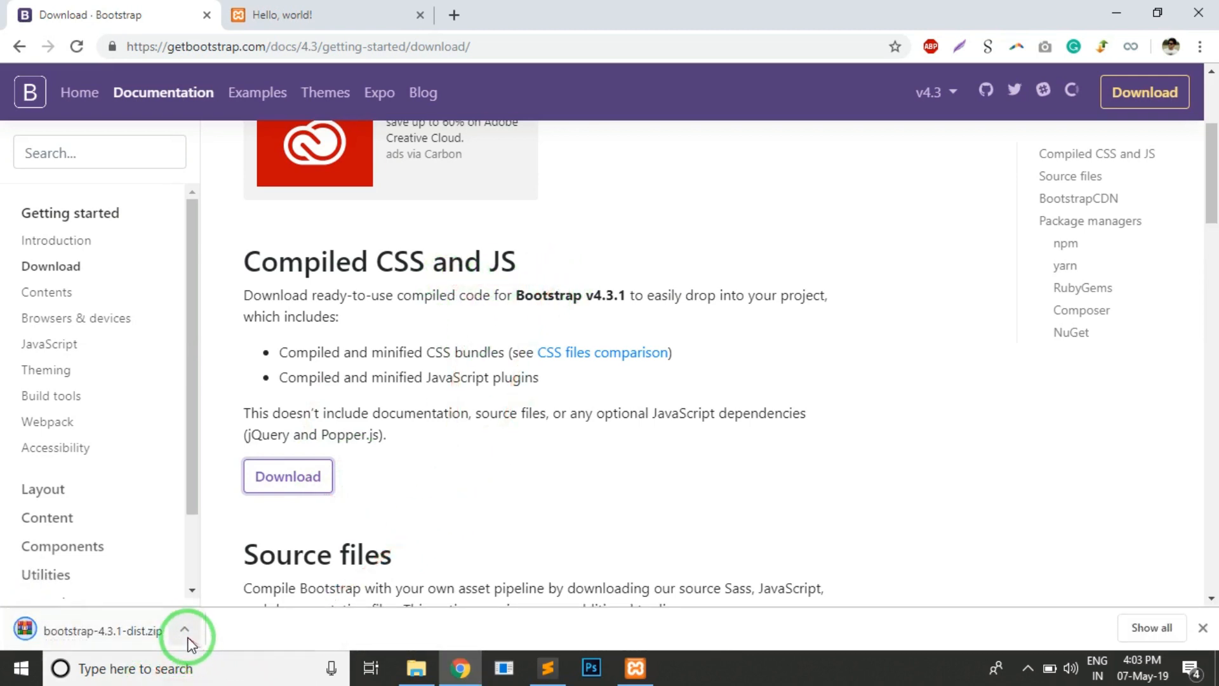
left_click(185, 631)
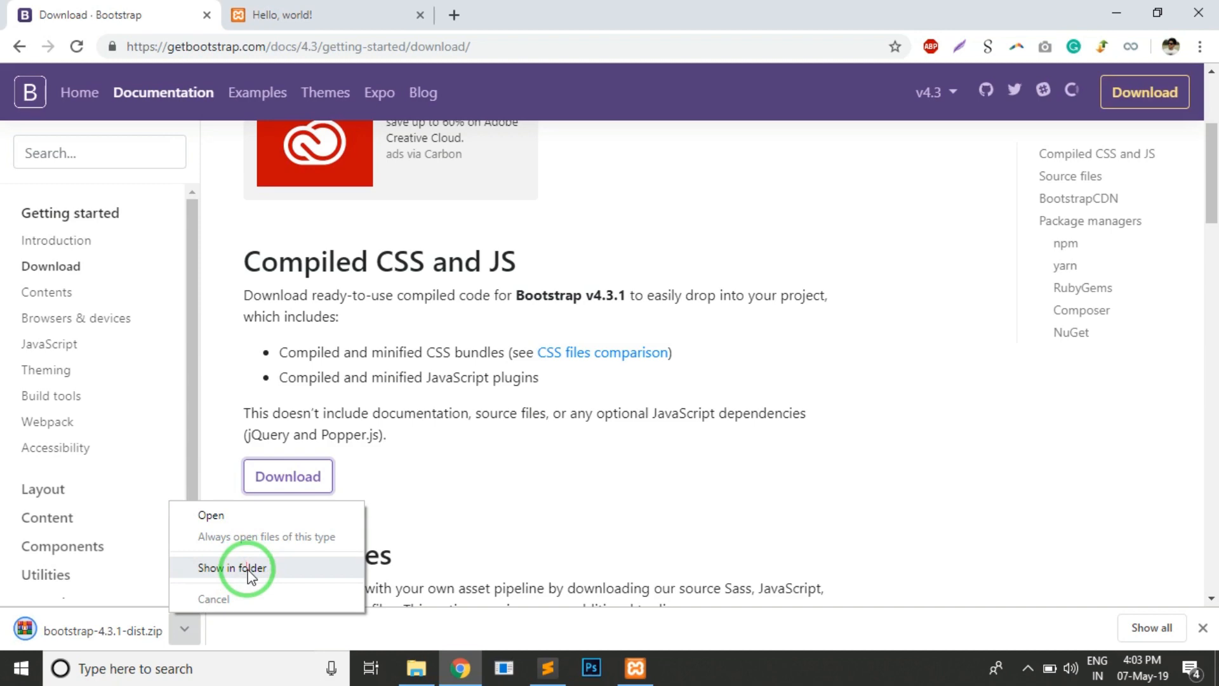
left_click(232, 568)
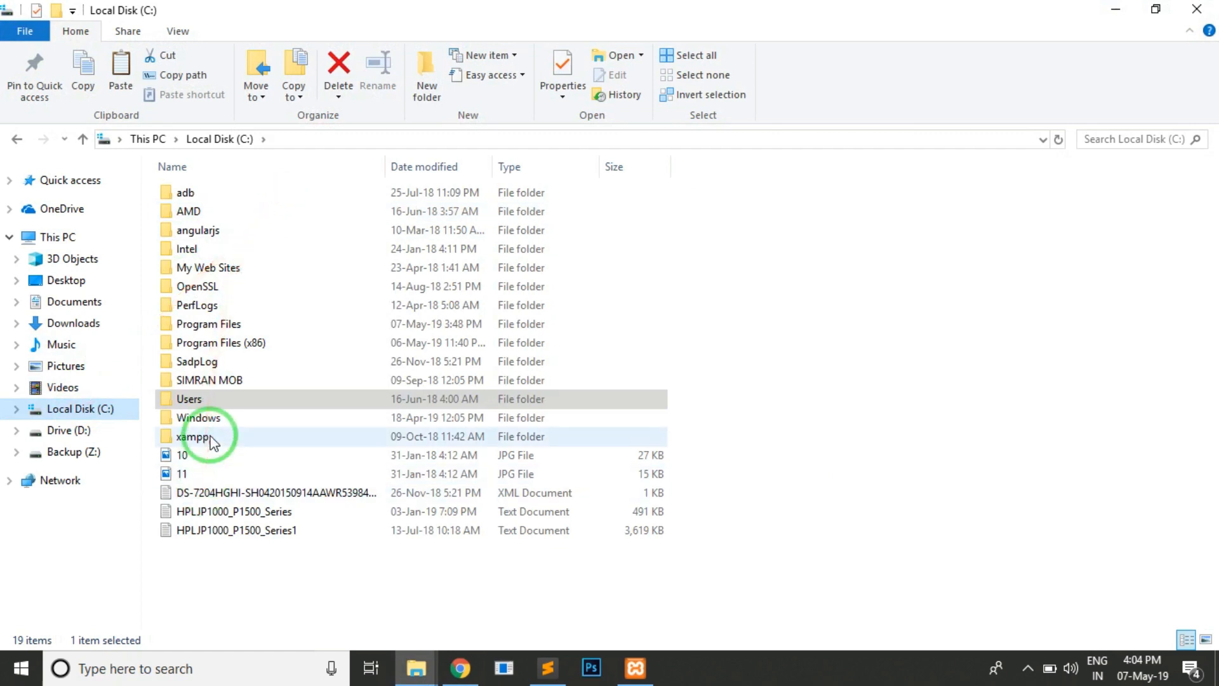
Extract the Bootstrap zip in xampp/htdocs/bootstrap4 into a bootstrap-4.3.1-dist folder.
double_click(194, 436)
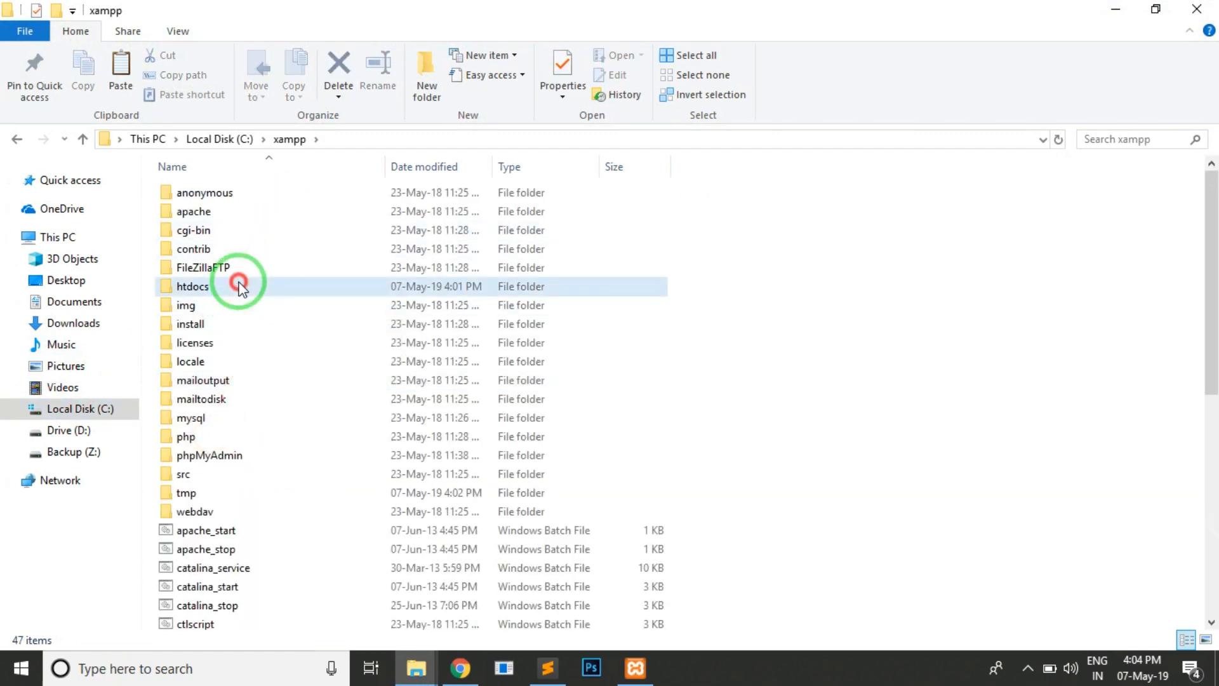
double_click(192, 286)
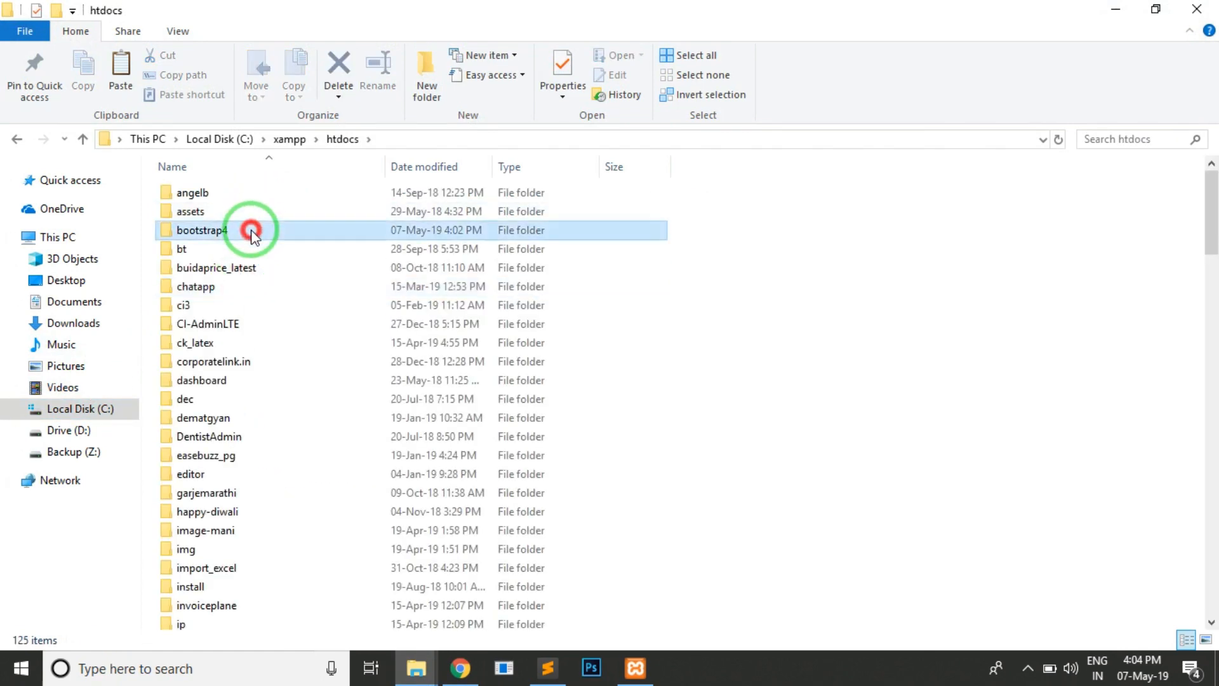
double_click(200, 230)
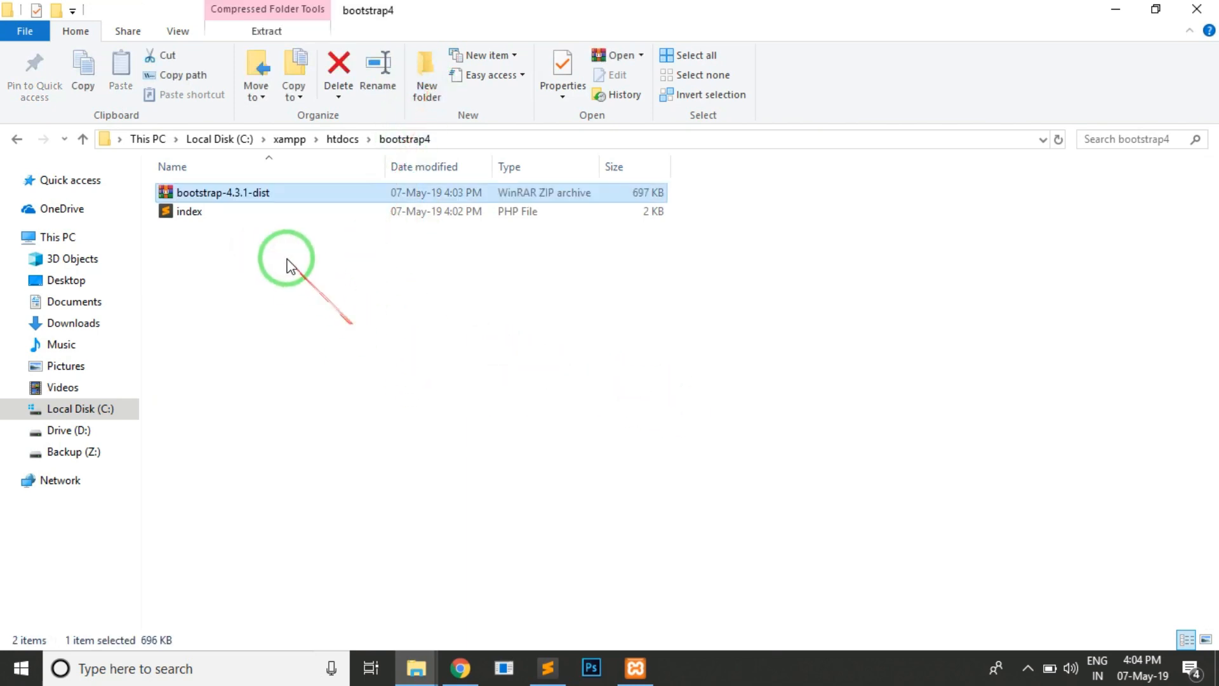
right_click(222, 191)
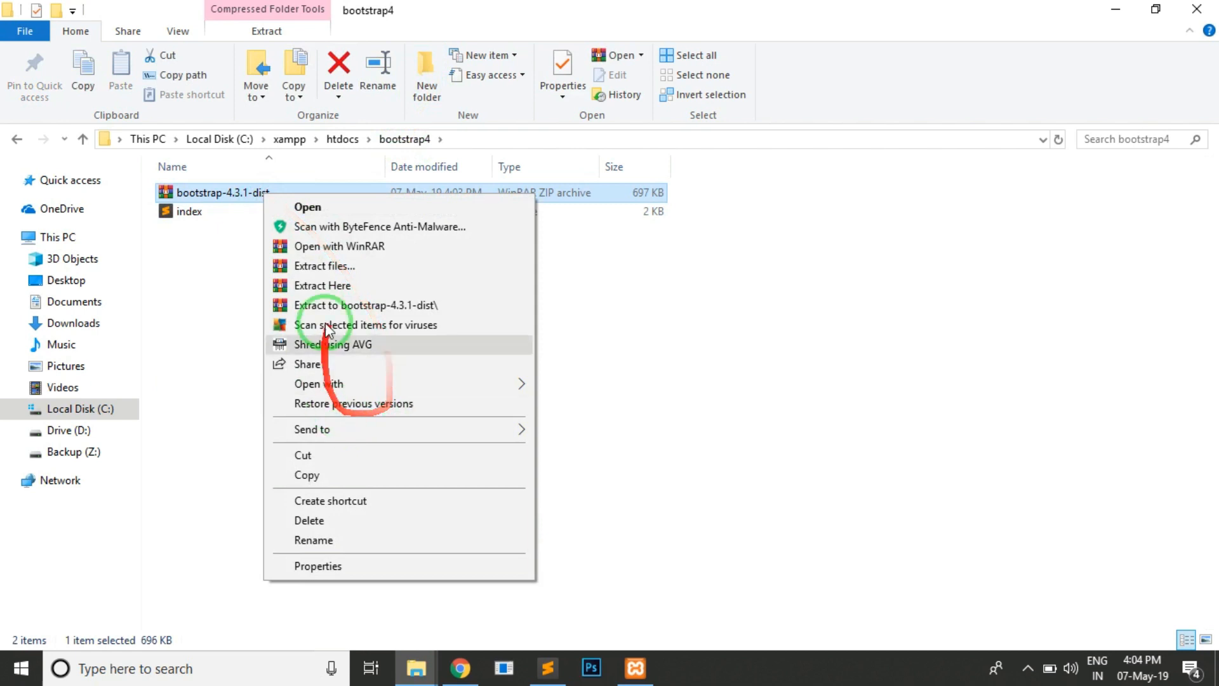
mouse_move(346, 305)
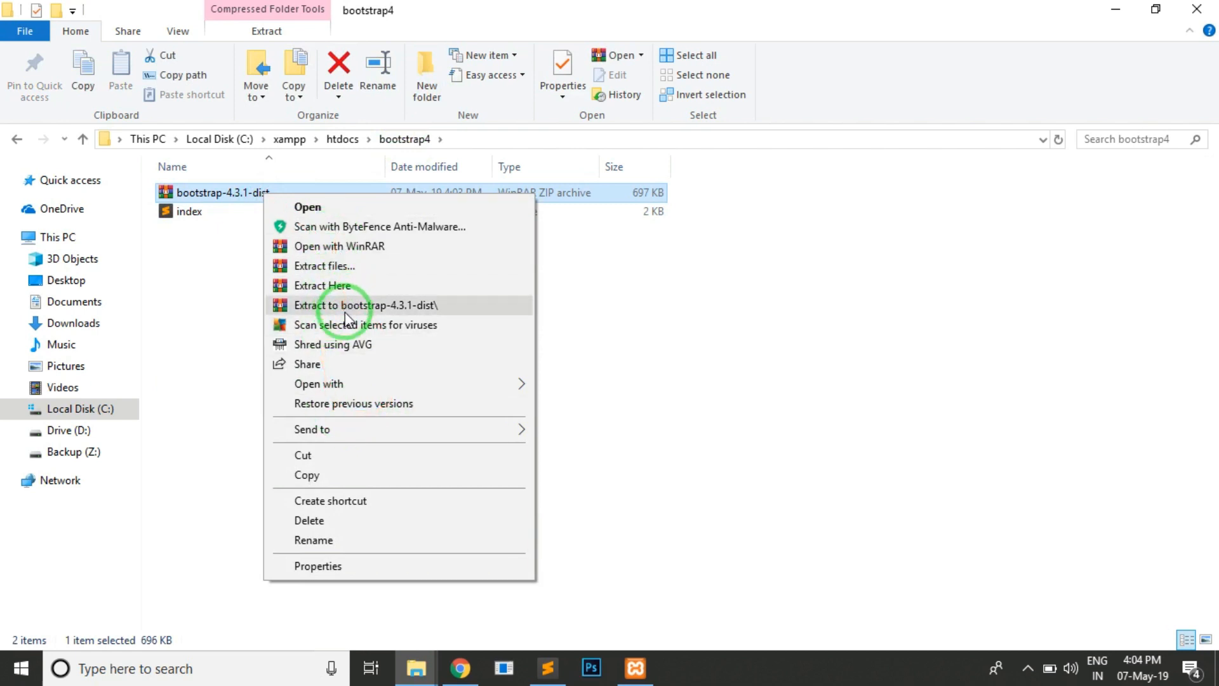
left_click(366, 305)
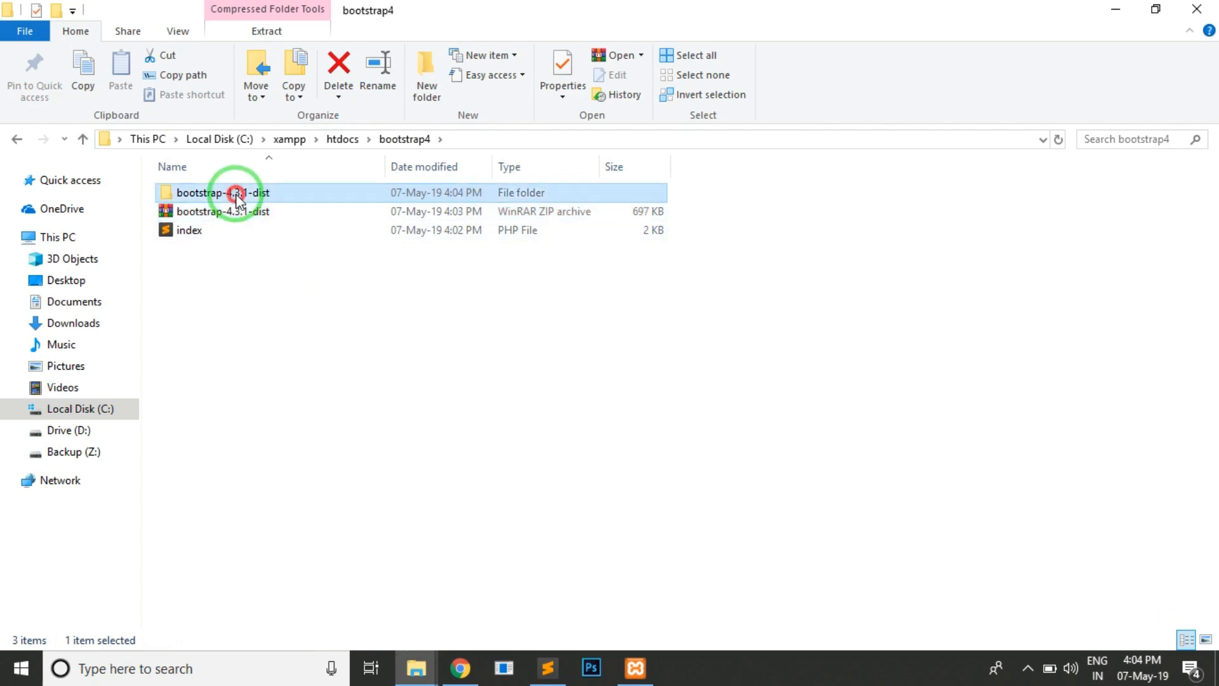
double_click(223, 192)
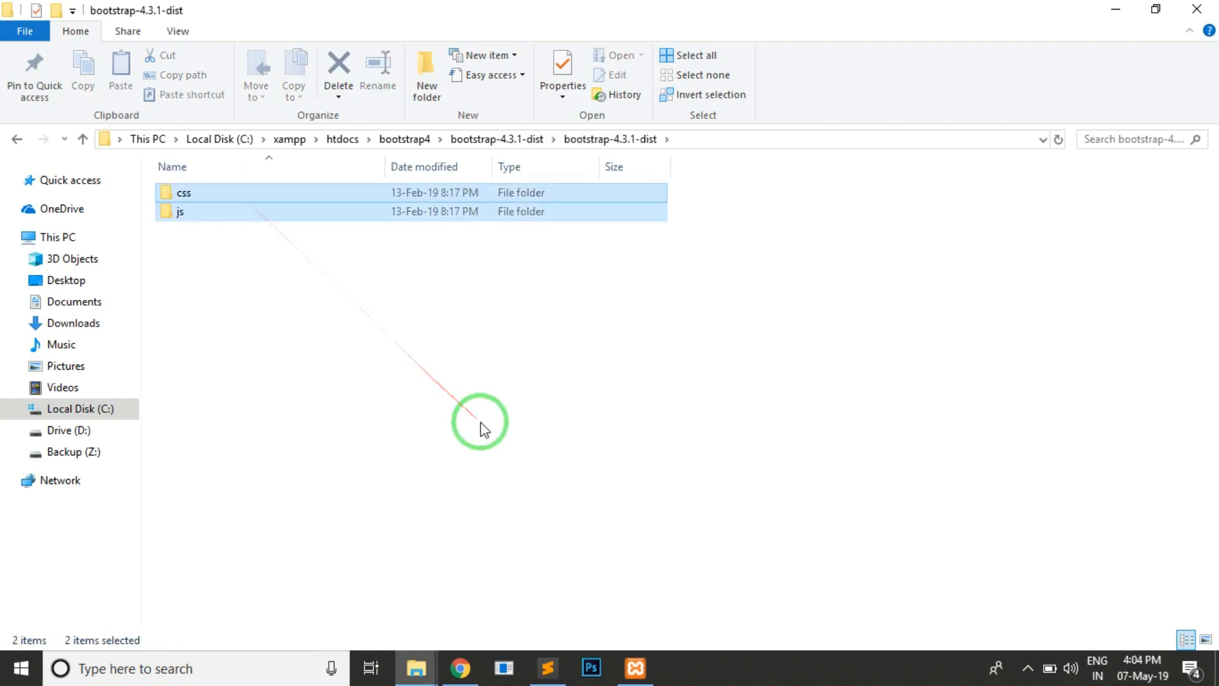
mouse_move(405, 140)
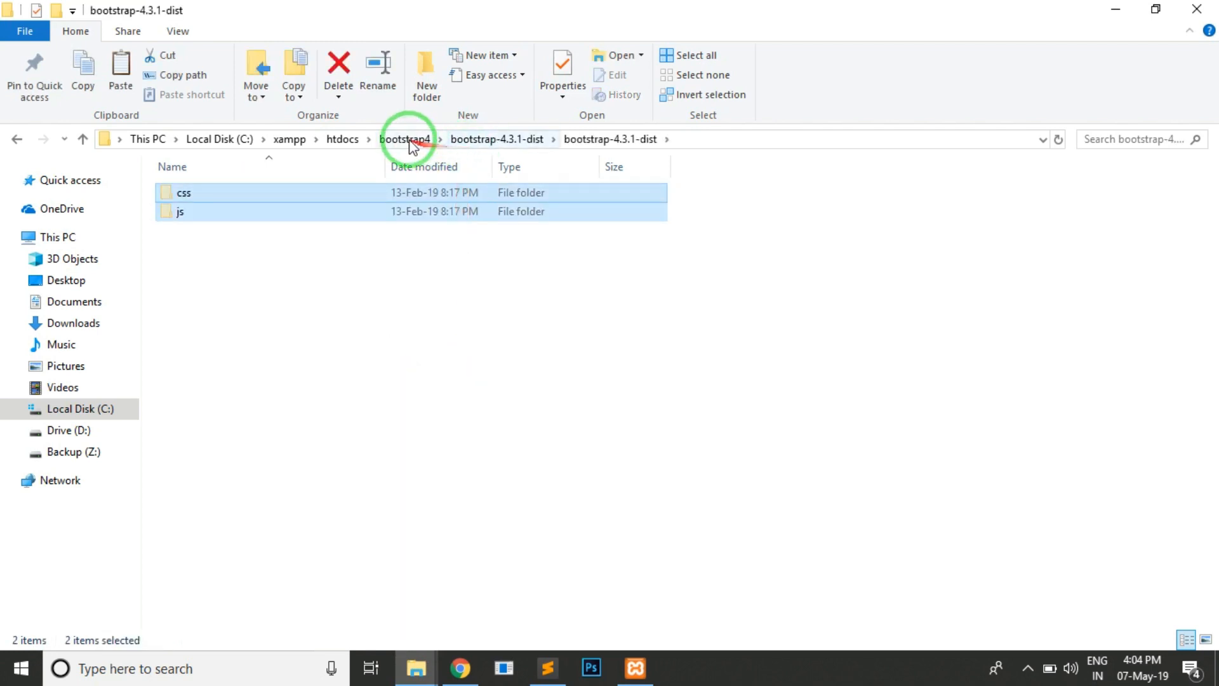
Create an 'assets' folder in bootstrap4 and remove the downloaded zip archive.
left_click(405, 139)
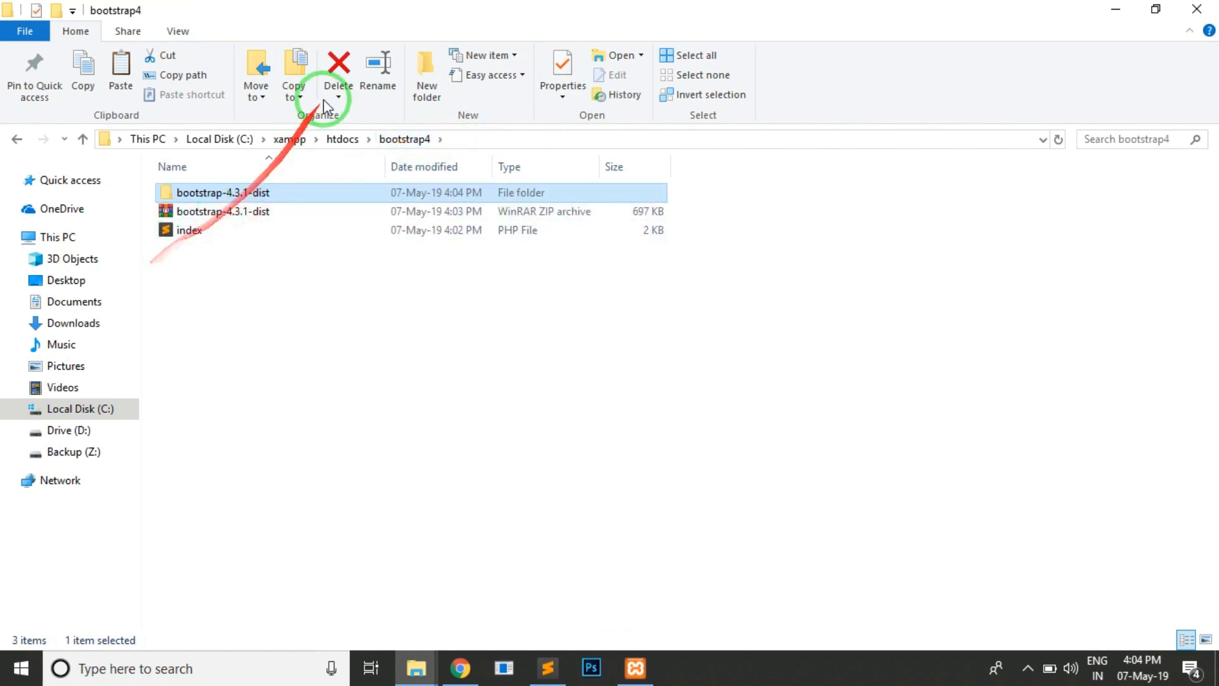
left_click(426, 74)
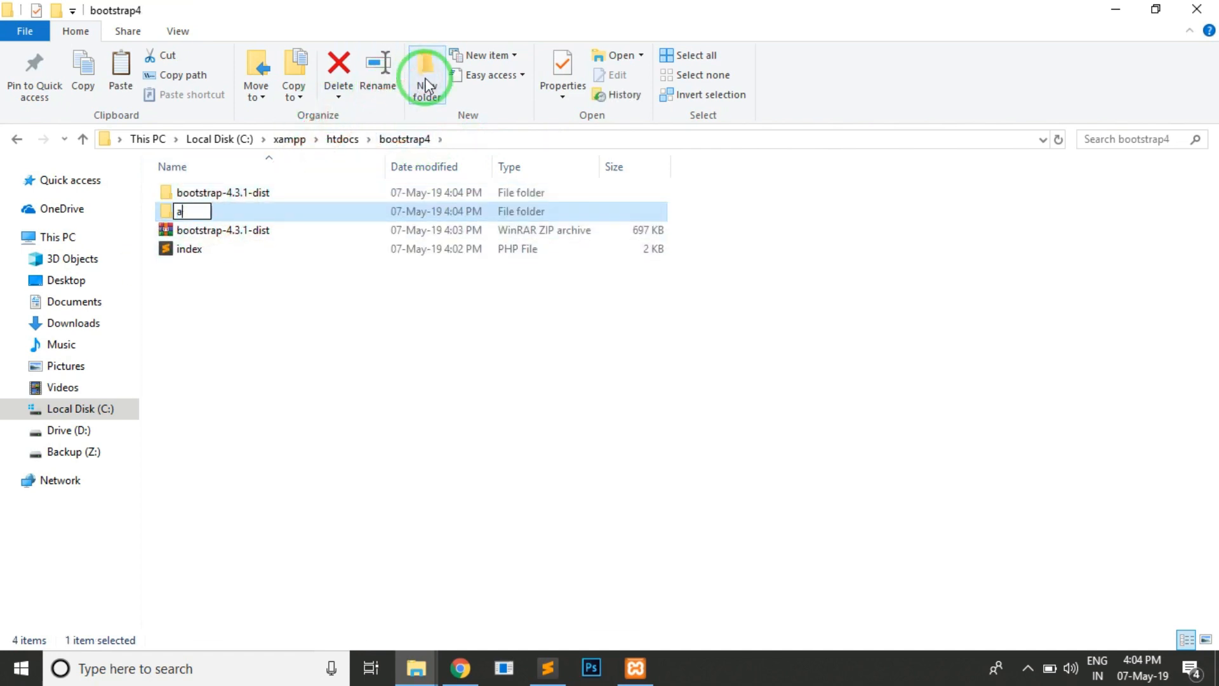
type("ssets")
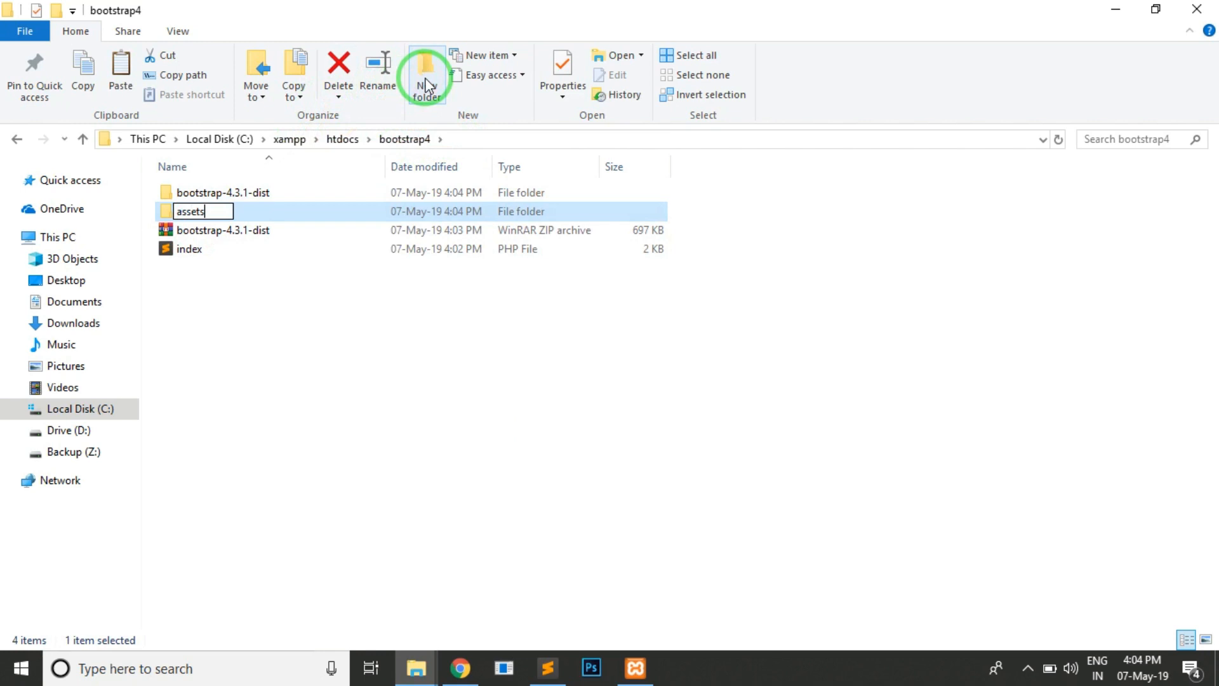
double_click(189, 210)
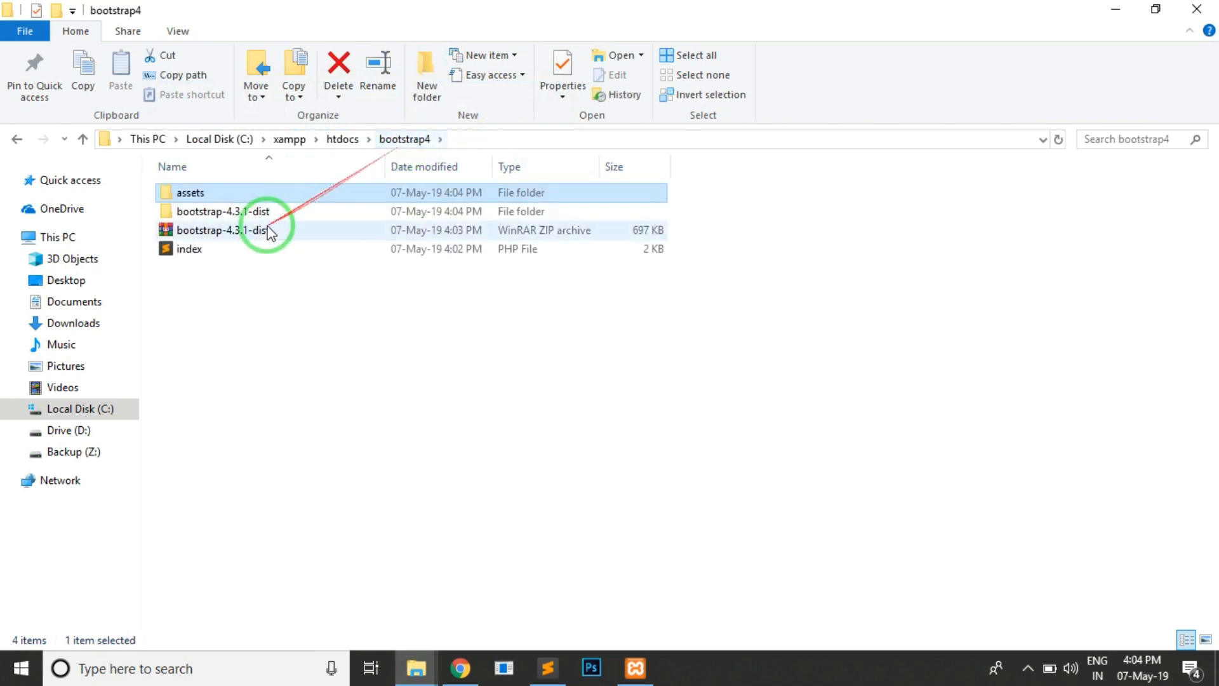
left_click(223, 230)
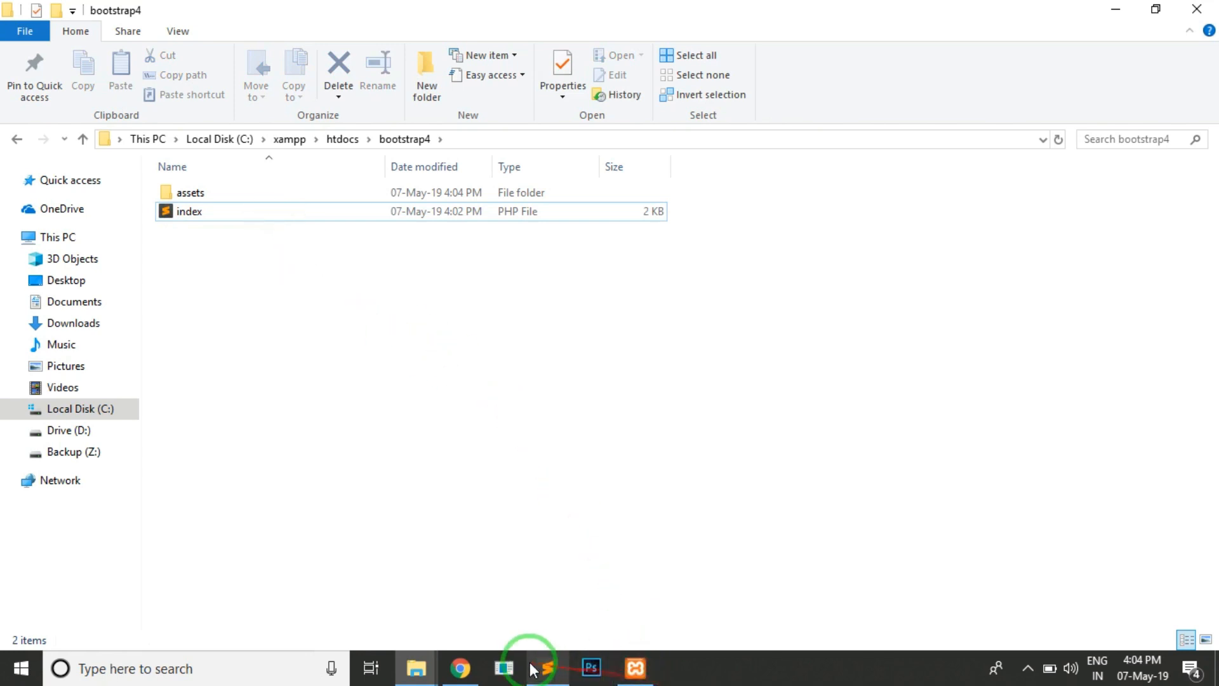
left_click(547, 668)
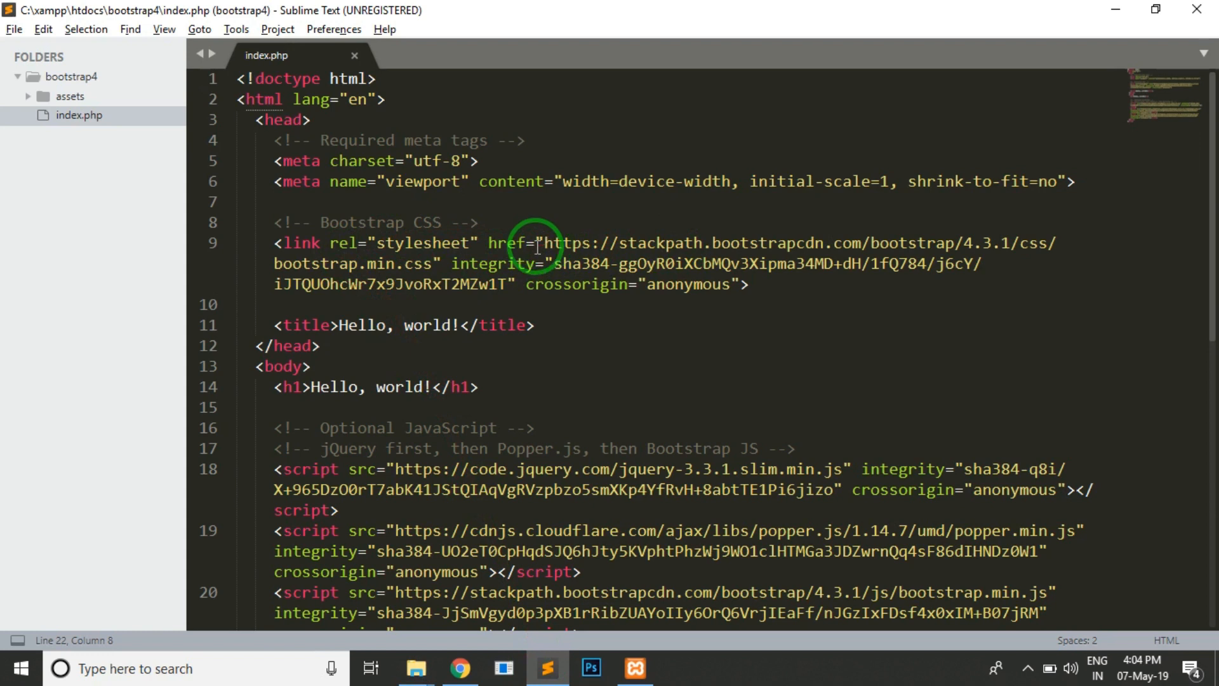
Point the Bootstrap stylesheet link to assets/css/bootstrap.min.css instead of the CDN.
left_click(543, 242)
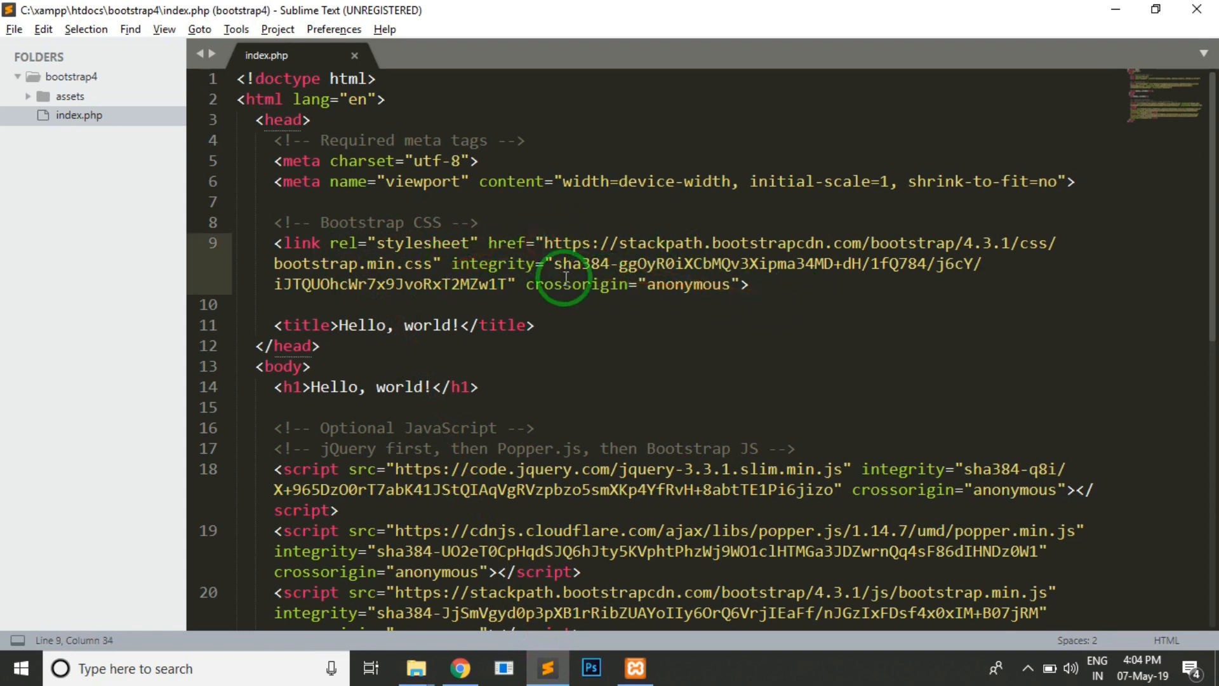
mouse_move(1014, 252)
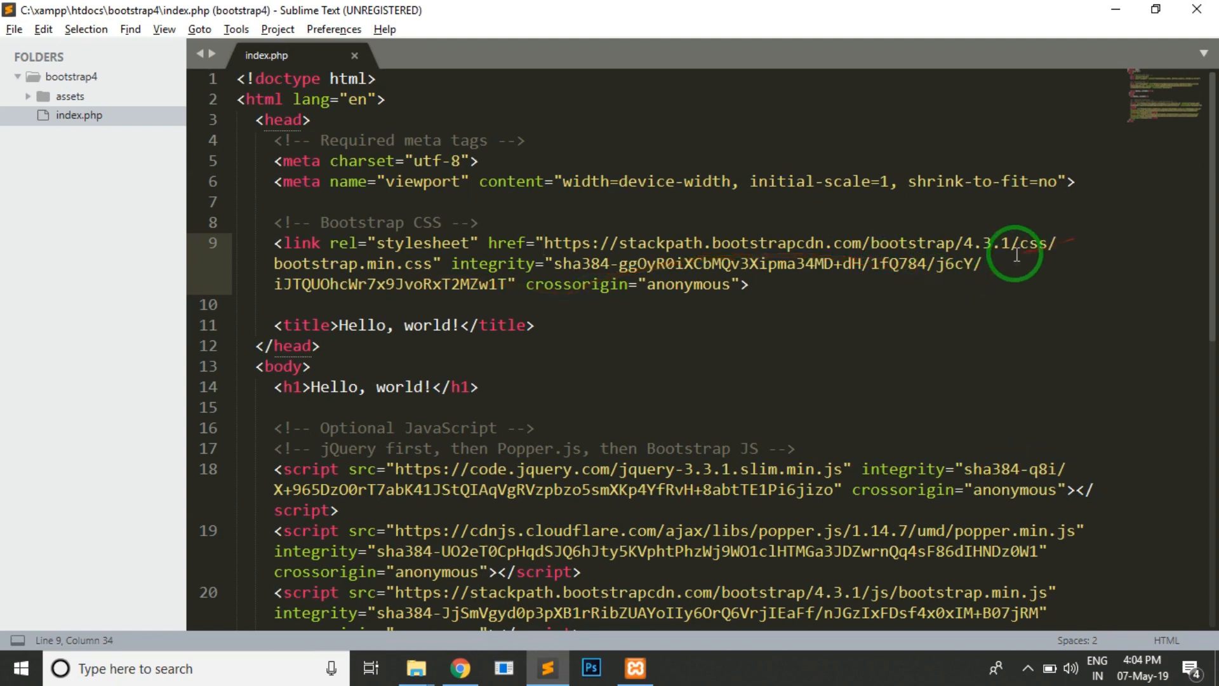
type("/css/bootstrap.min.css")
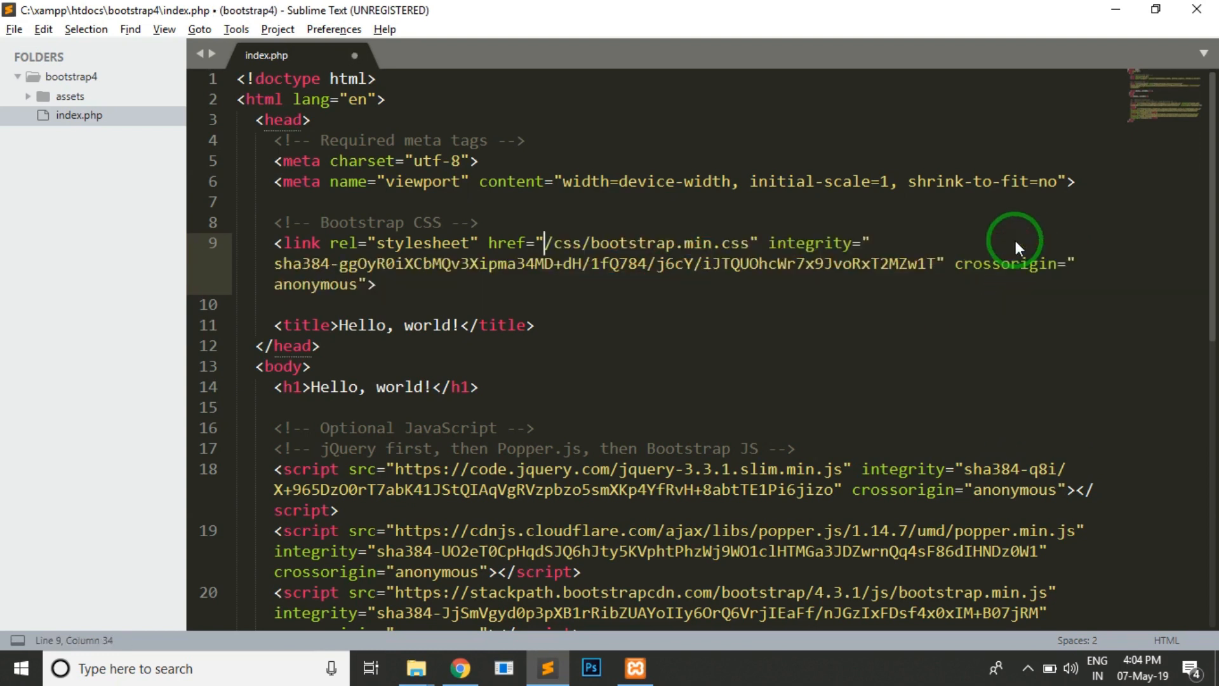
type("as")
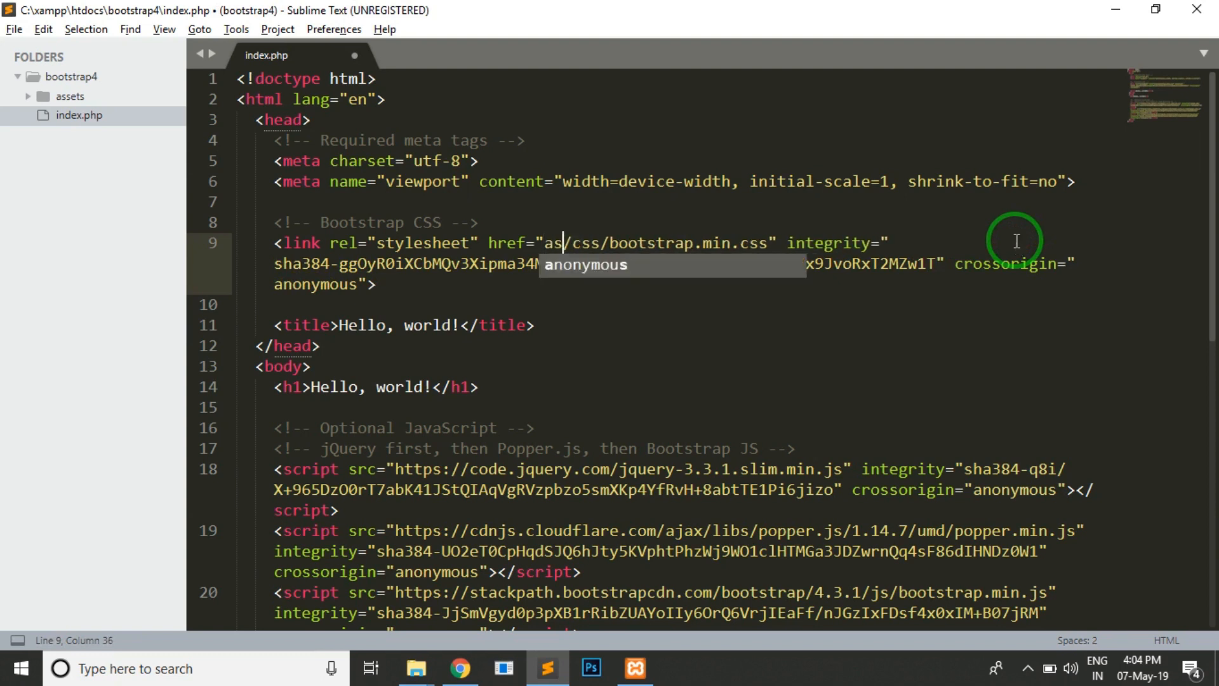
type("sets/css/bootstrap.min.css\">")
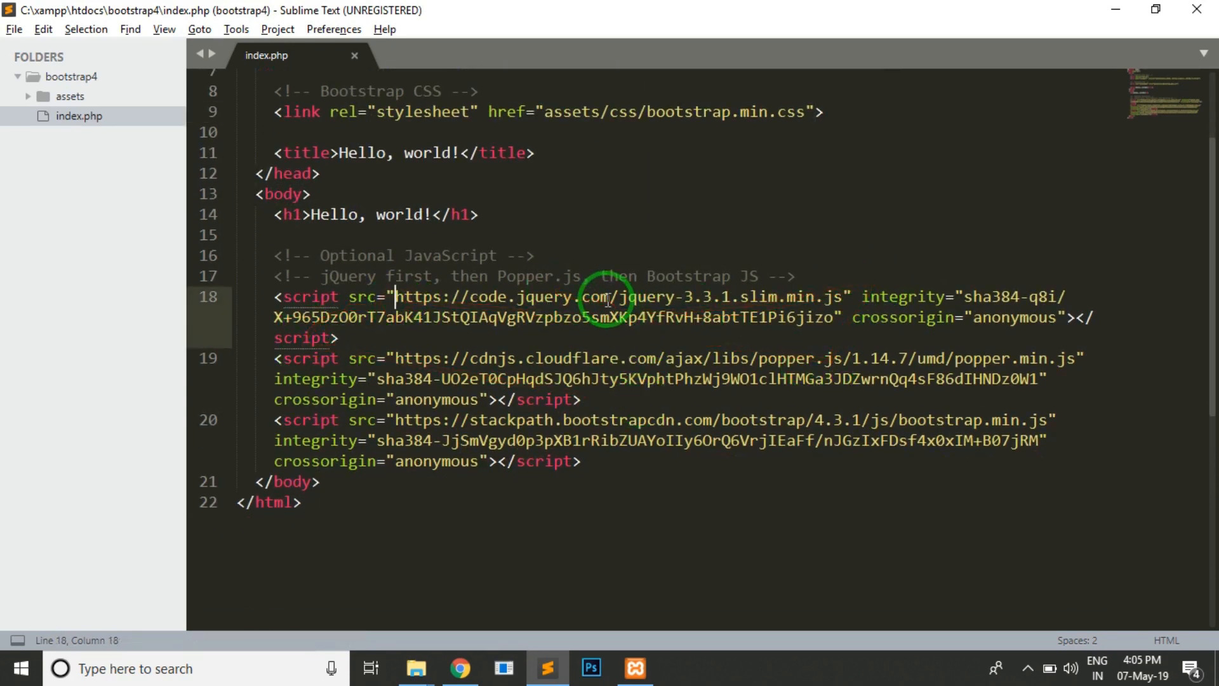
type("assets/")
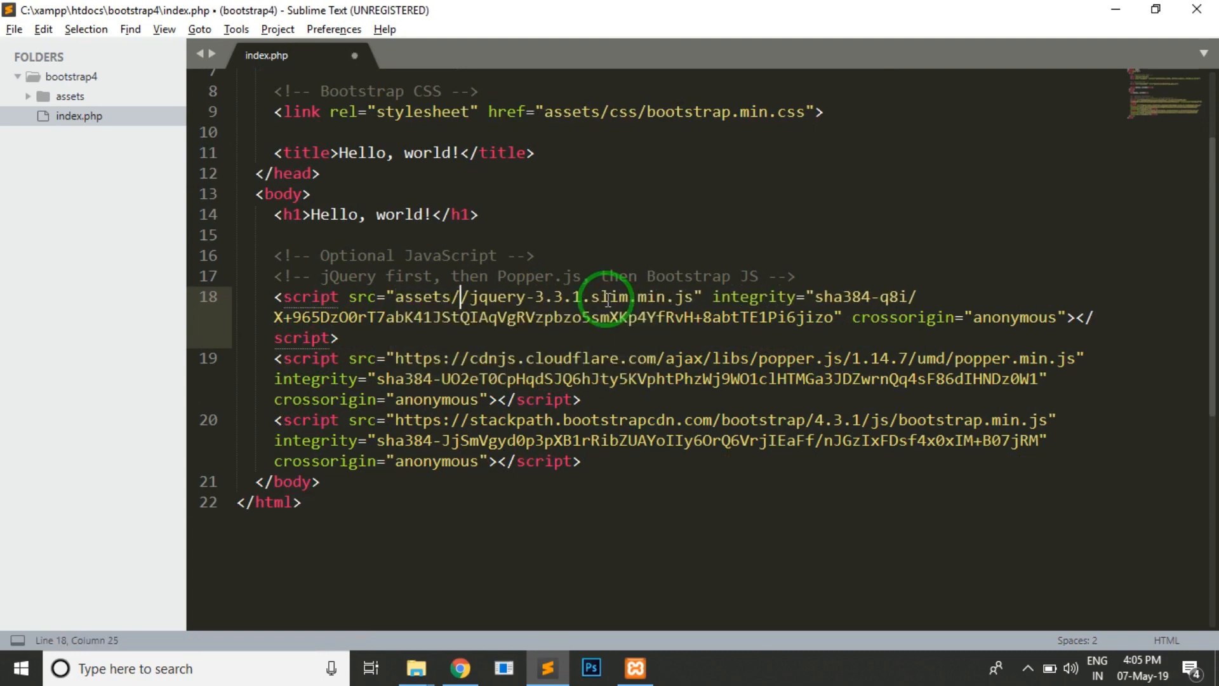
type("https://code.jquery.com")
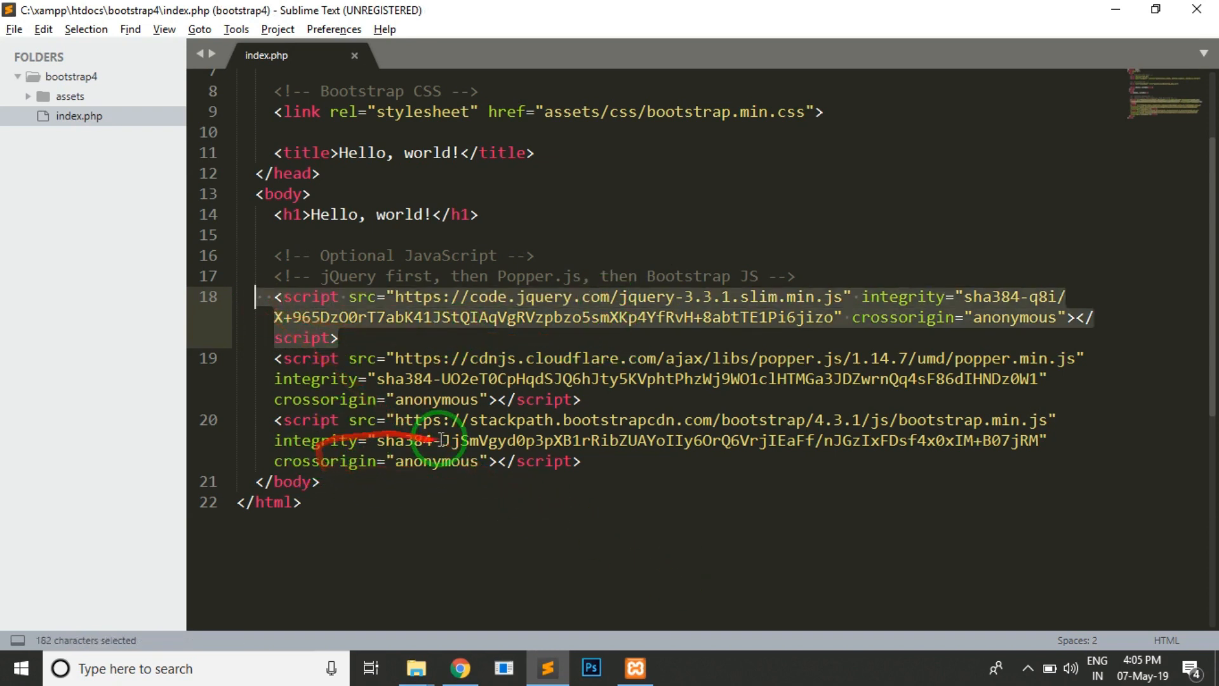
Replace the Bootstrap script's CDN URL with assets/js/bootstrap.min.js.
left_click(653, 379)
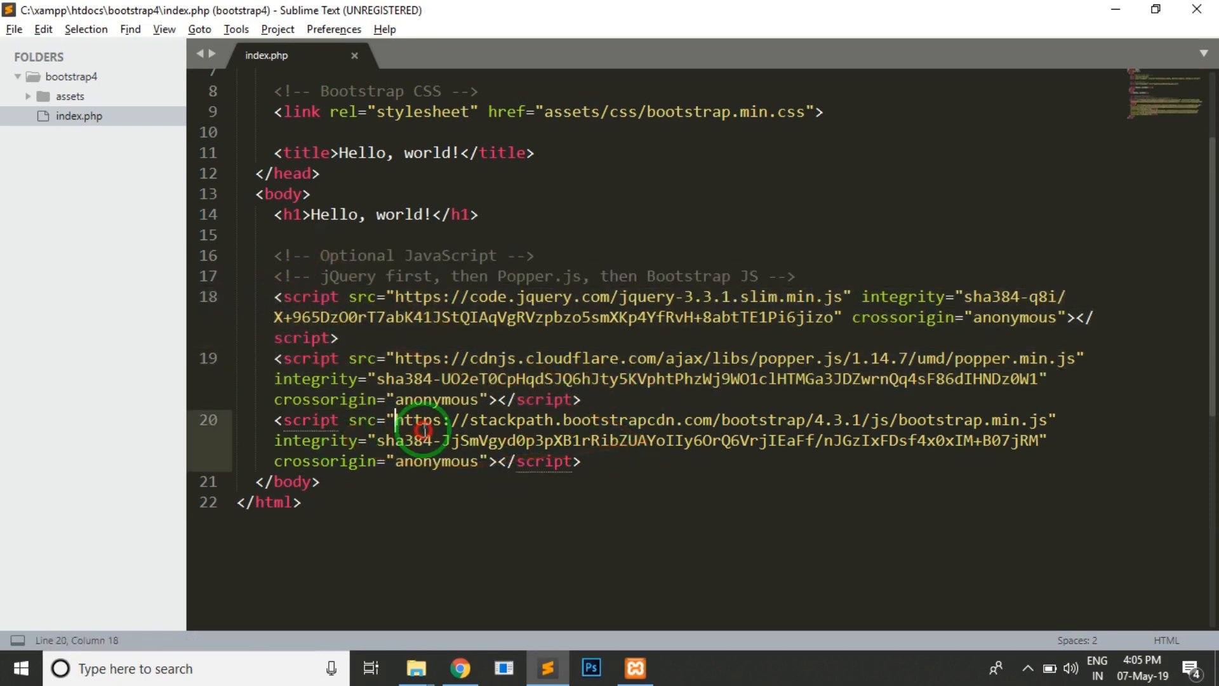
left_click_drag(396, 420, 863, 420)
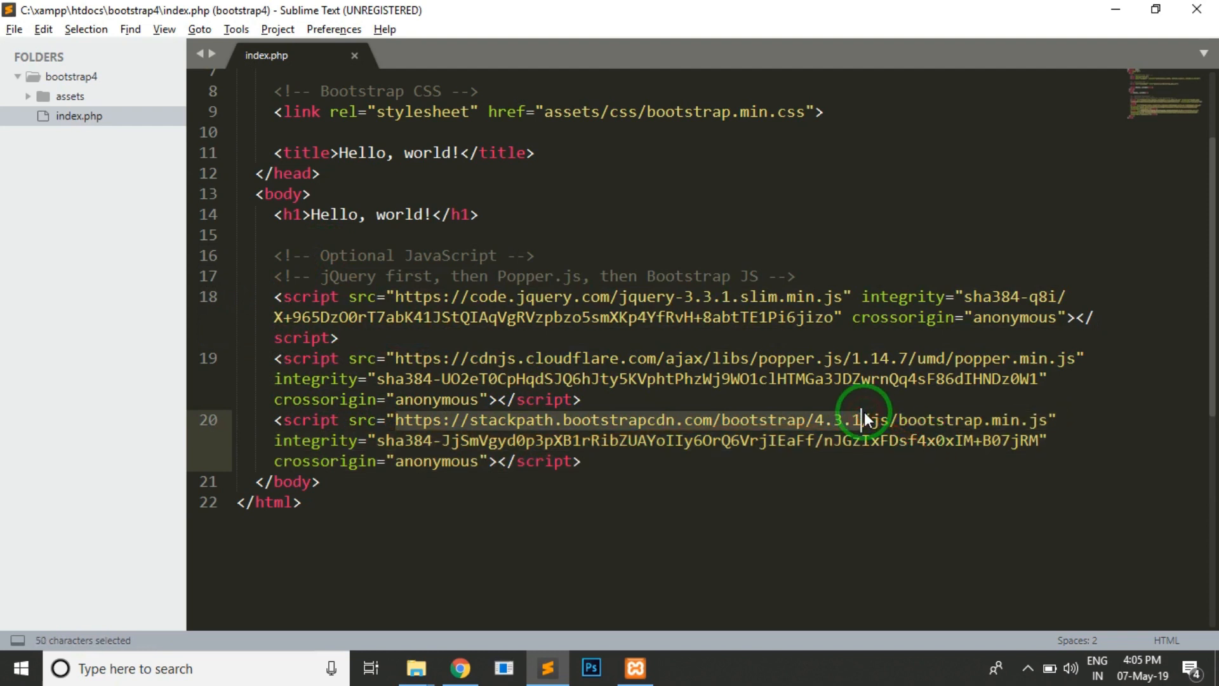
type("assets//js/bootstrap.min.js")
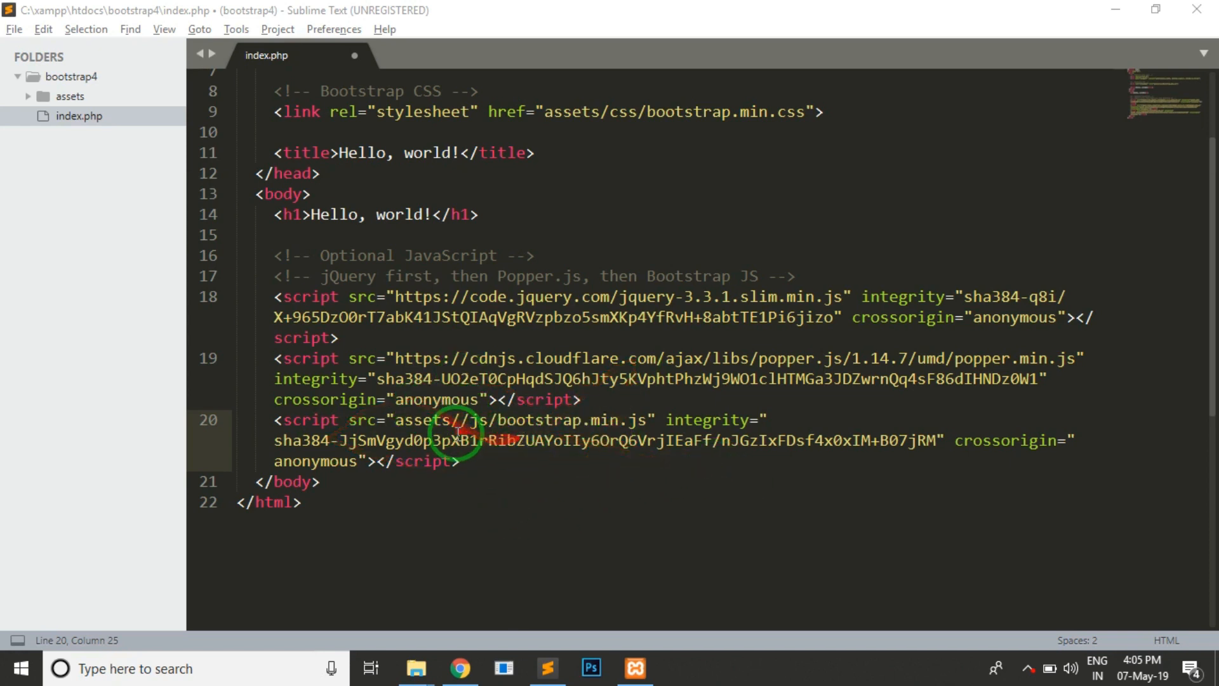
key("Backspace")
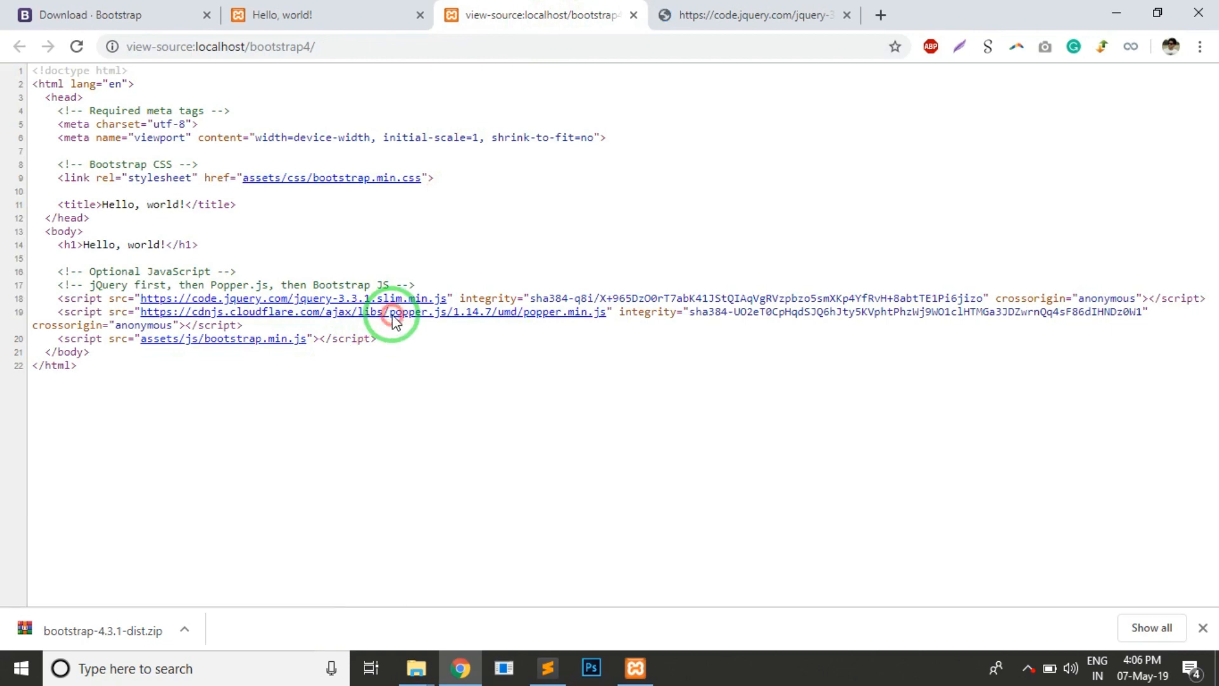
Save popper.min.js and jquery-3.3.1.slim.min.js from the page source into bootstrap4/assets/js.
left_click(396, 314)
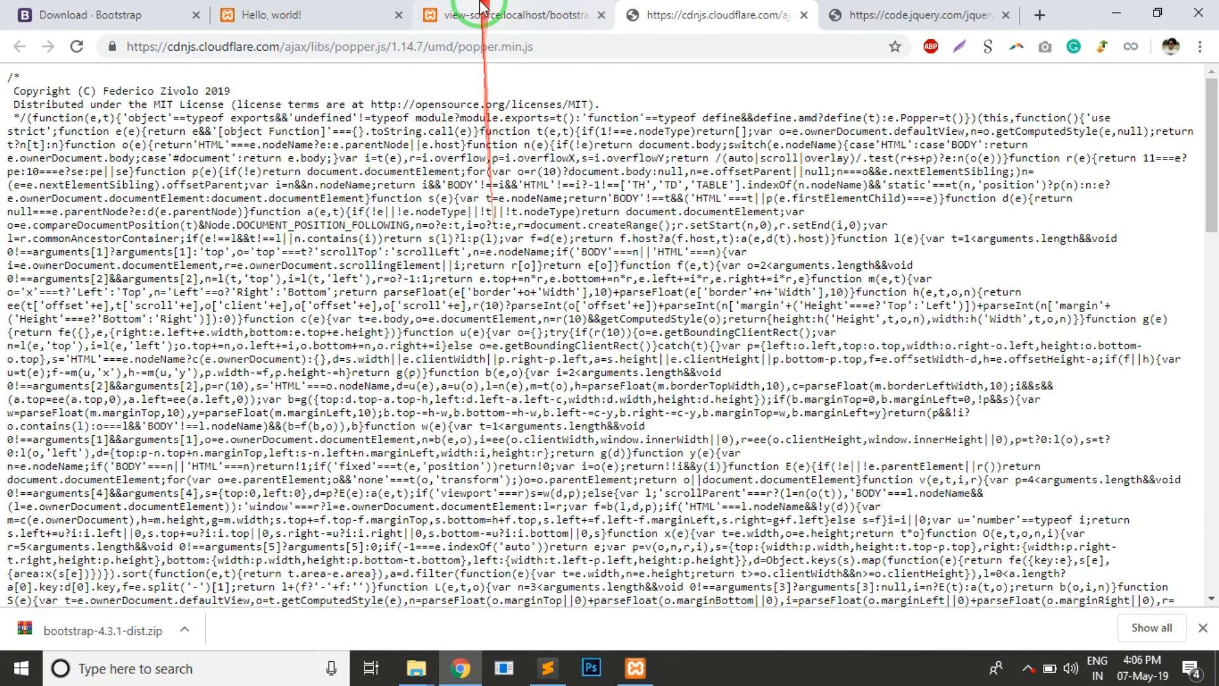
left_click(513, 14)
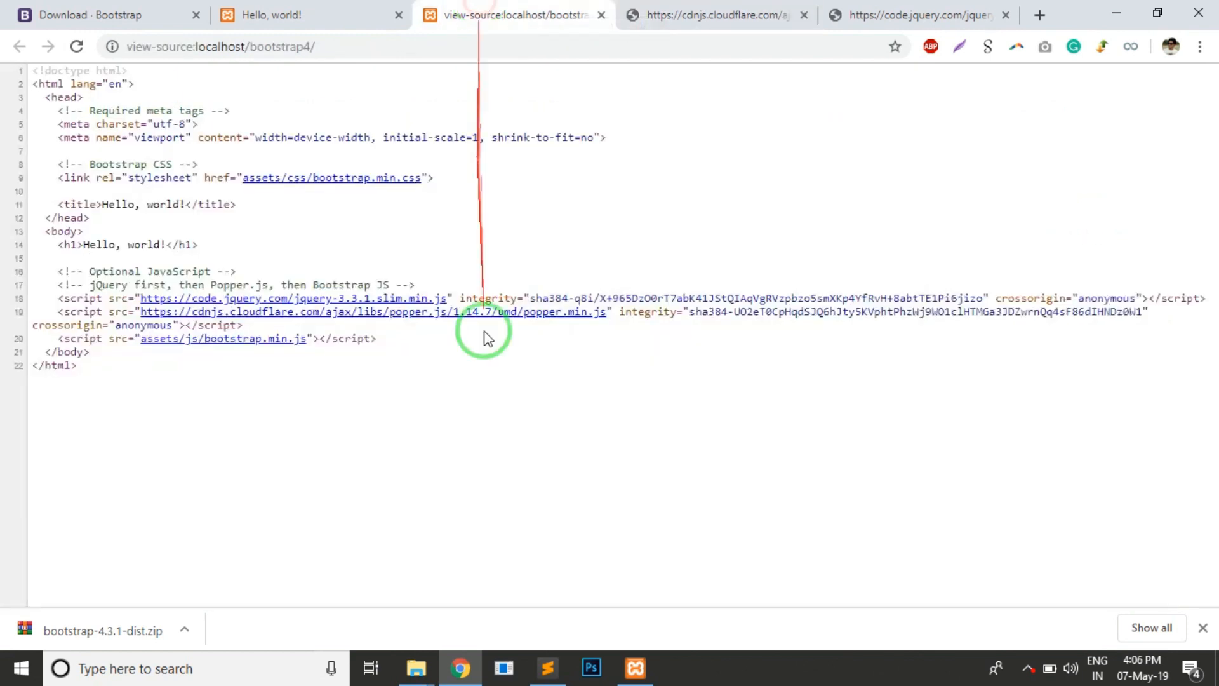
left_click(716, 14)
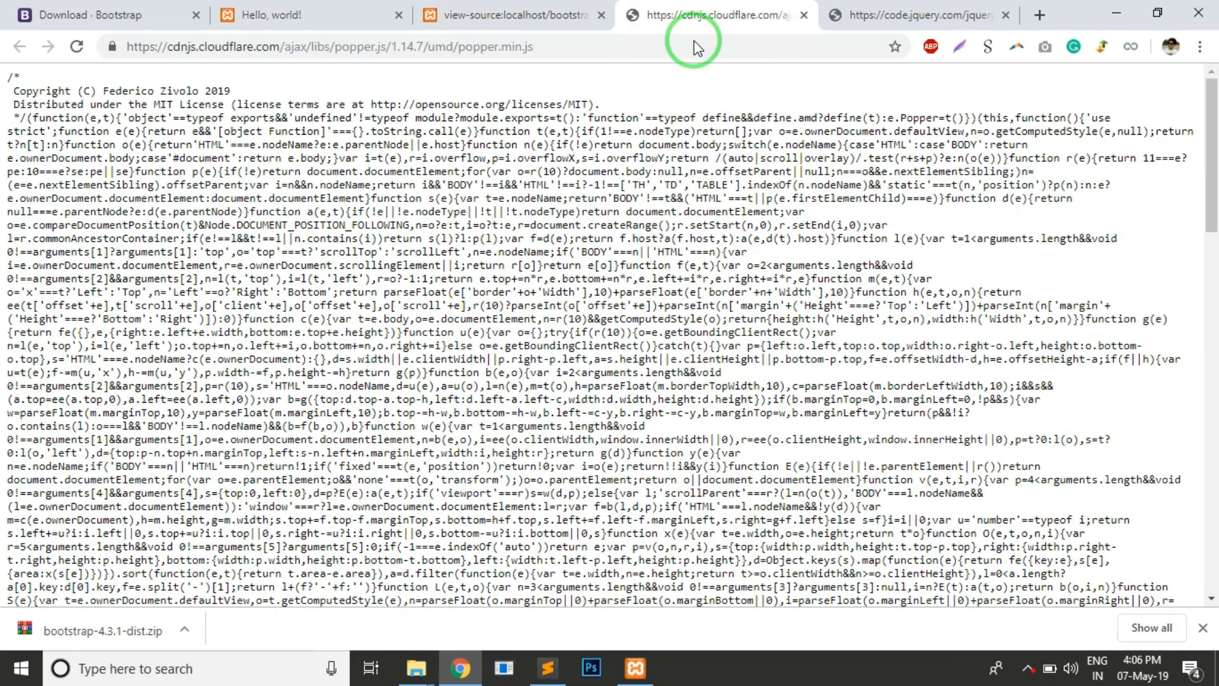
key("ctrl+s")
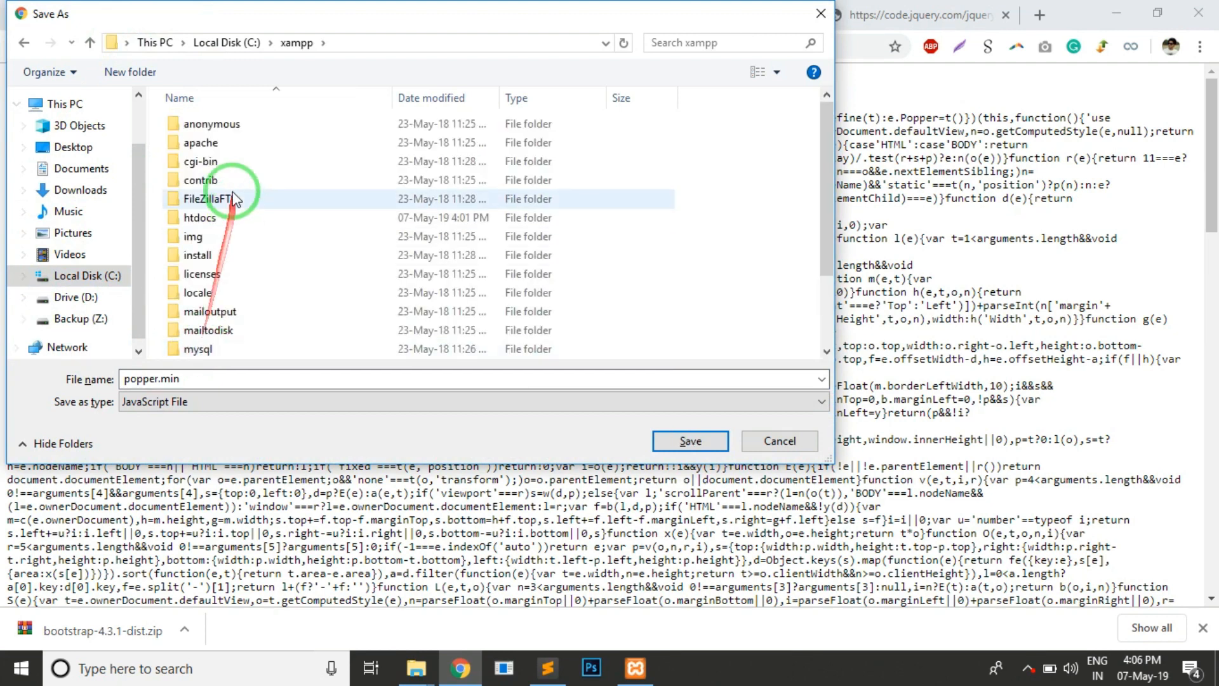
double_click(198, 217)
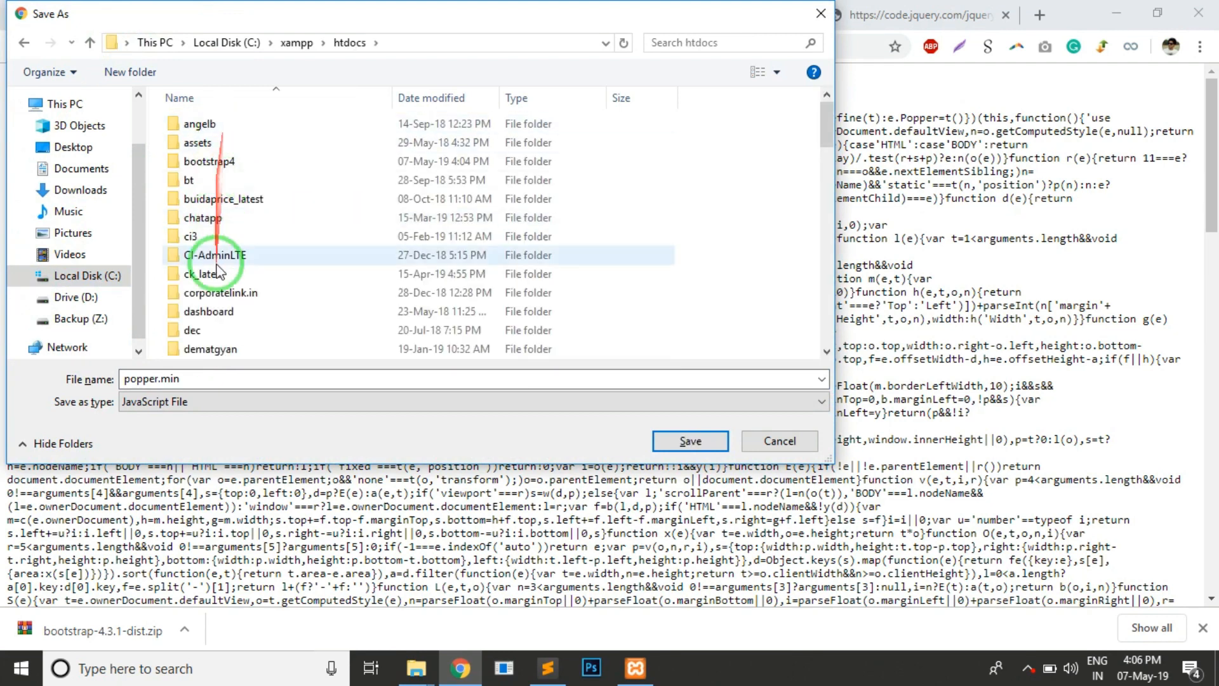
double_click(207, 161)
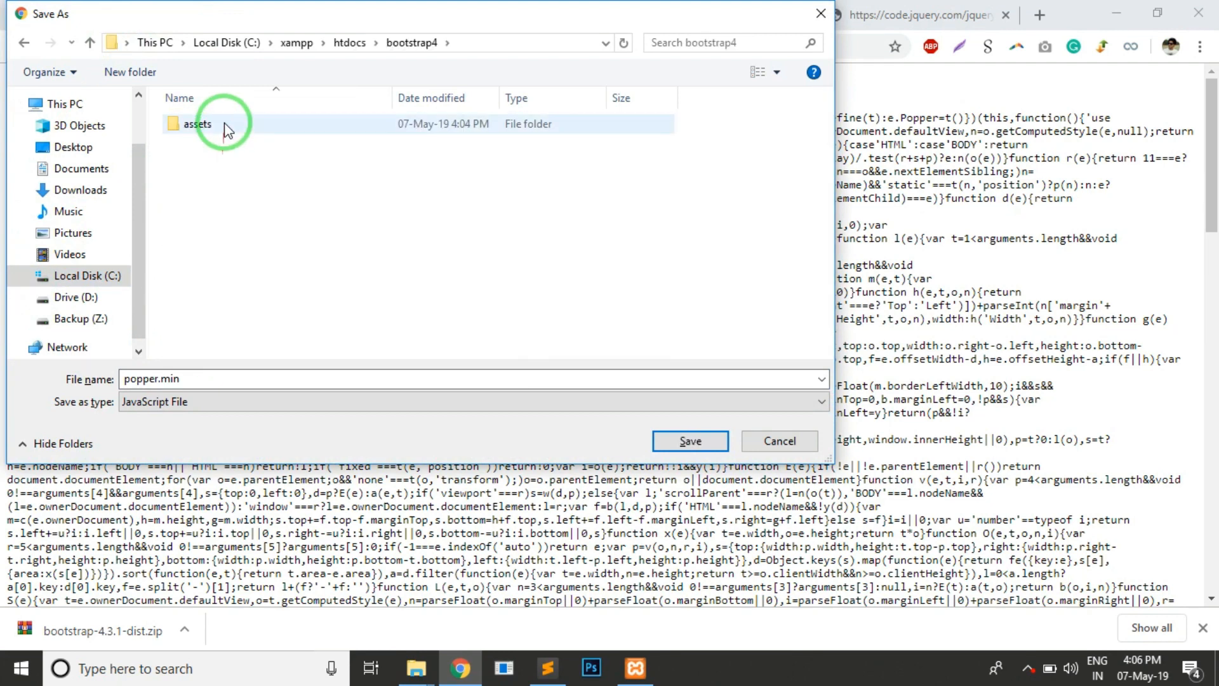
double_click(197, 122)
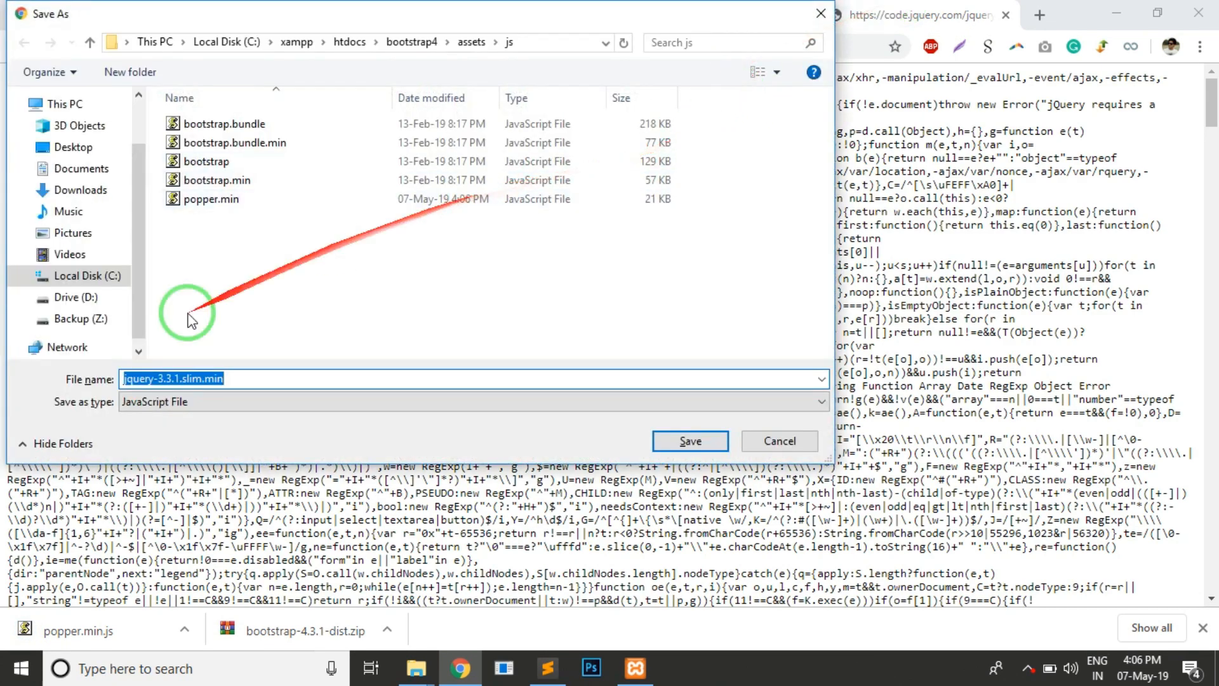
left_click(689, 440)
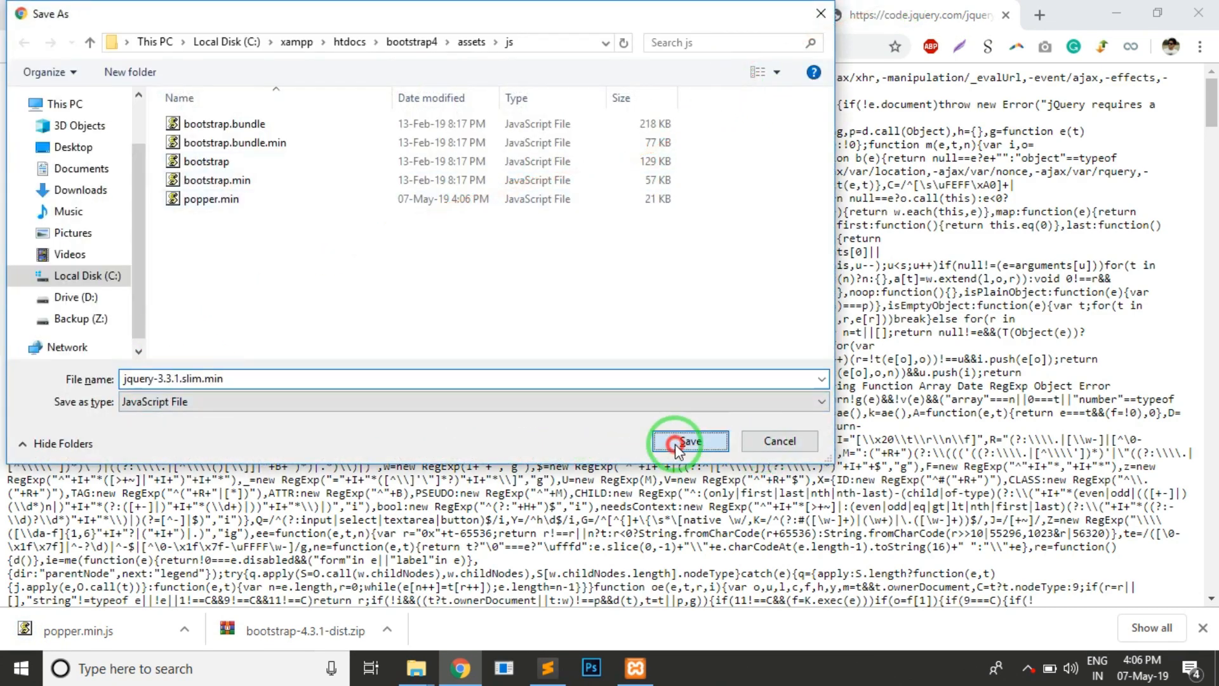
left_click(687, 441)
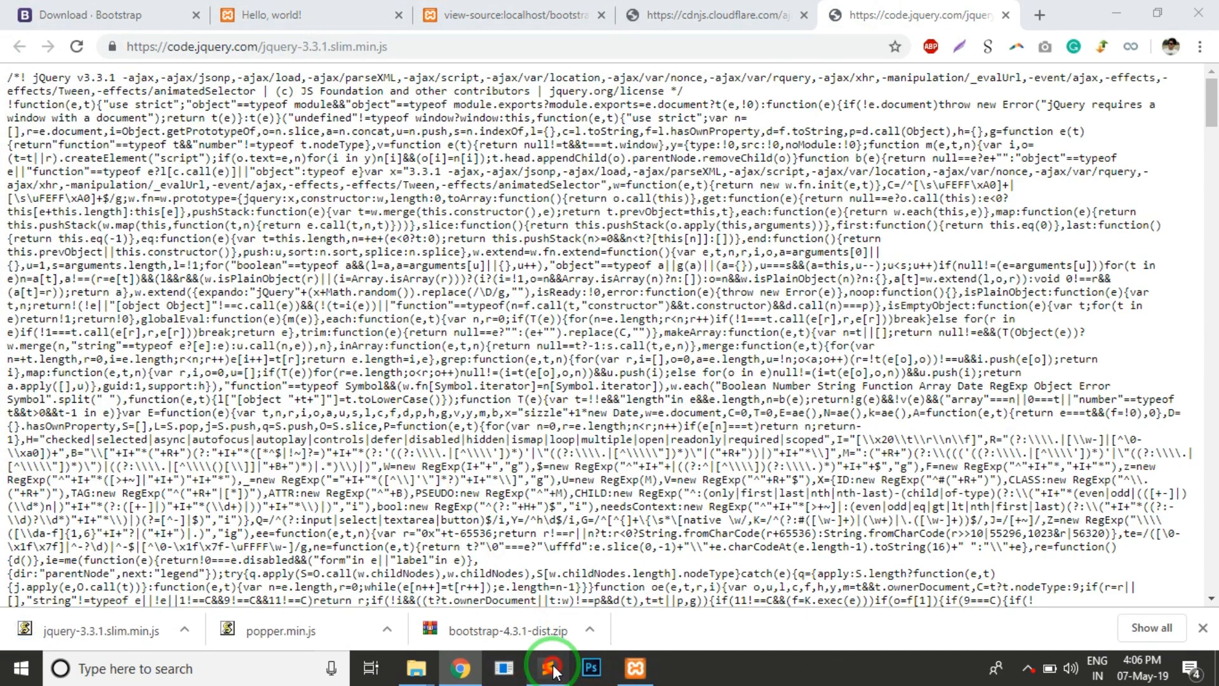
Repoint the jQuery script to assets/js/jquery-3.3.1.slim.min.js and delete its integrity attributes.
left_click(548, 667)
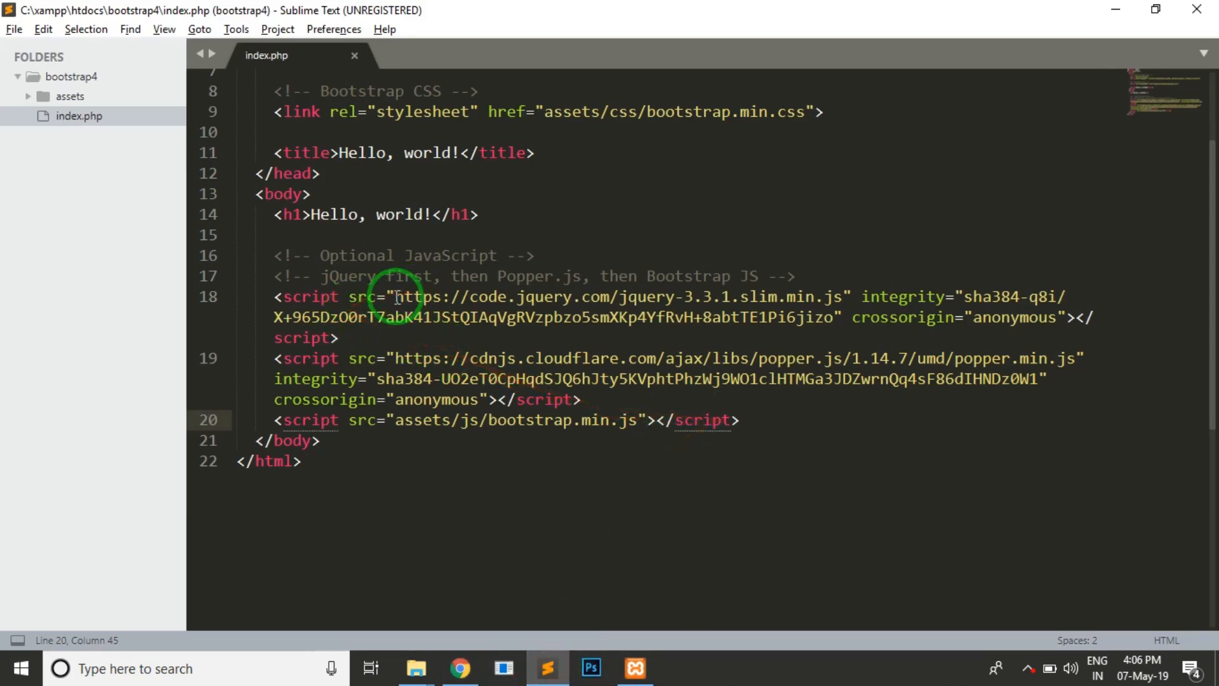
left_click_drag(392, 296, 610, 296)
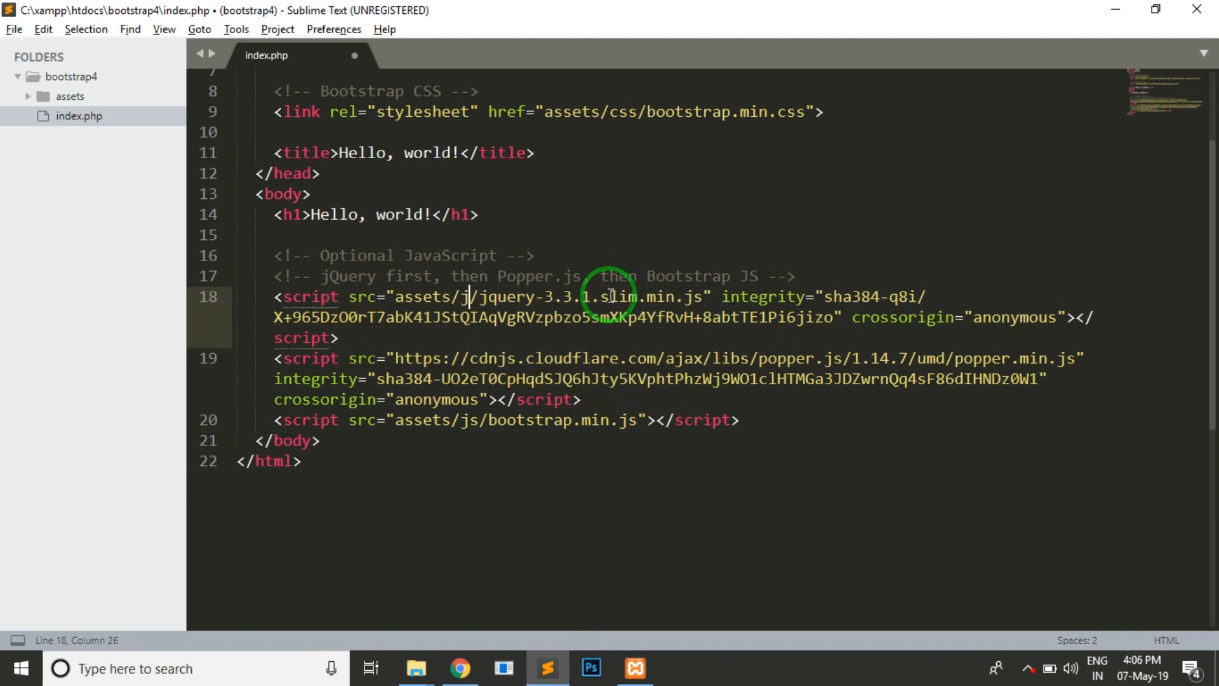
type("s")
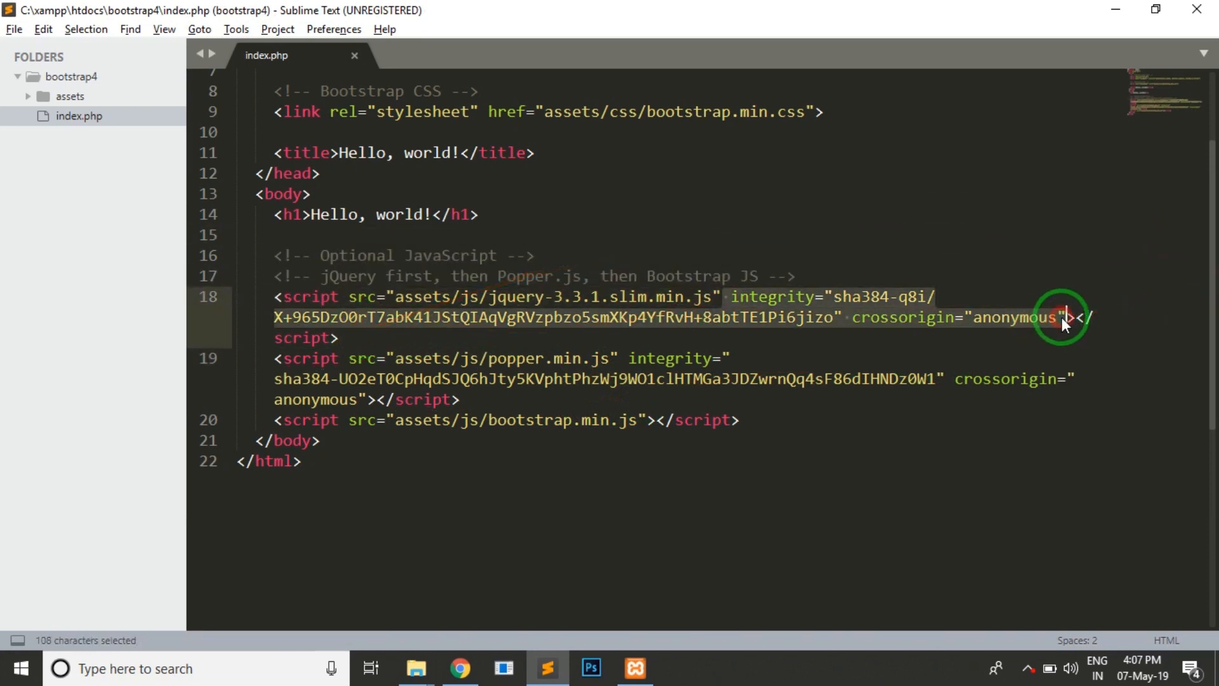
key("Delete")
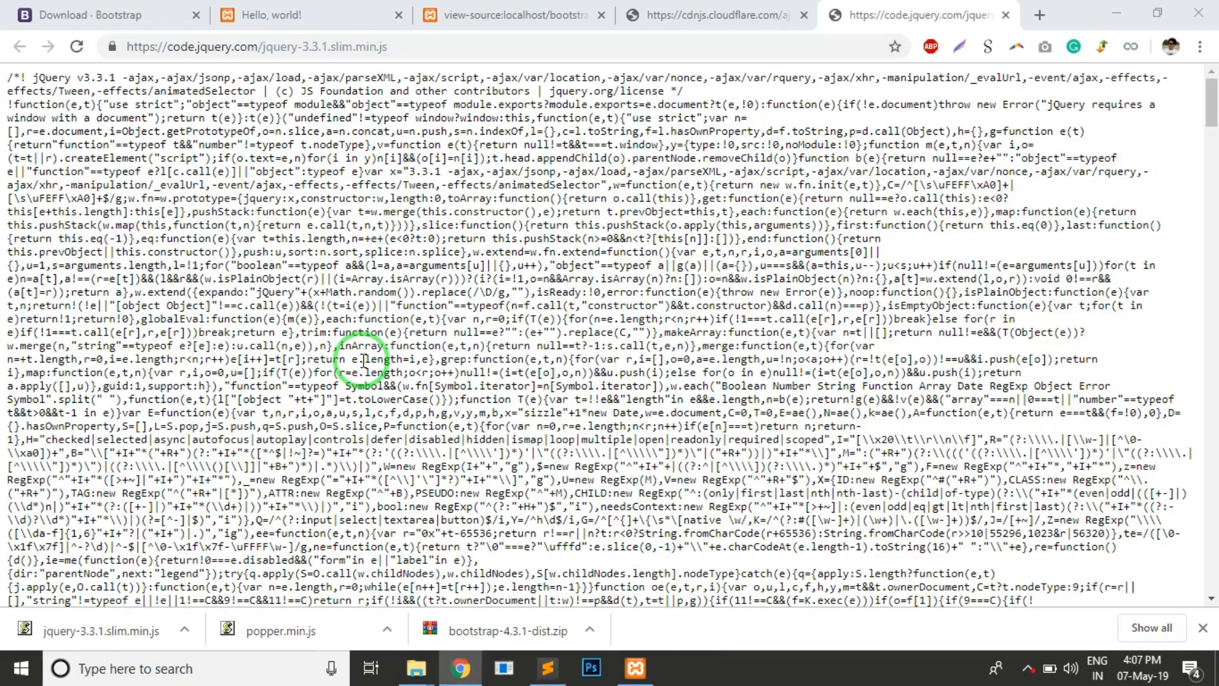
Switch to the Hello, world! tab showing localhost/bootstrap4.
left_click(272, 15)
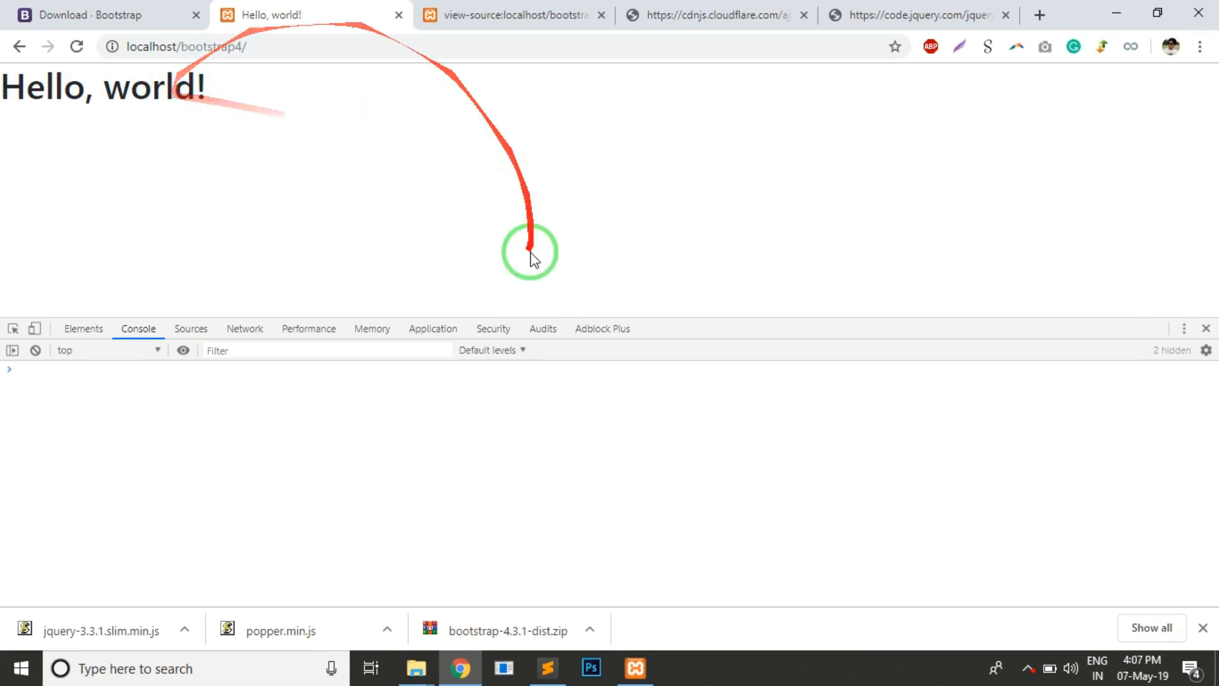
mouse_move(554, 193)
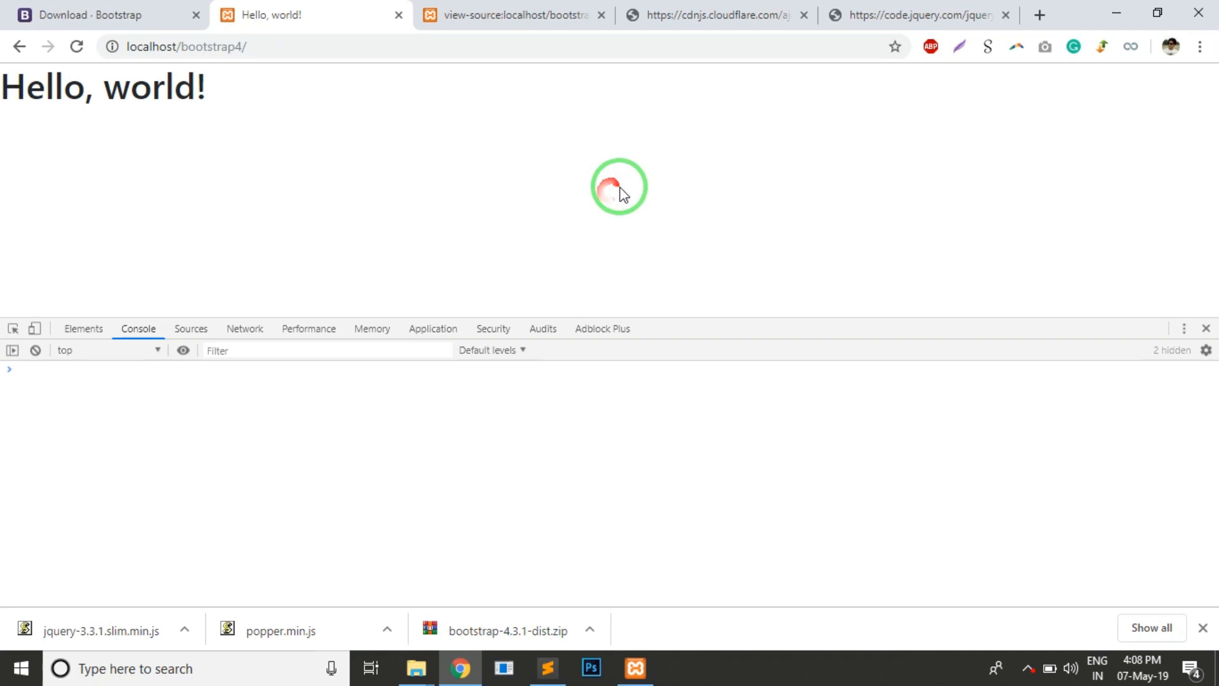
mouse_move(566, 183)
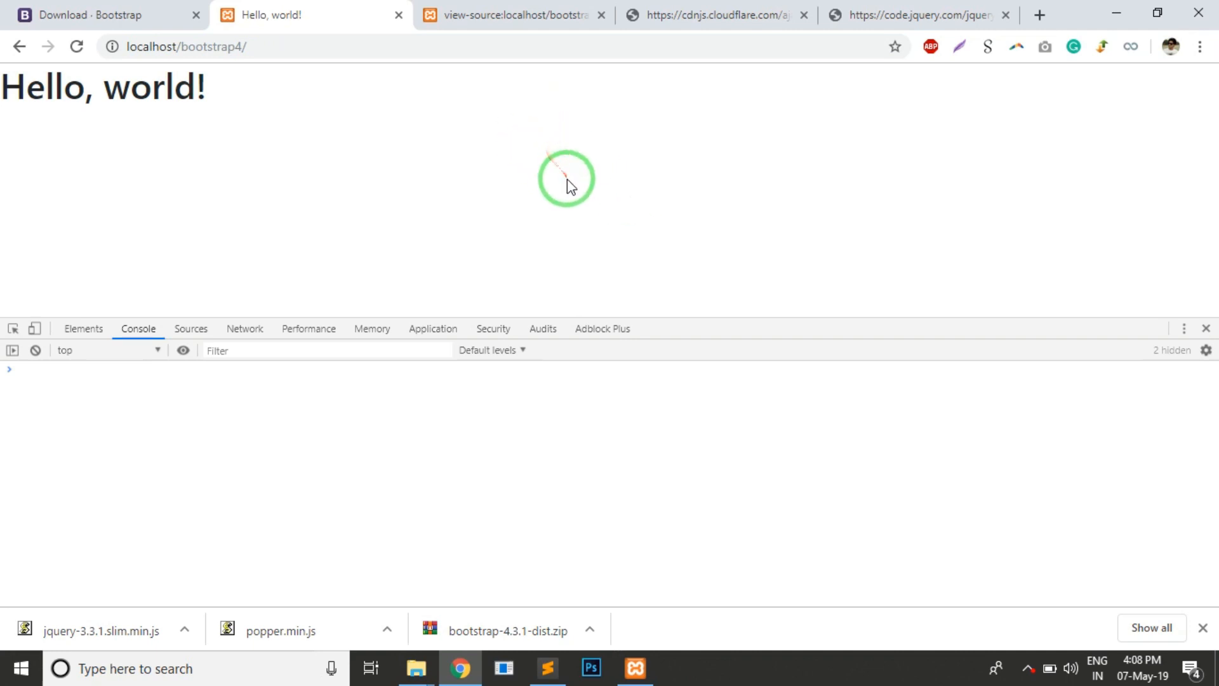